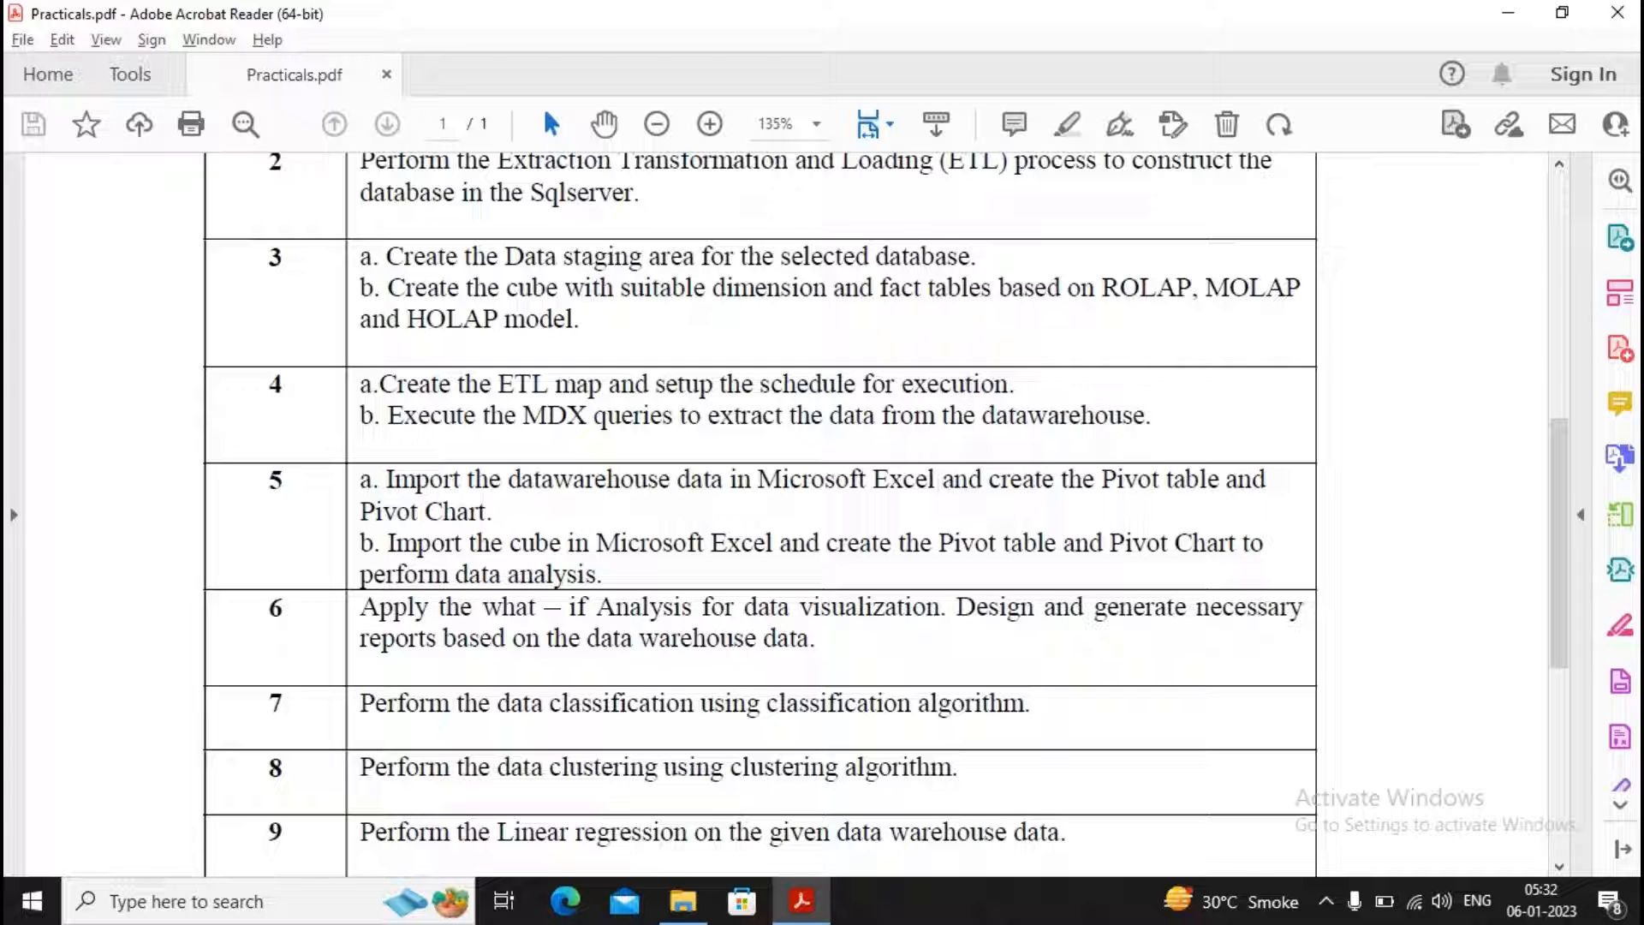
Launch SQL Server Management Studio by searching 'sql' from the Start menu
click(23, 901)
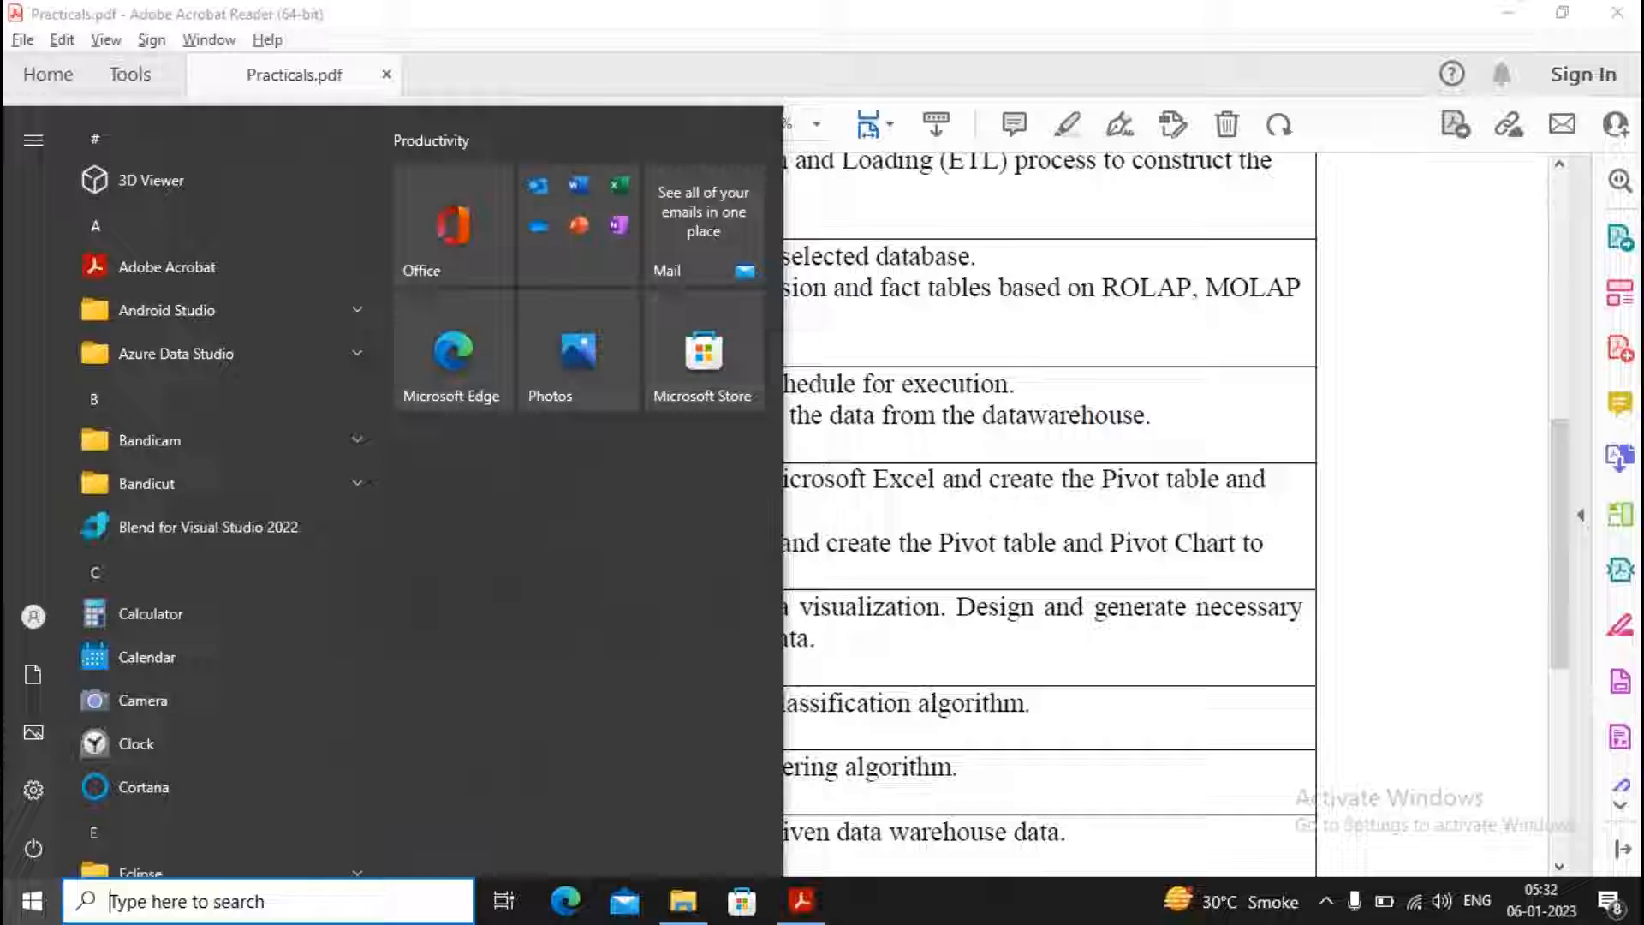
text(sql)
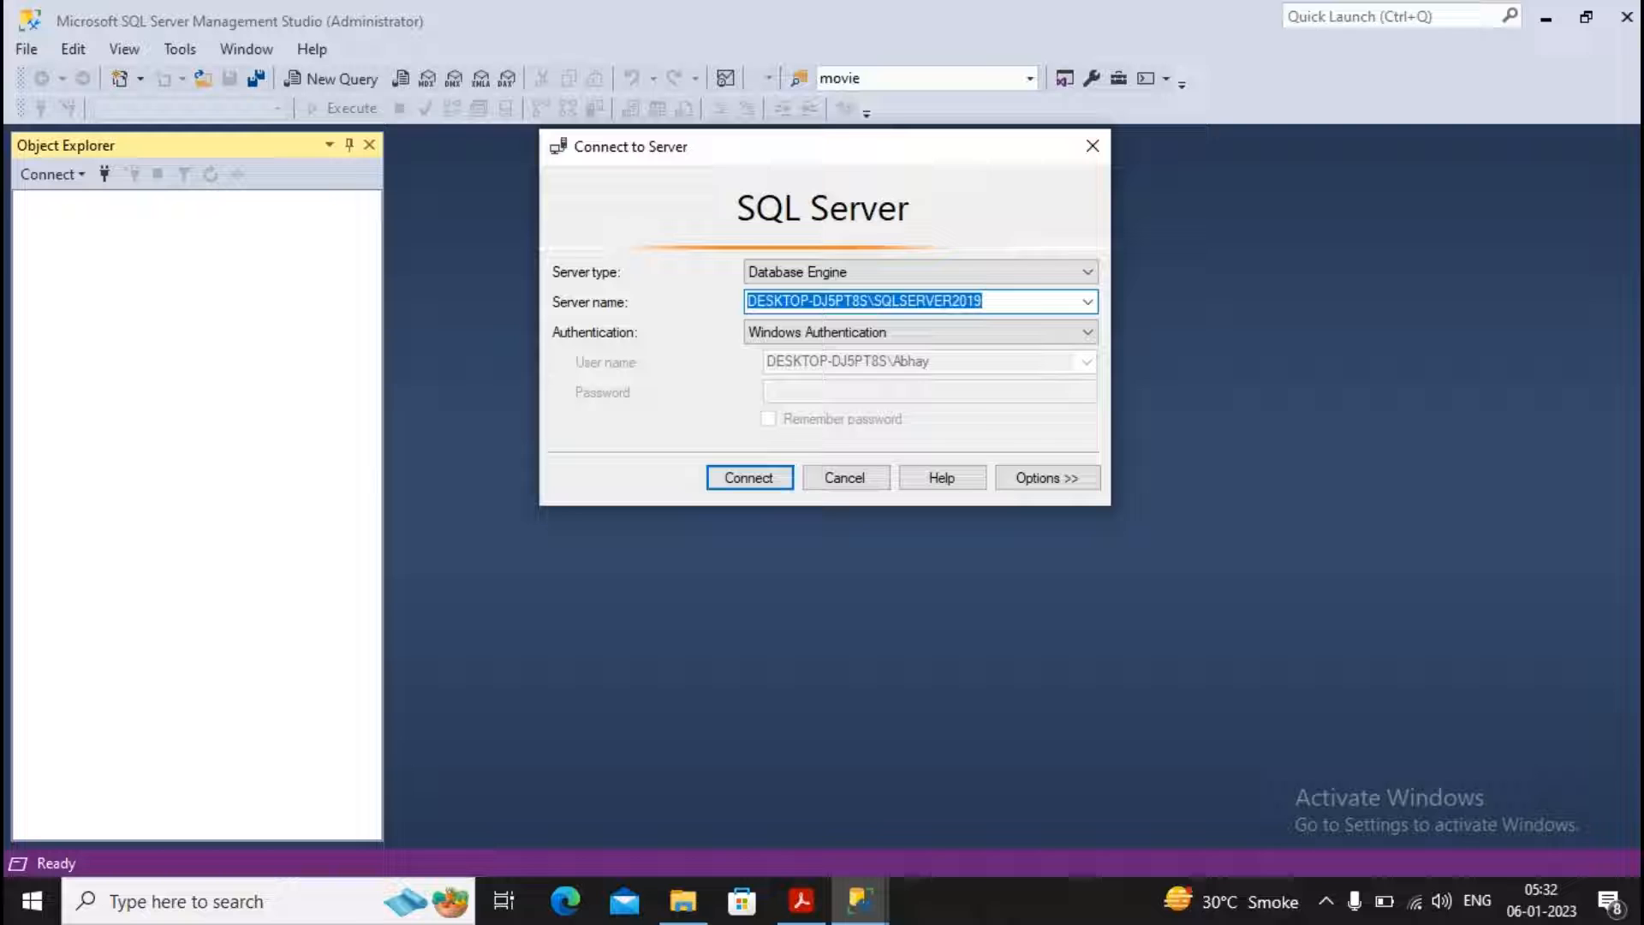
Connect to the local server and expand the BscIT database's tables
click(748, 477)
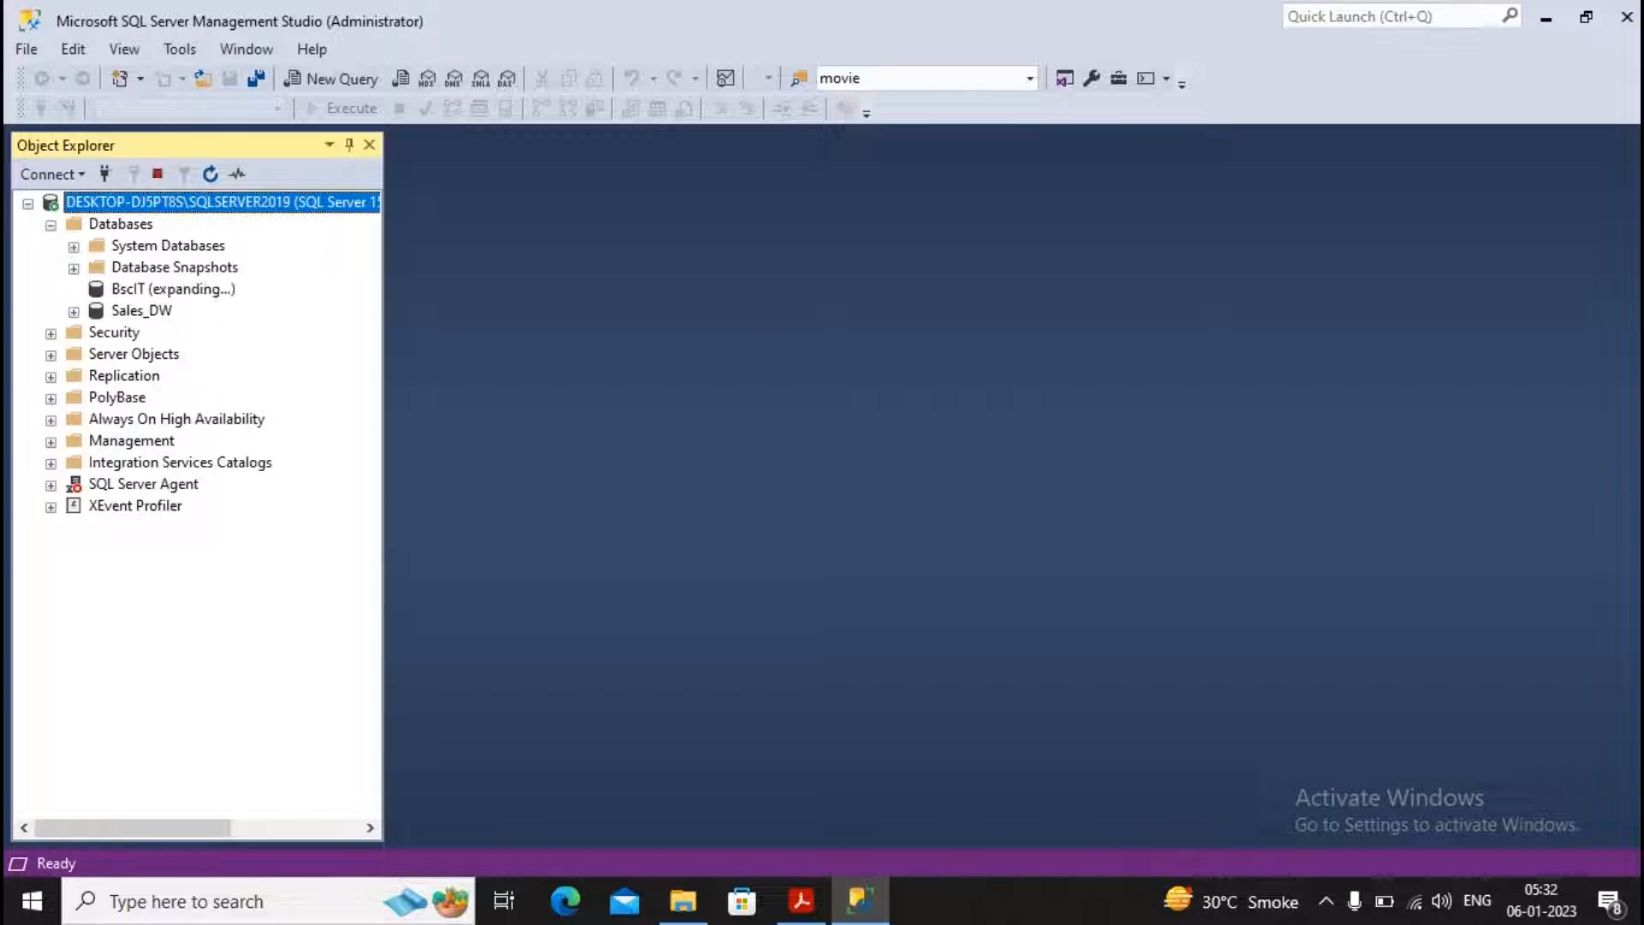
click(76, 289)
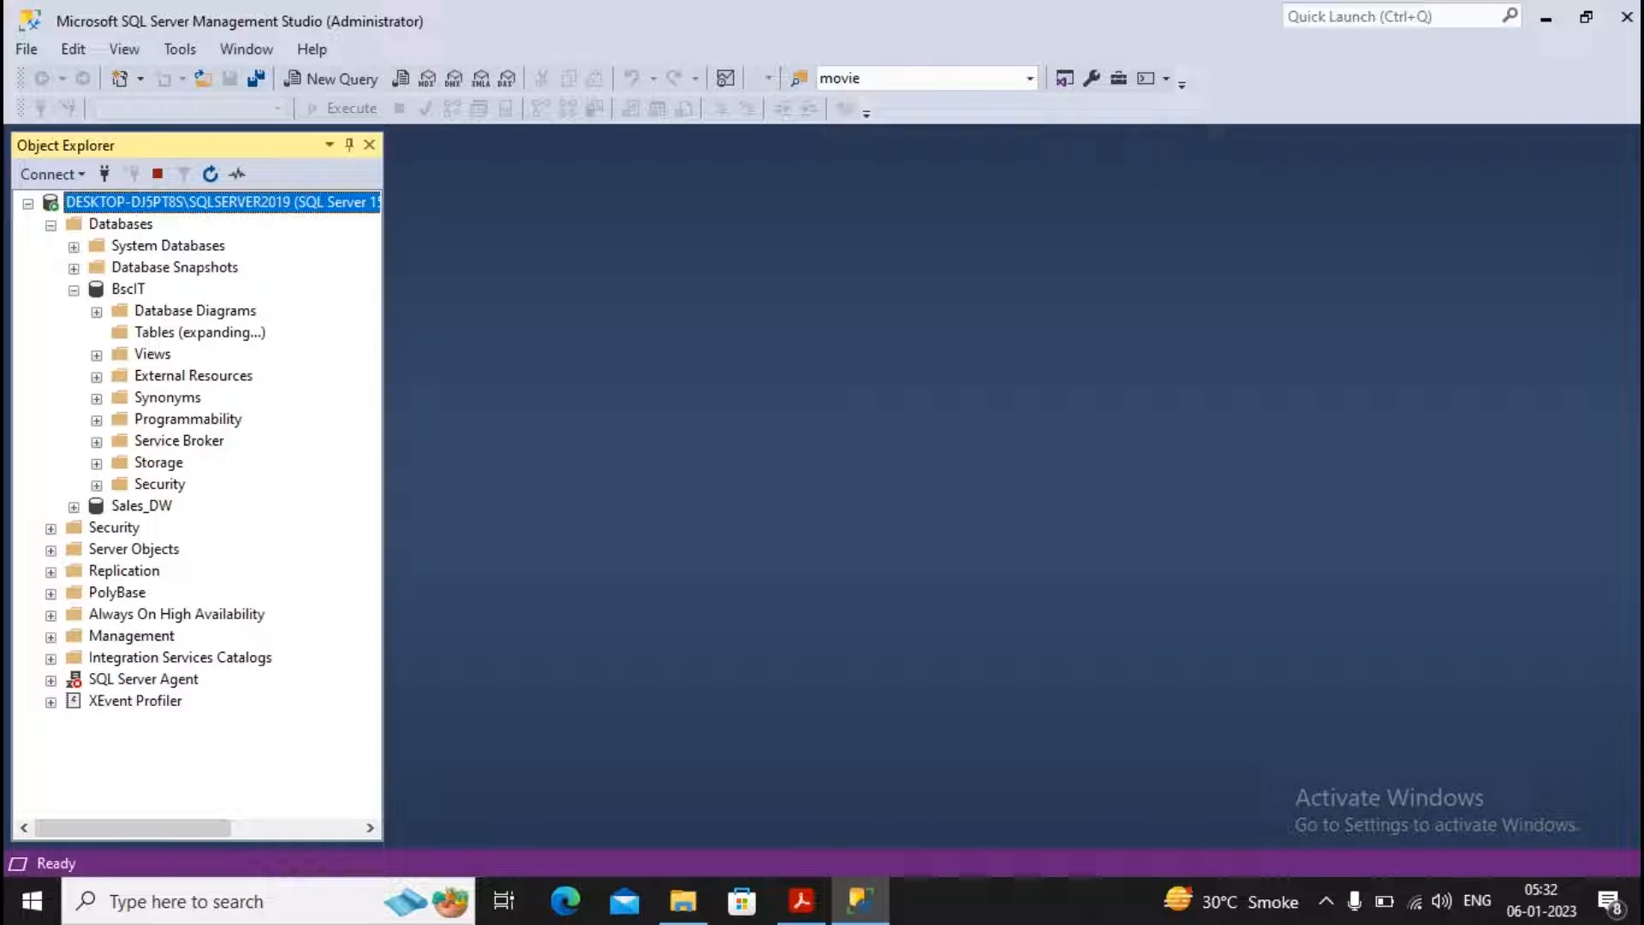
click(97, 332)
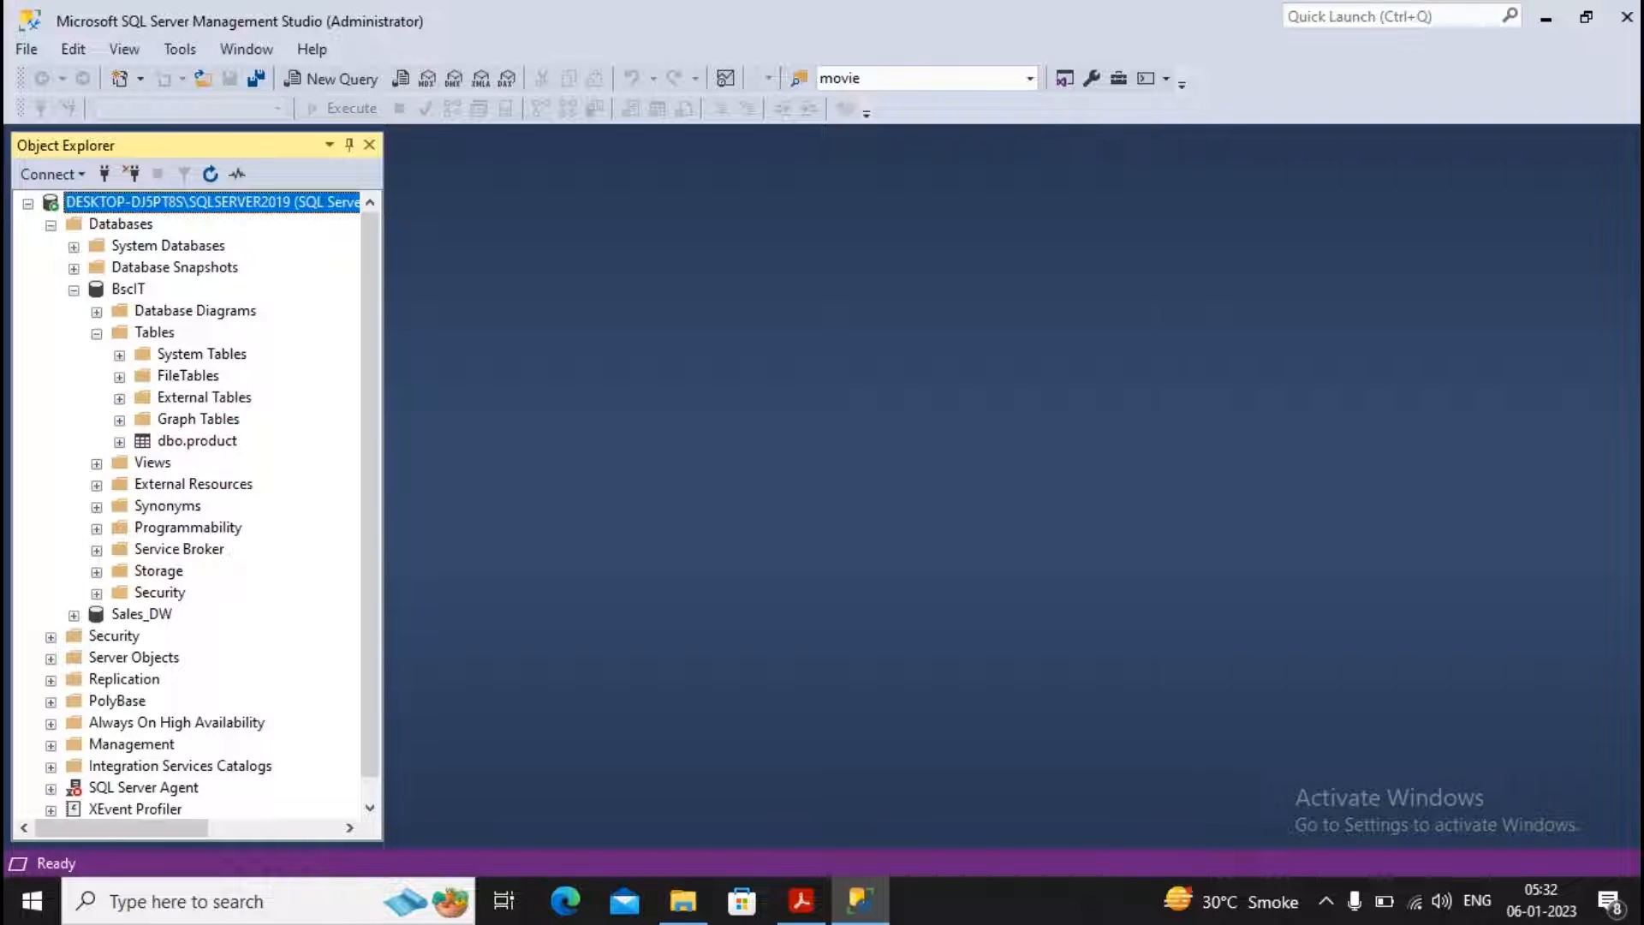
click(128, 289)
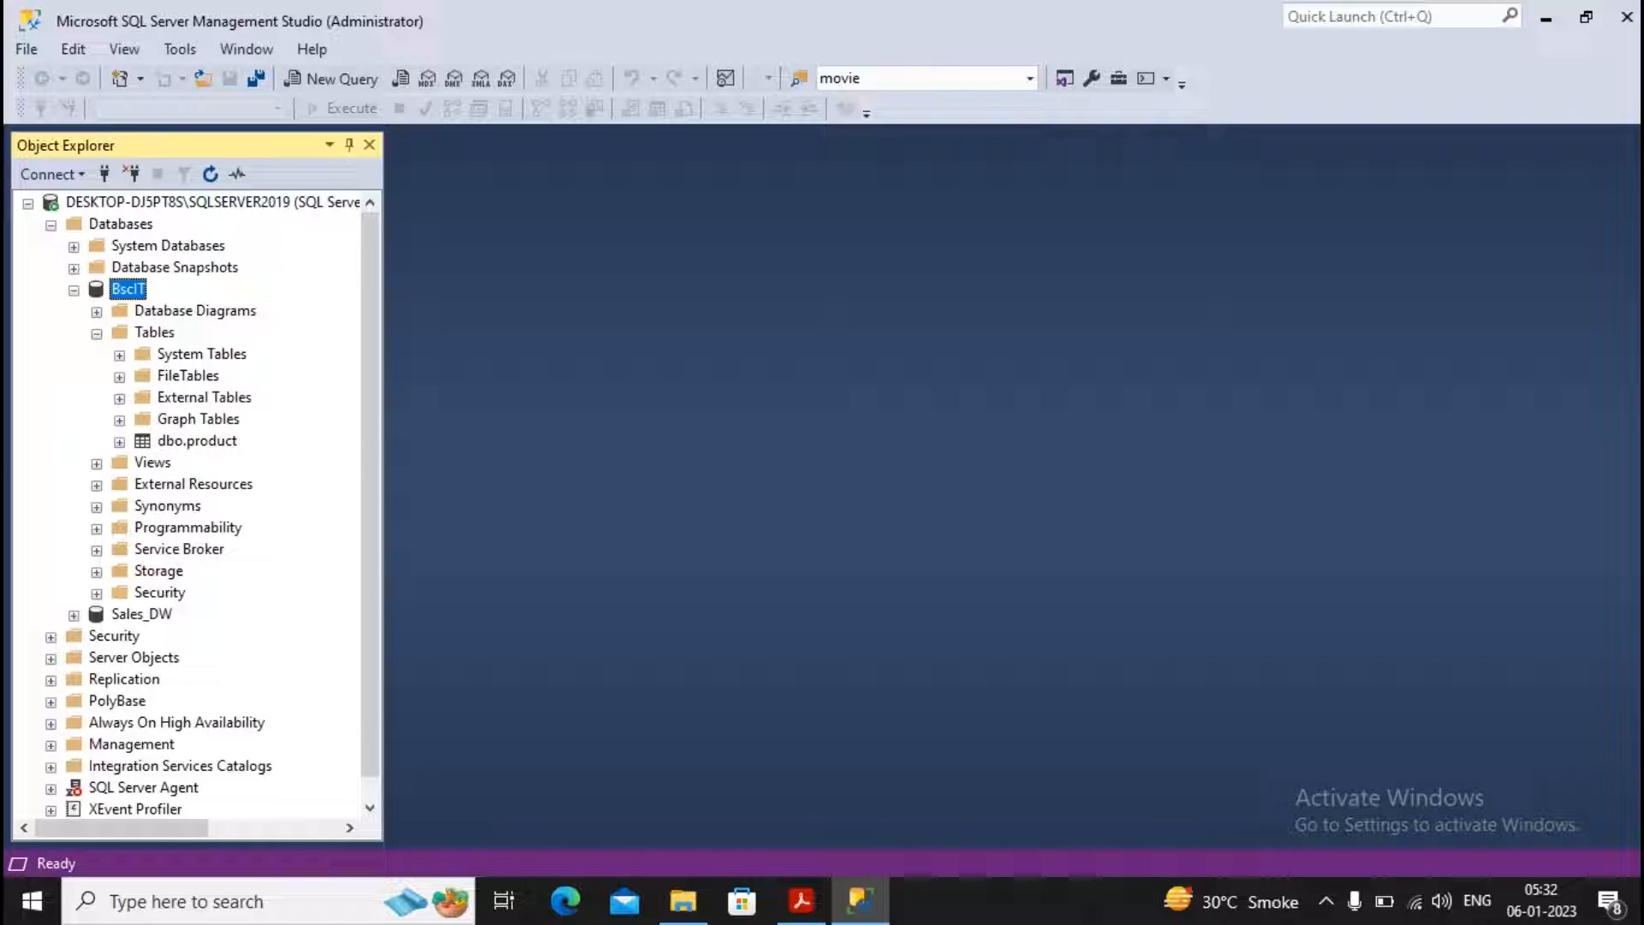
Open the Insurance.sql script from the Desktop
click(24, 48)
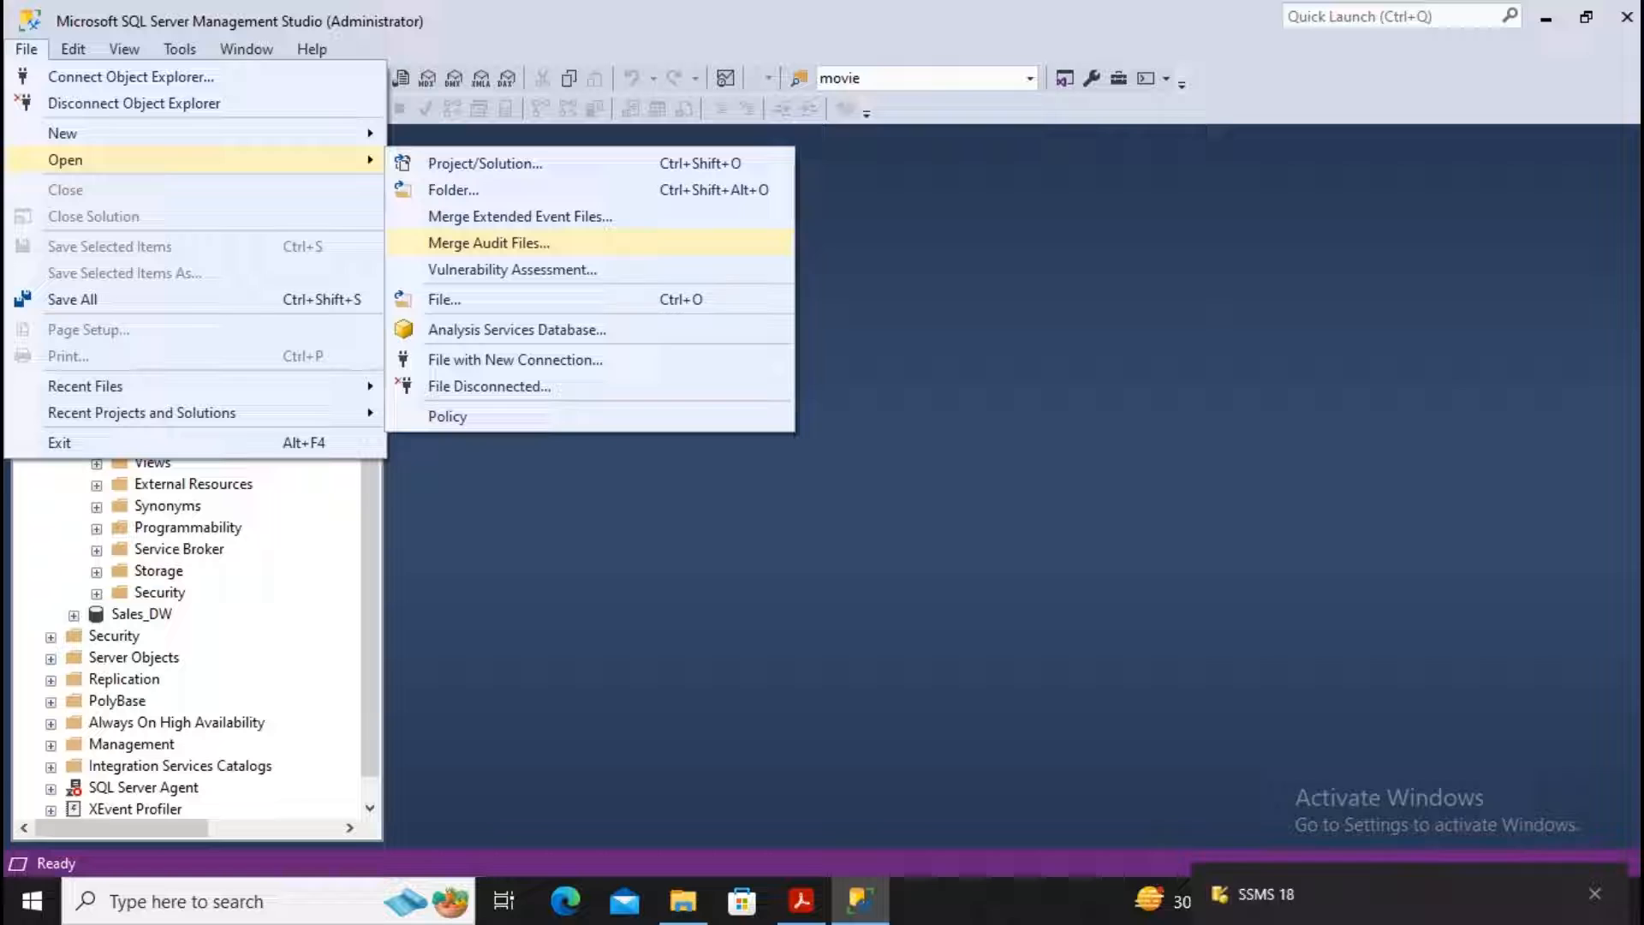
click(444, 299)
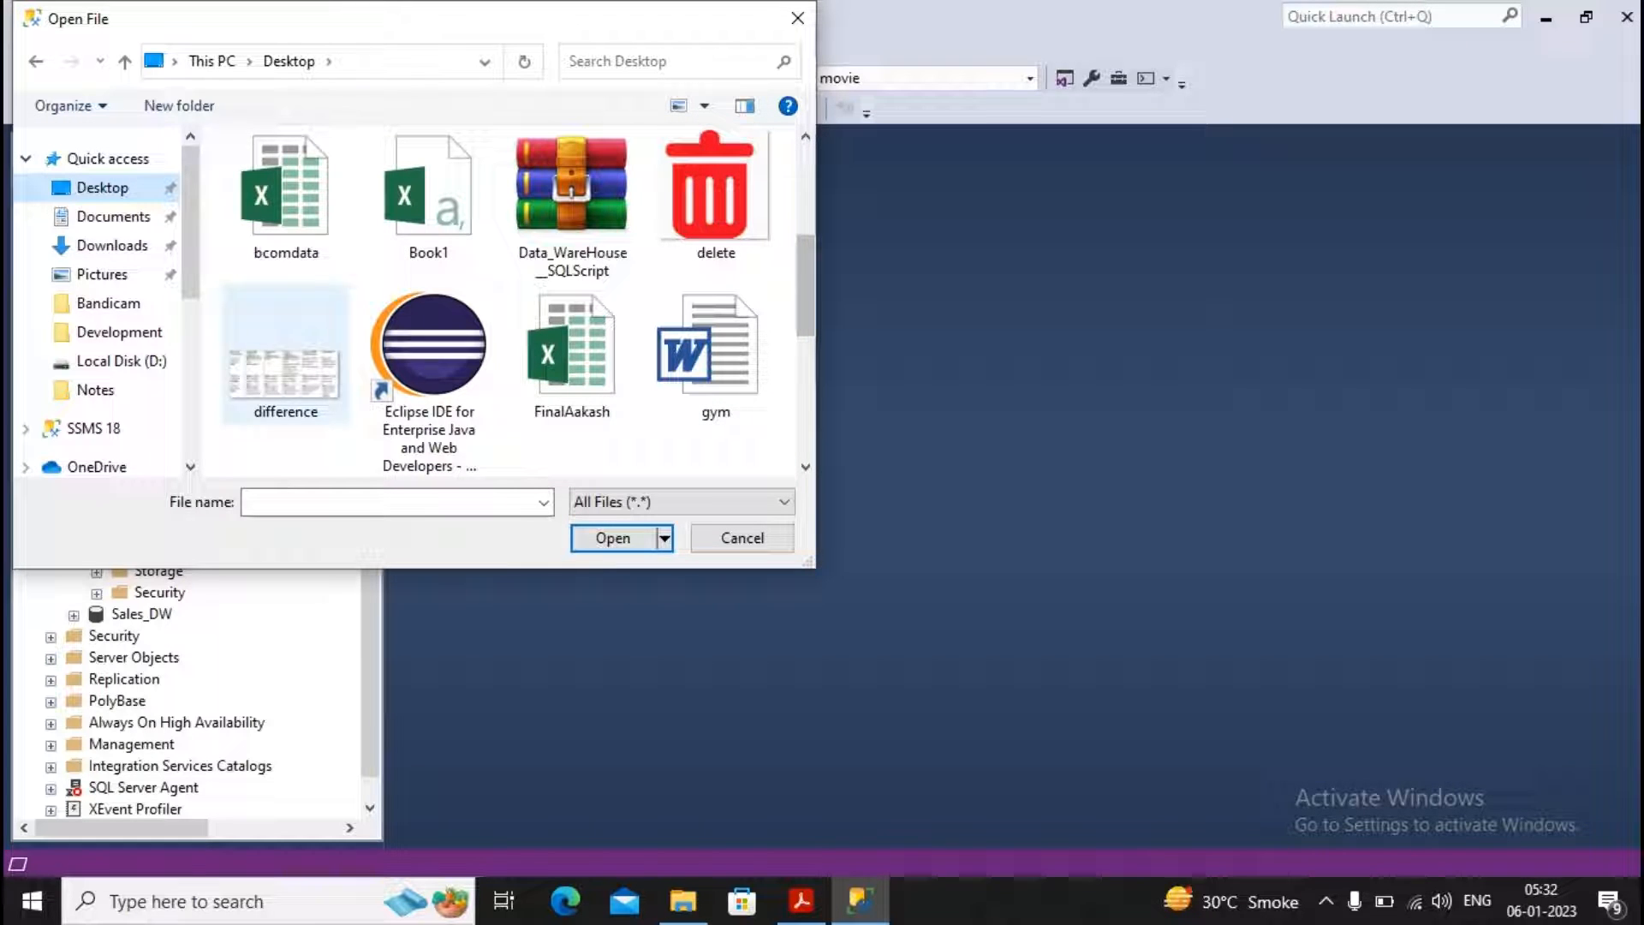
scroll(down, 3)
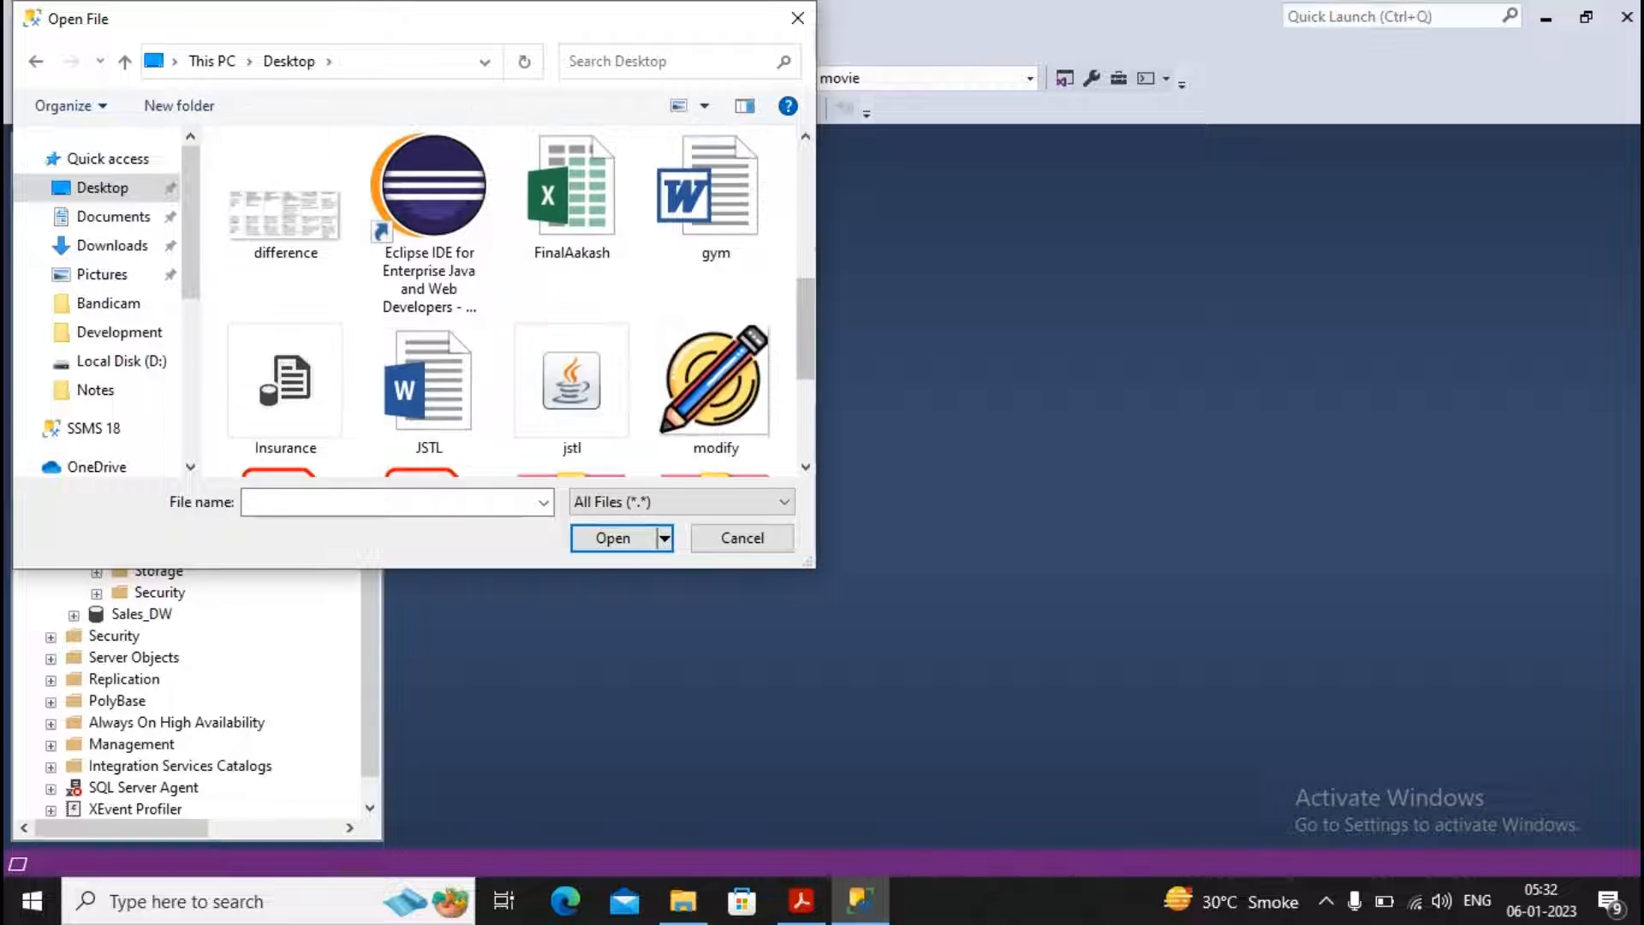
scroll(down, 3)
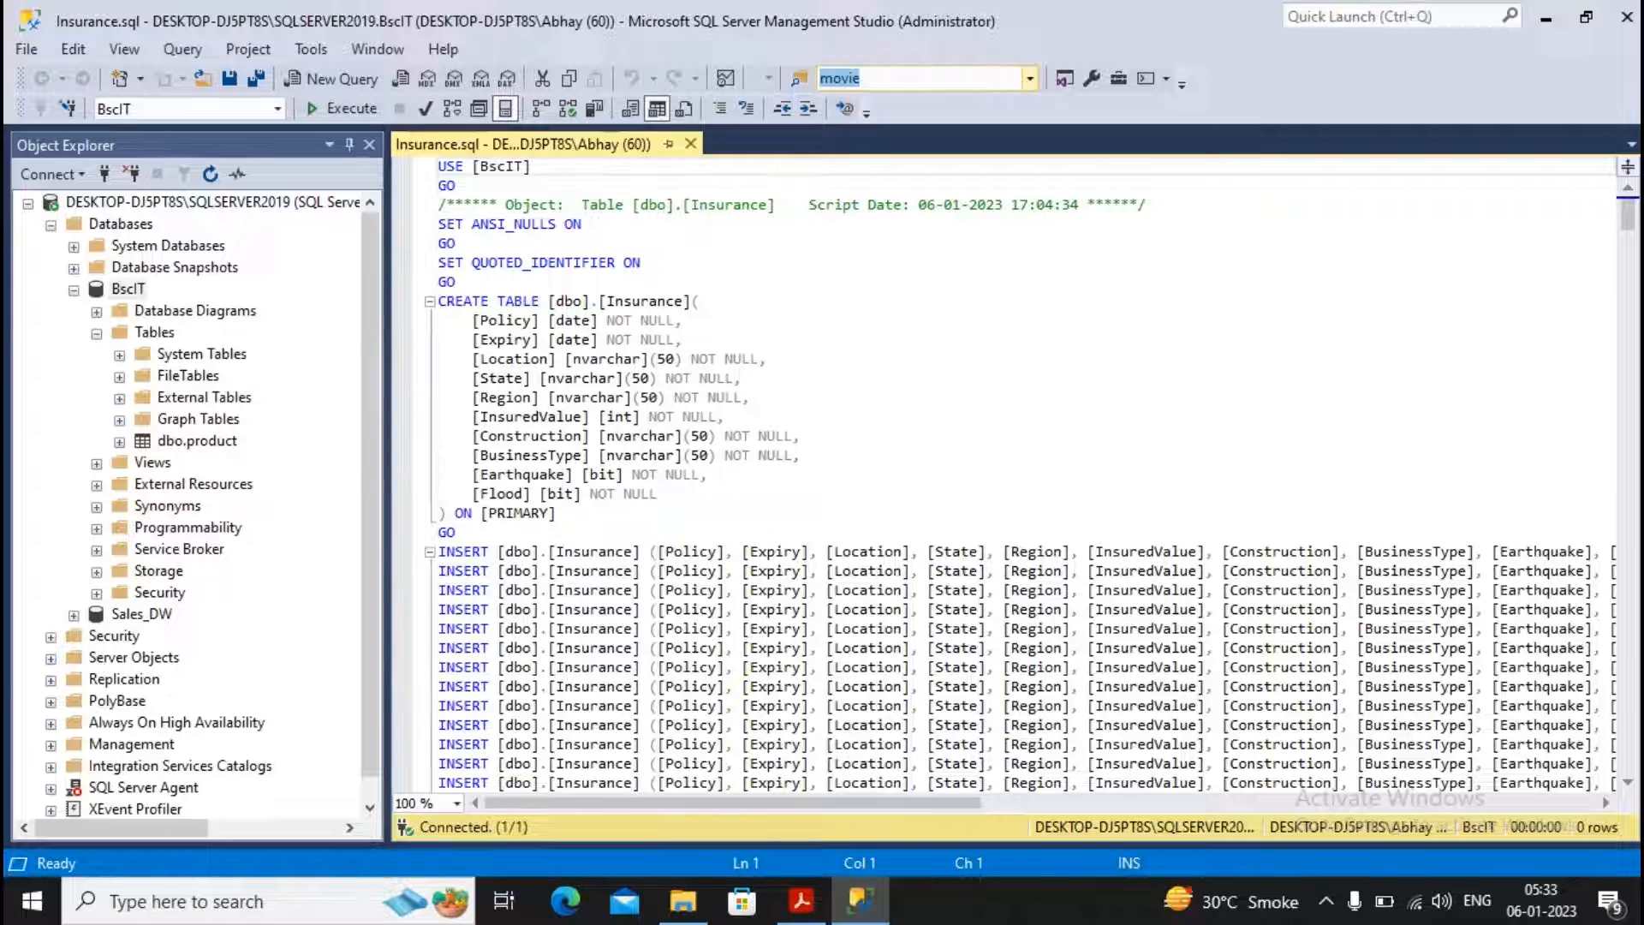
mouse_move(187, 108)
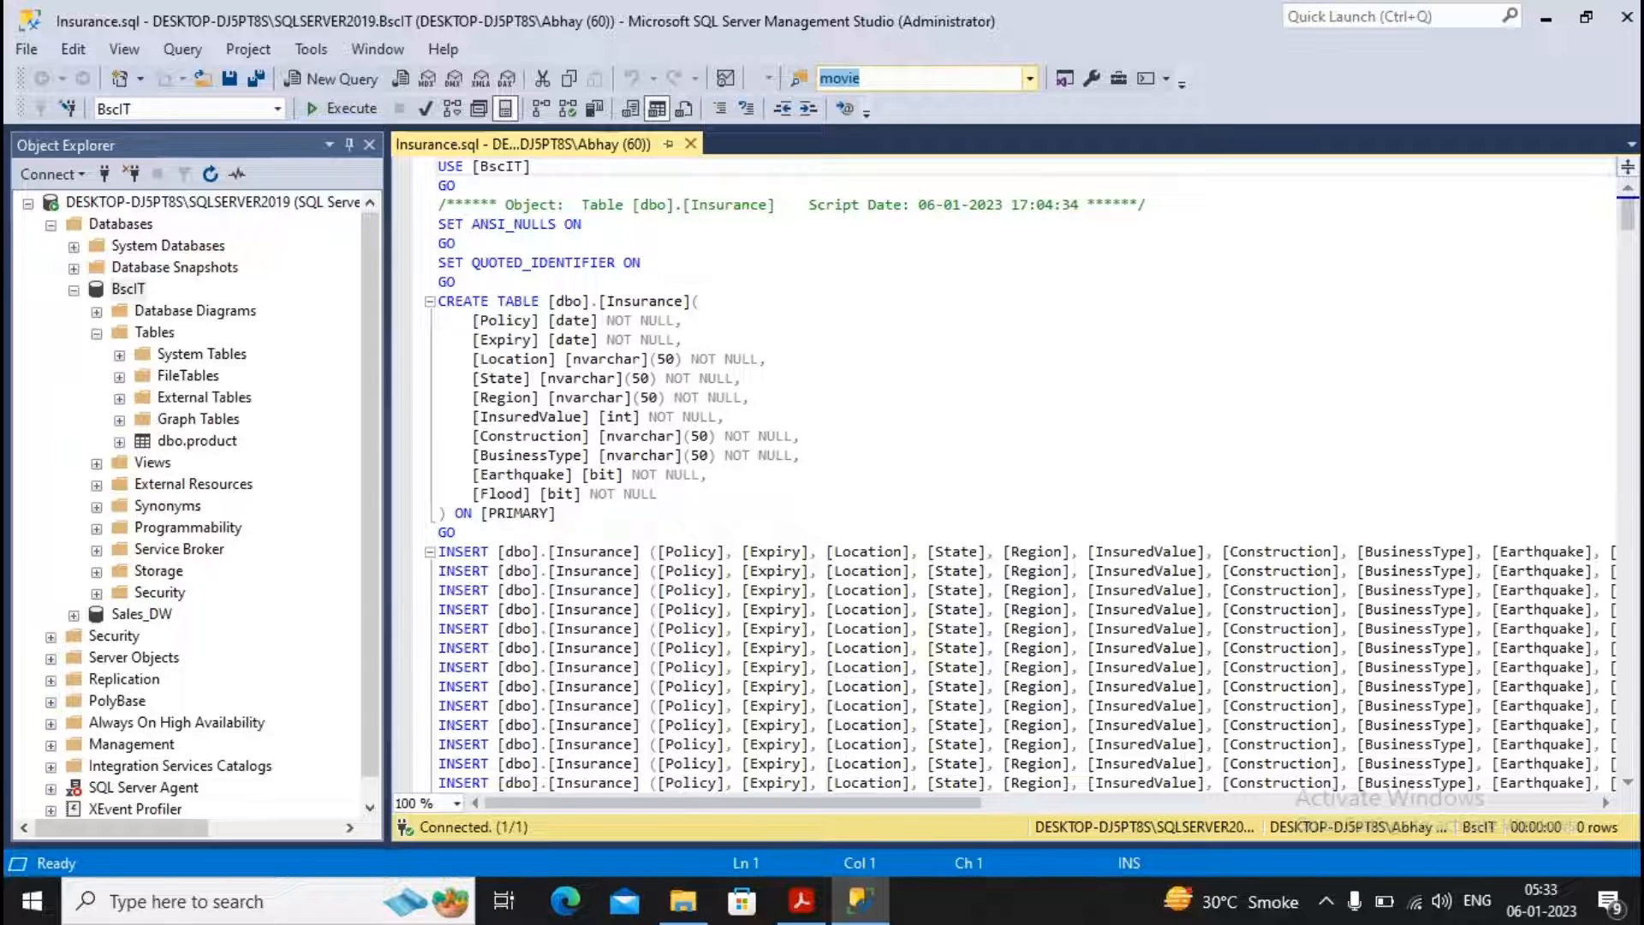
Select the entire Insurance script and execute it against BscIT
scroll(down, 3)
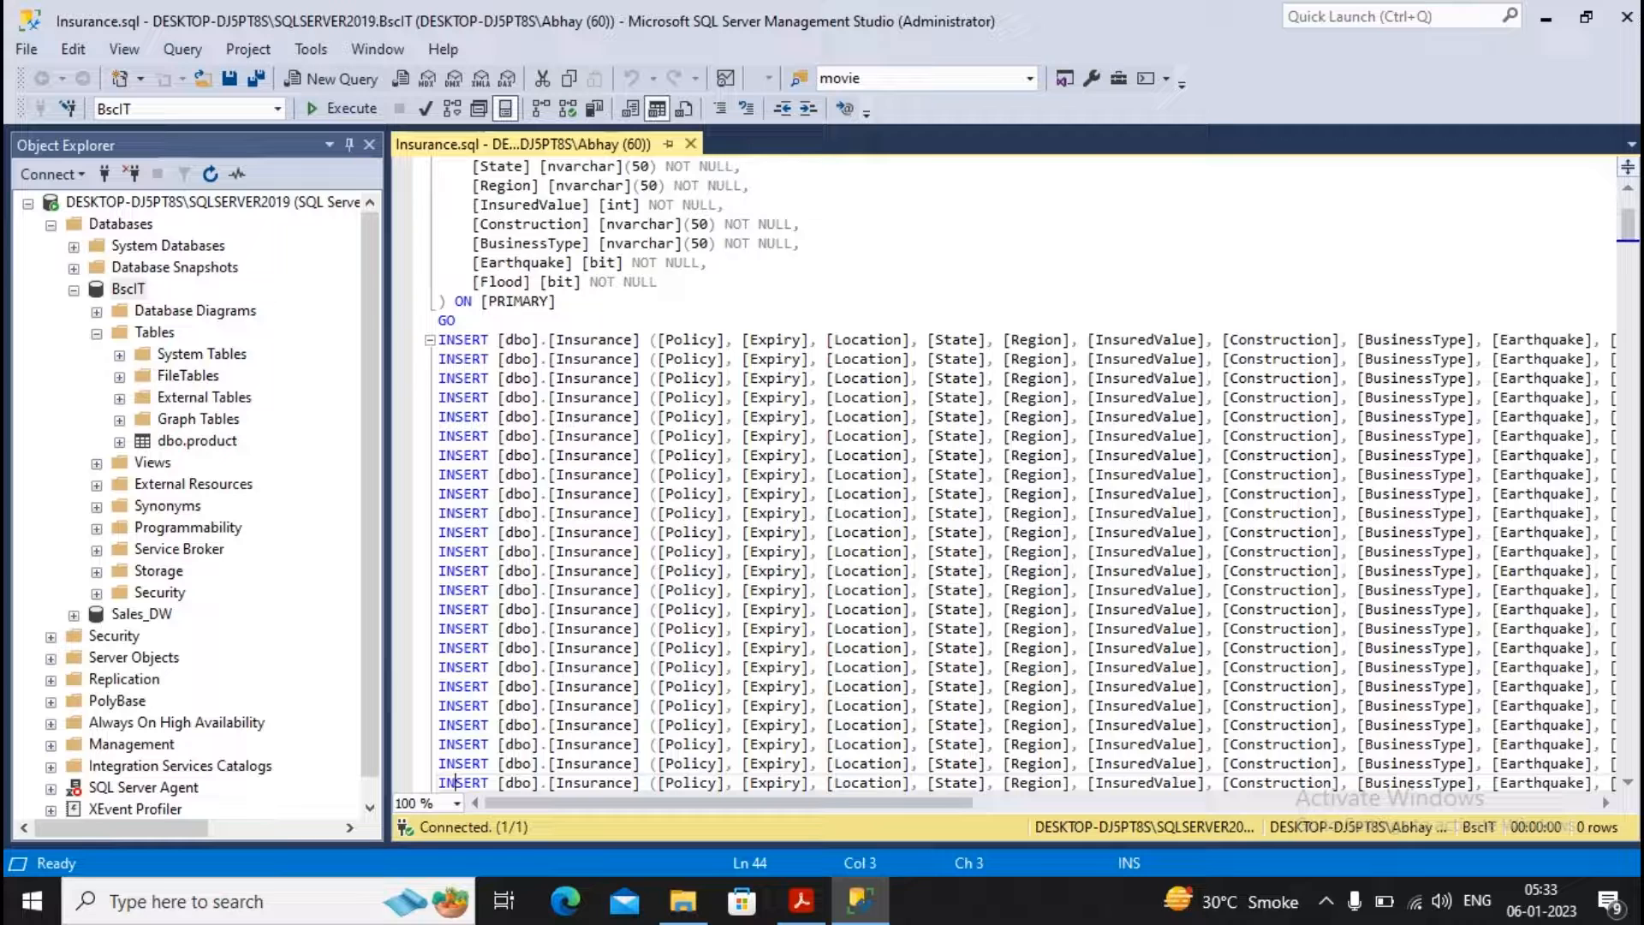
scroll(down, 3)
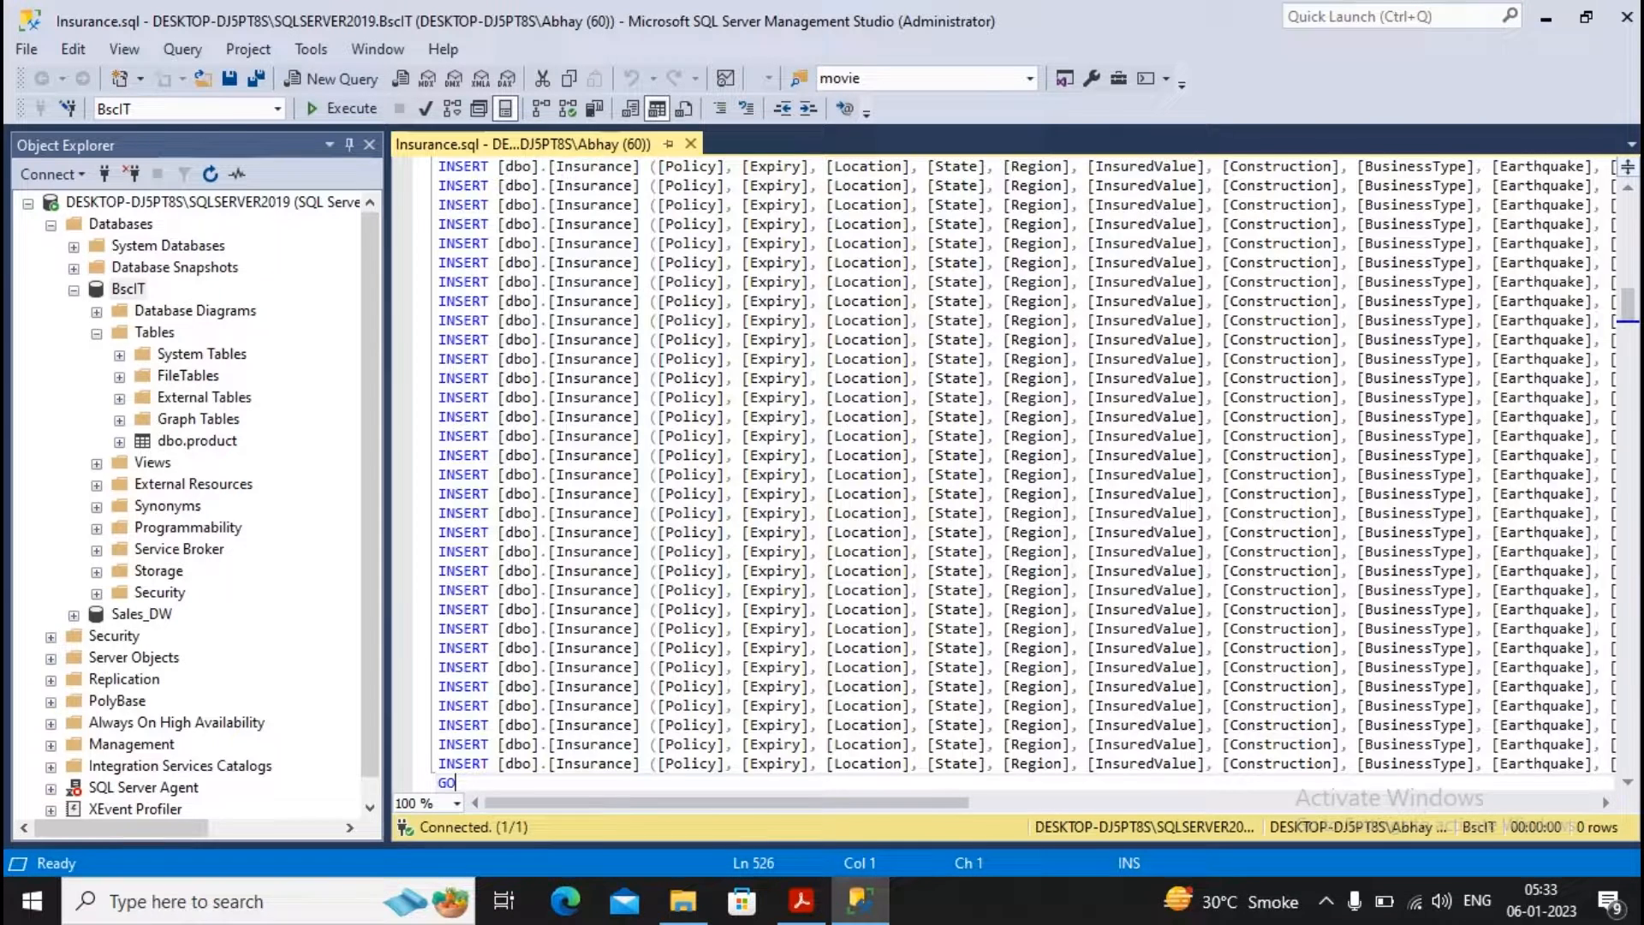
key(ctrl+a)
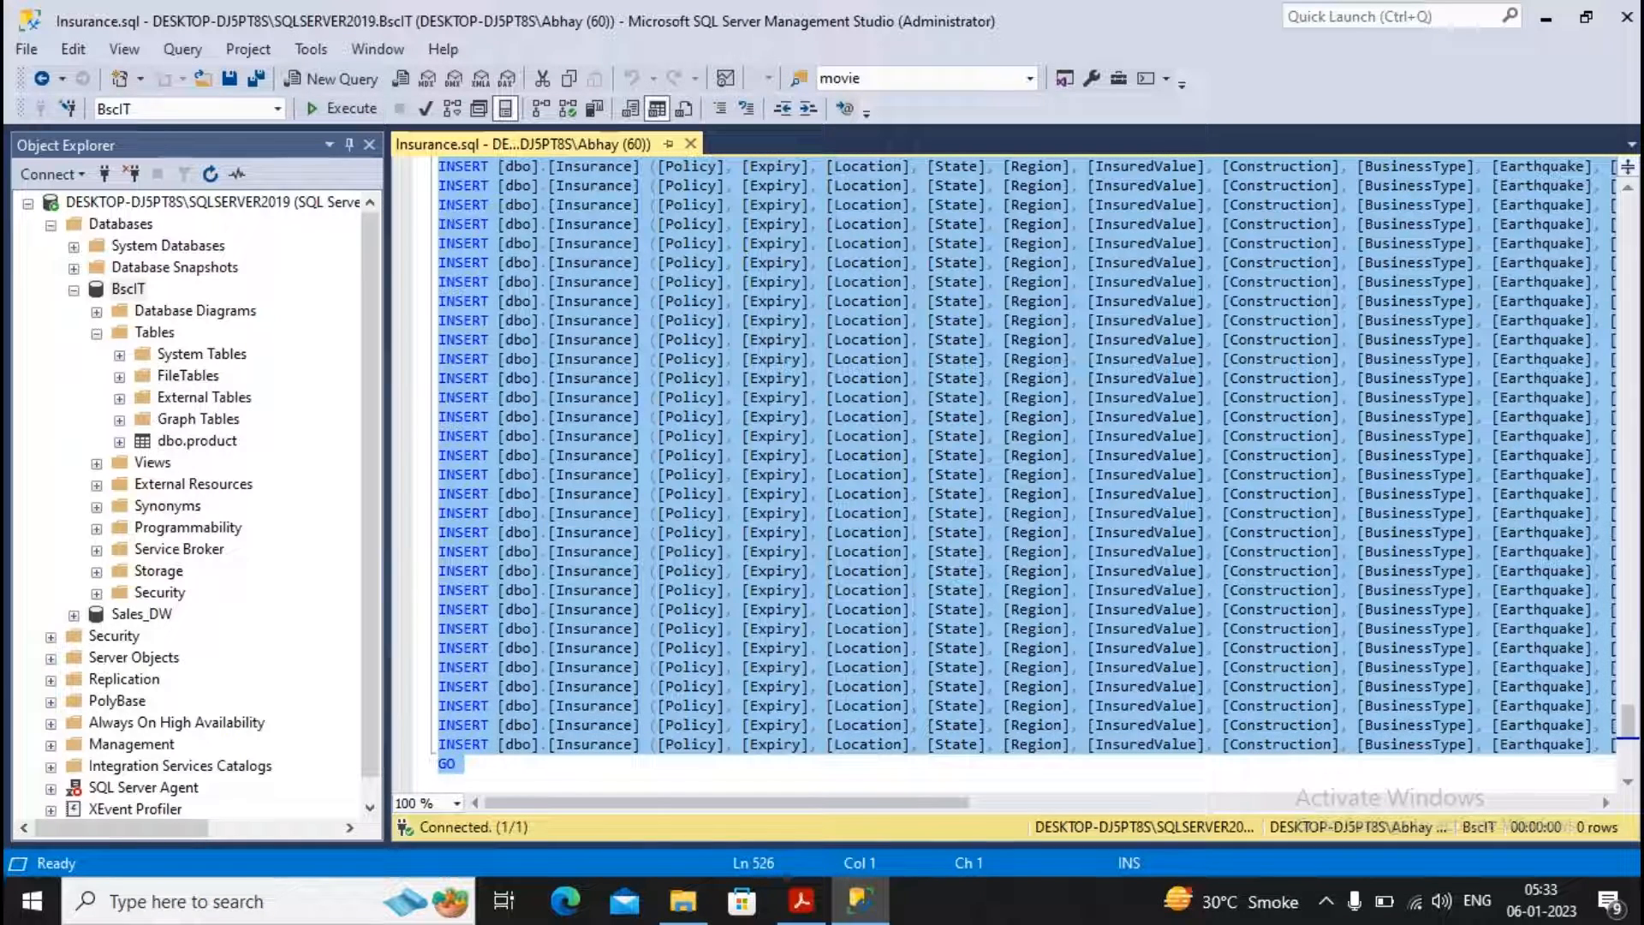
click(339, 108)
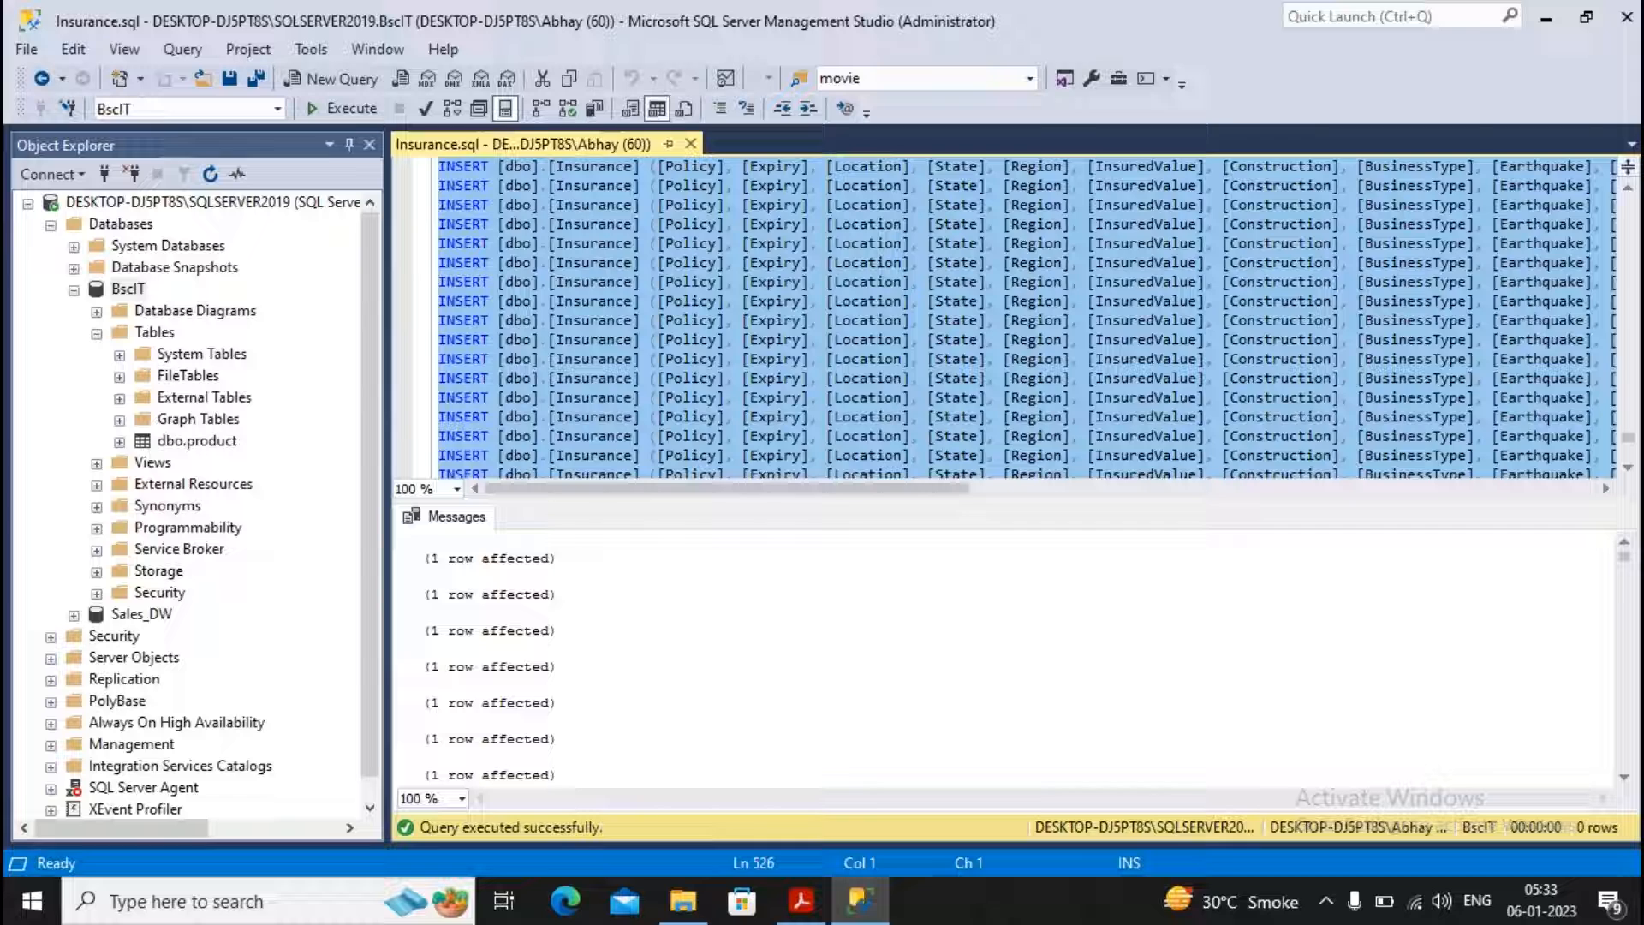
Refresh Tables and query the top 1000 rows of dbo.Insurance to view its 500 rows
right_click(154, 331)
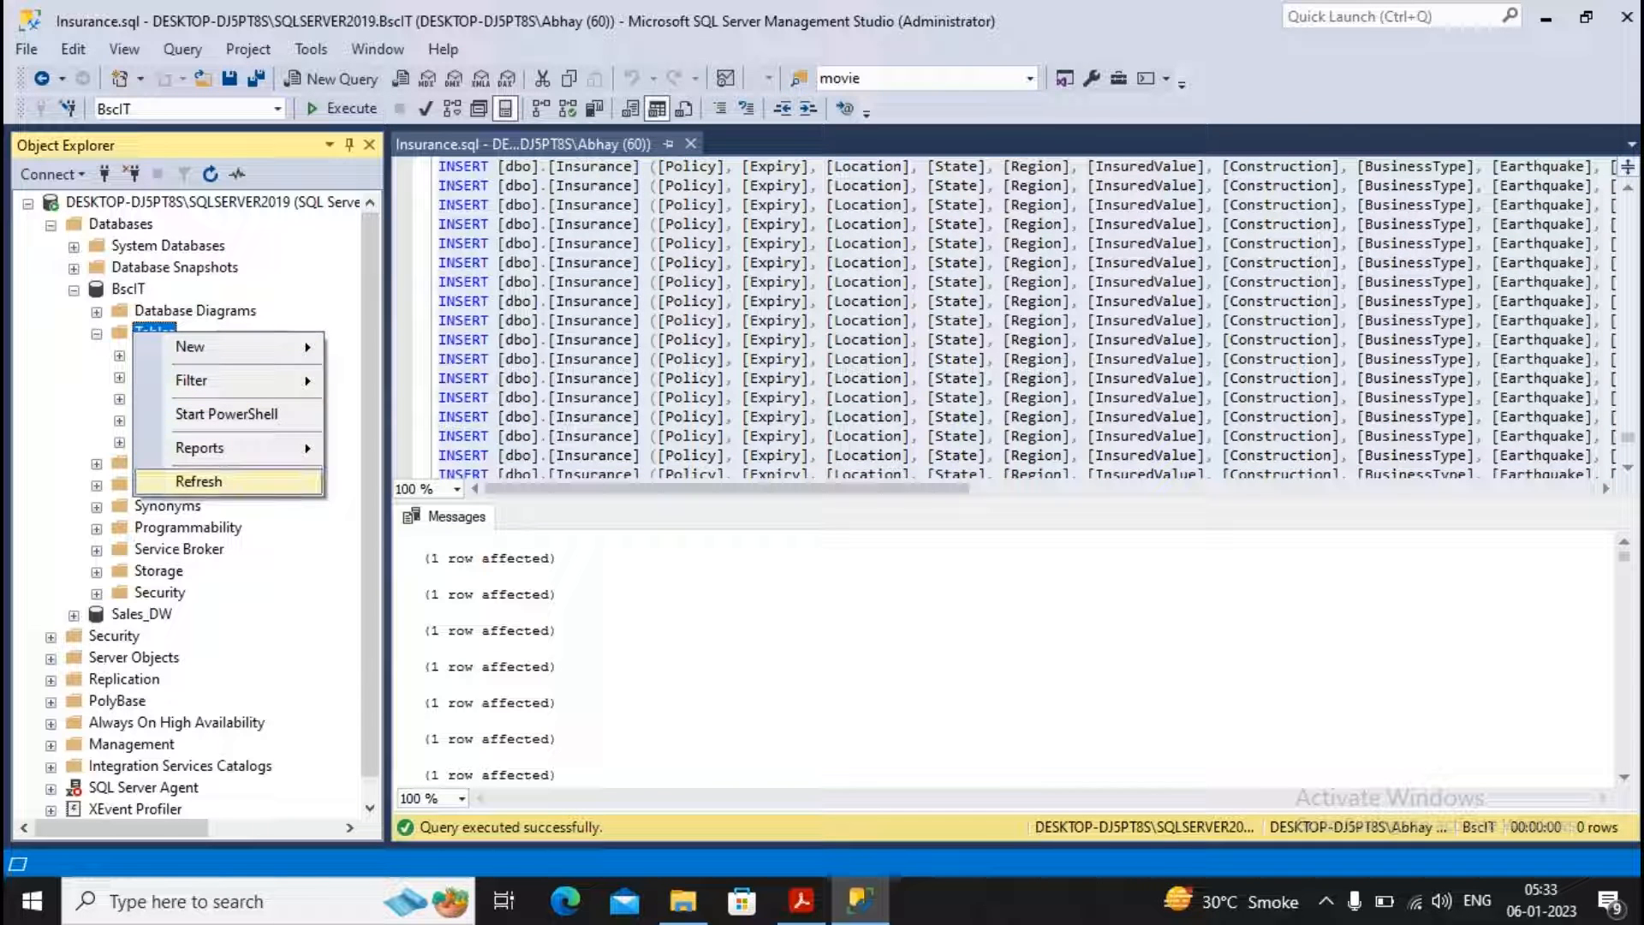
click(198, 480)
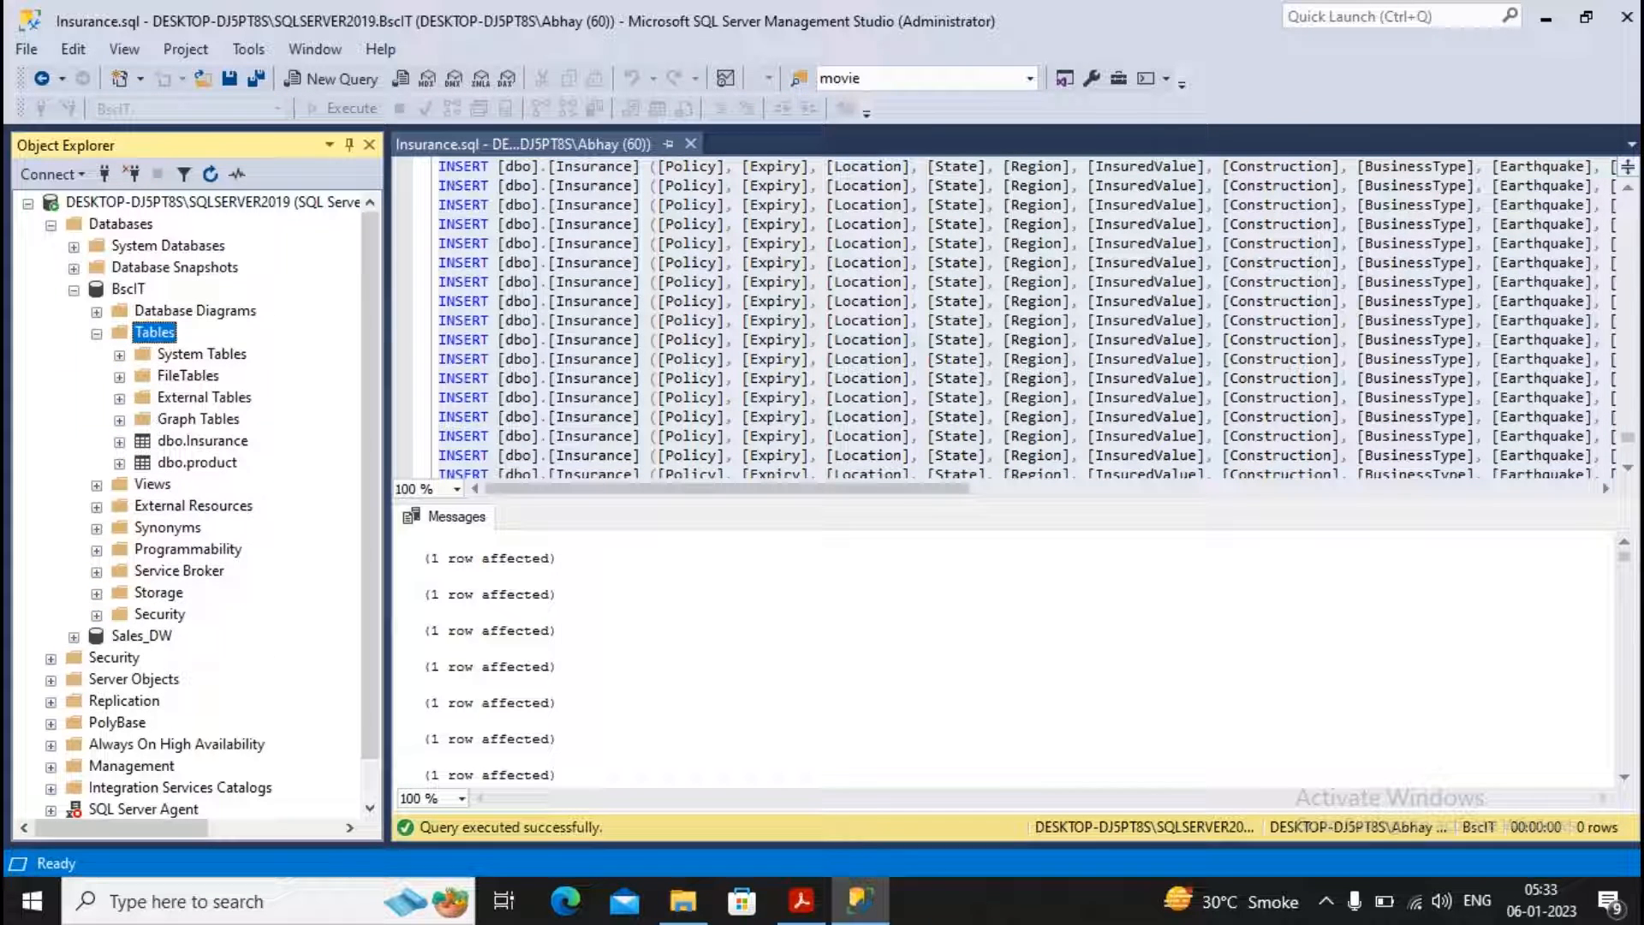
click(204, 440)
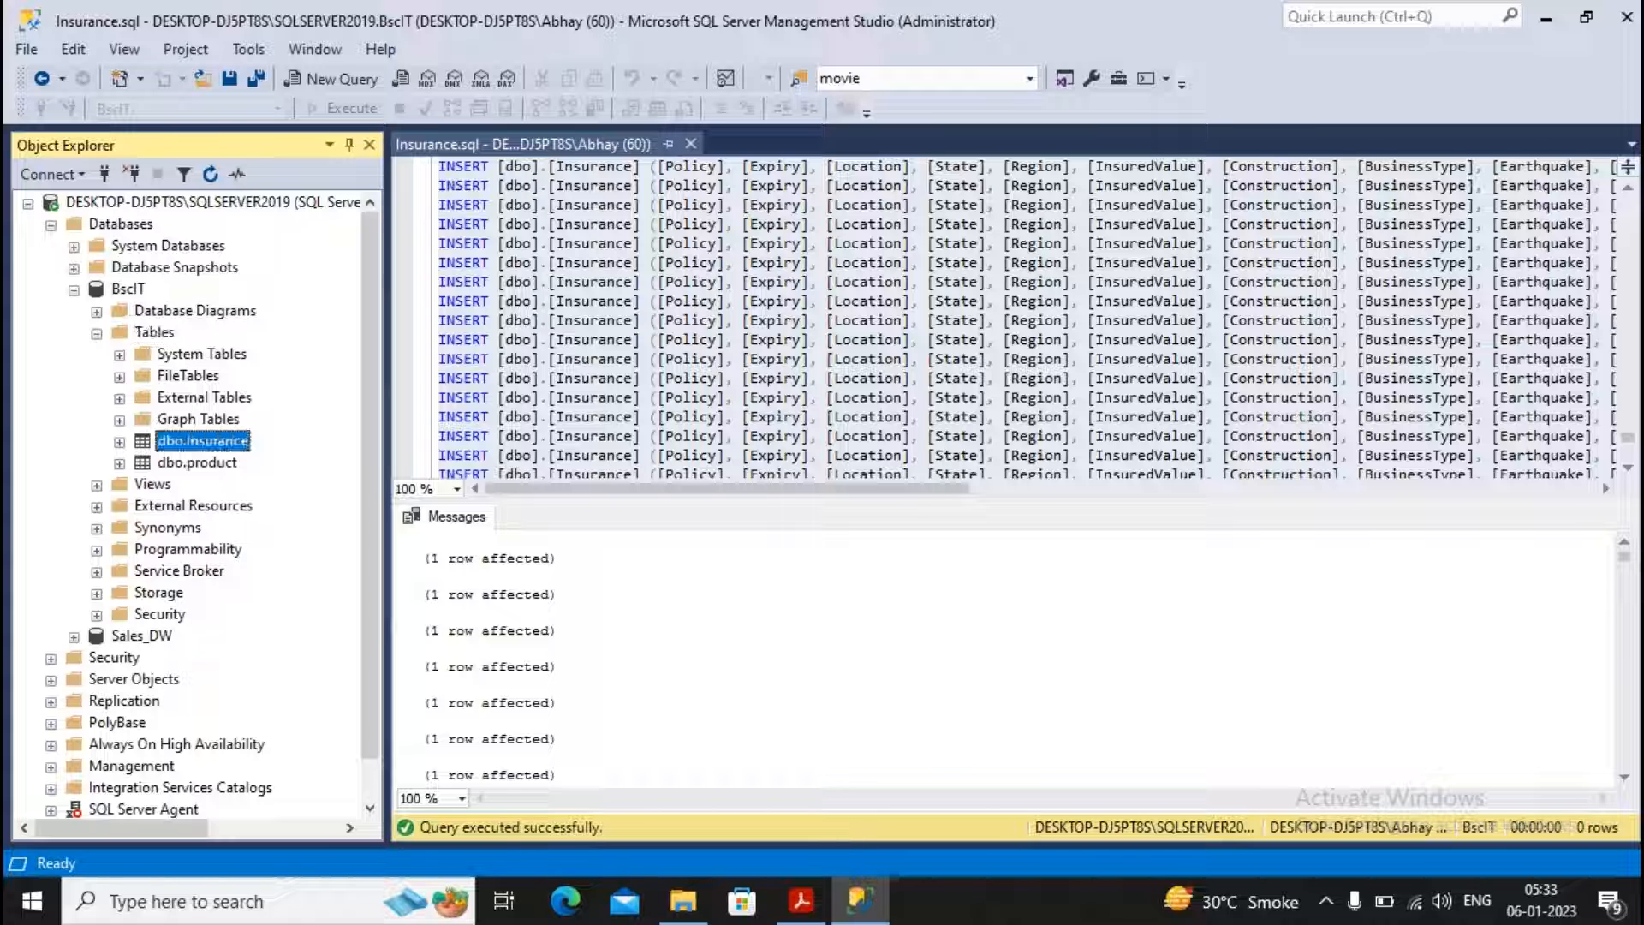
right_click(202, 440)
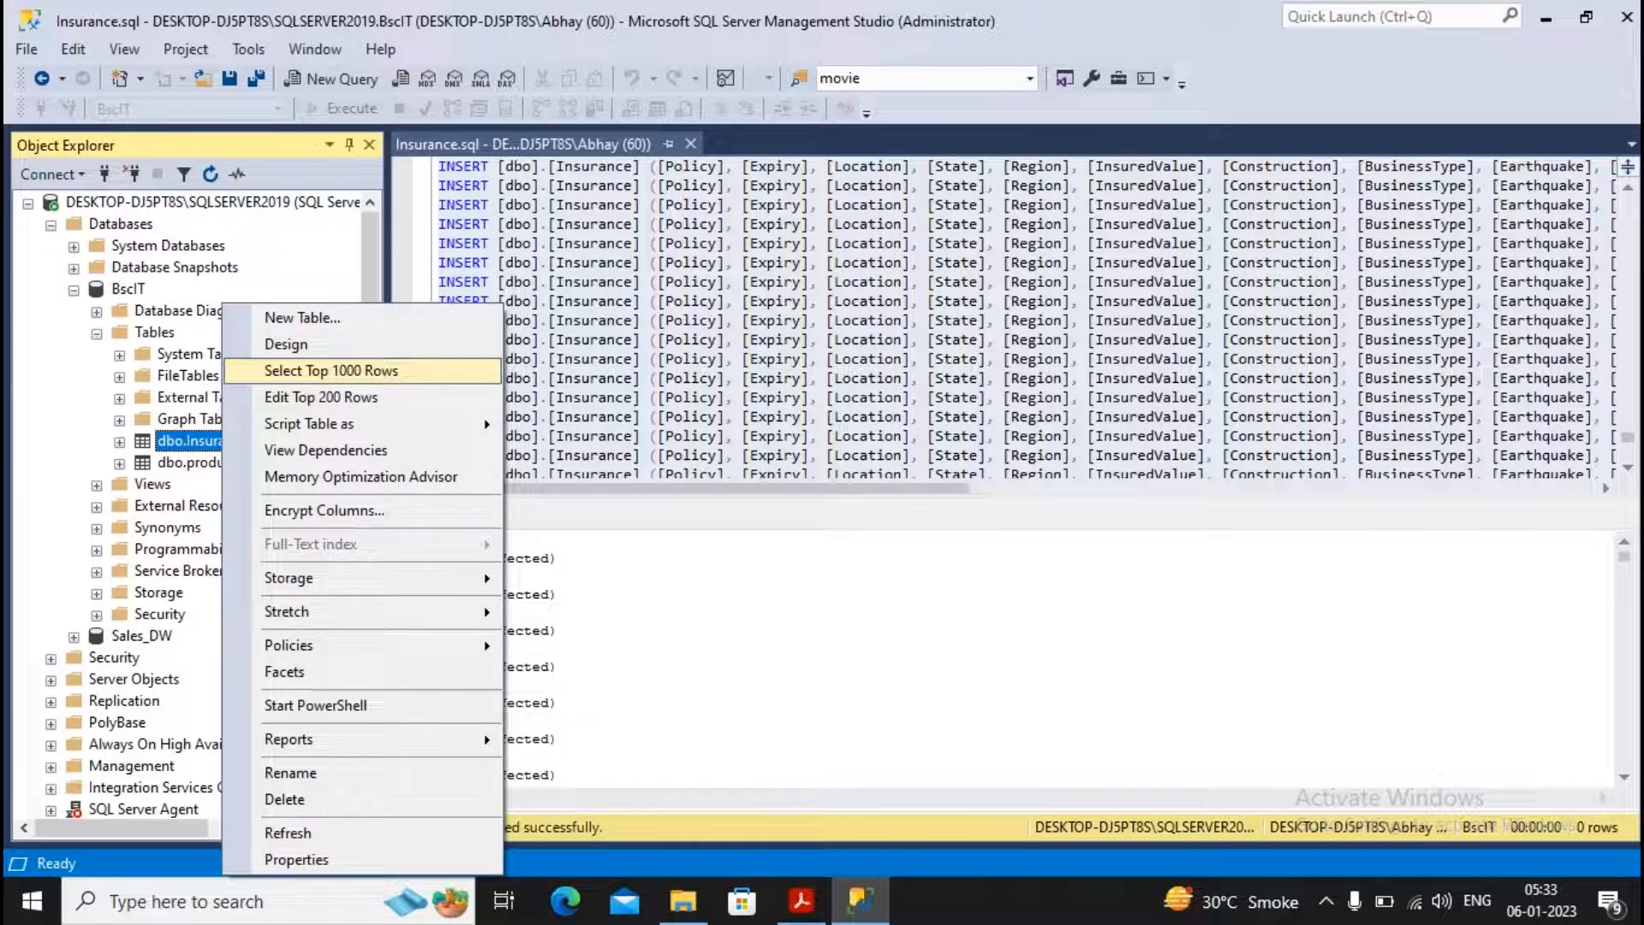
click(331, 370)
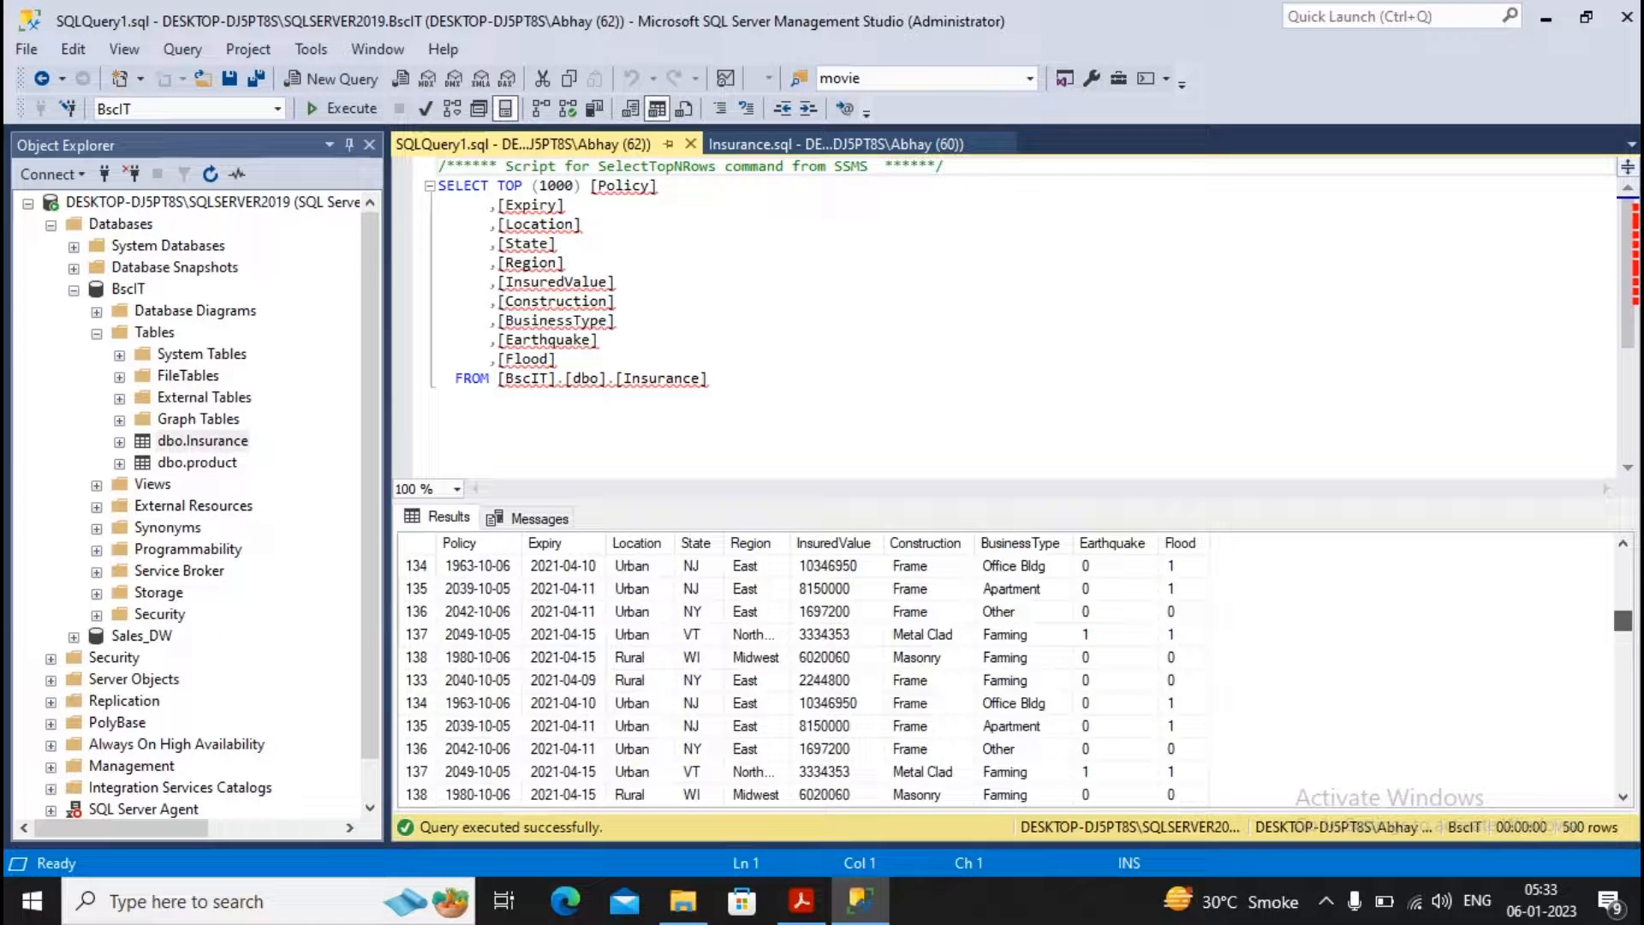
scroll(down, 3)
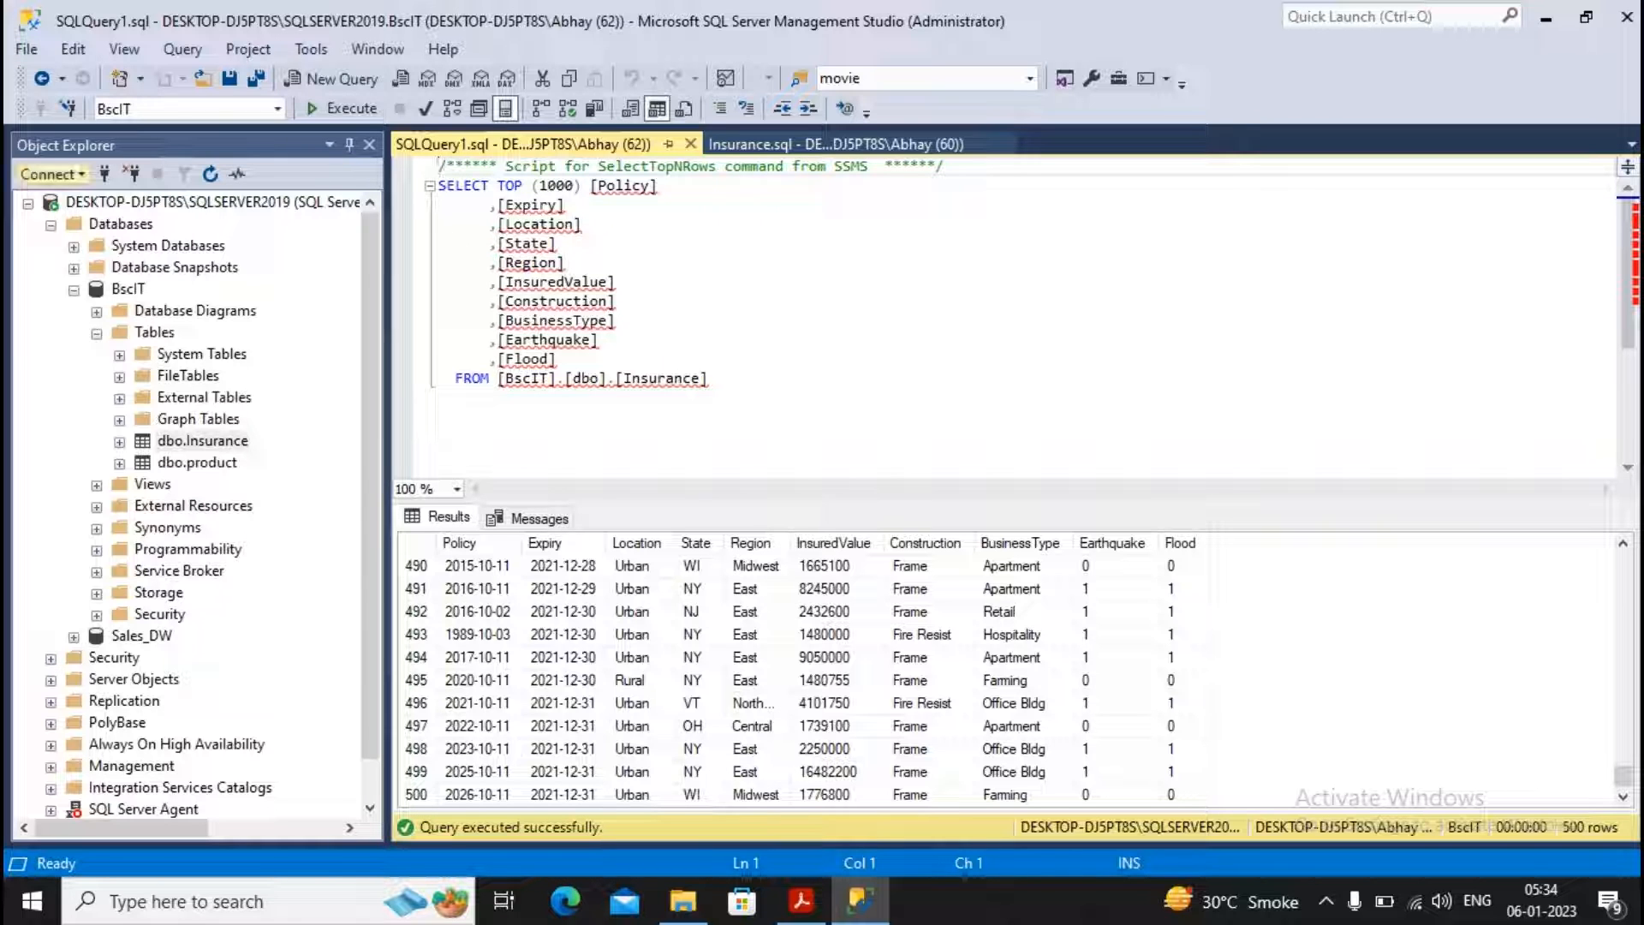
Dismiss a new server connection prompt and switch to a blank Excel workbook
click(46, 174)
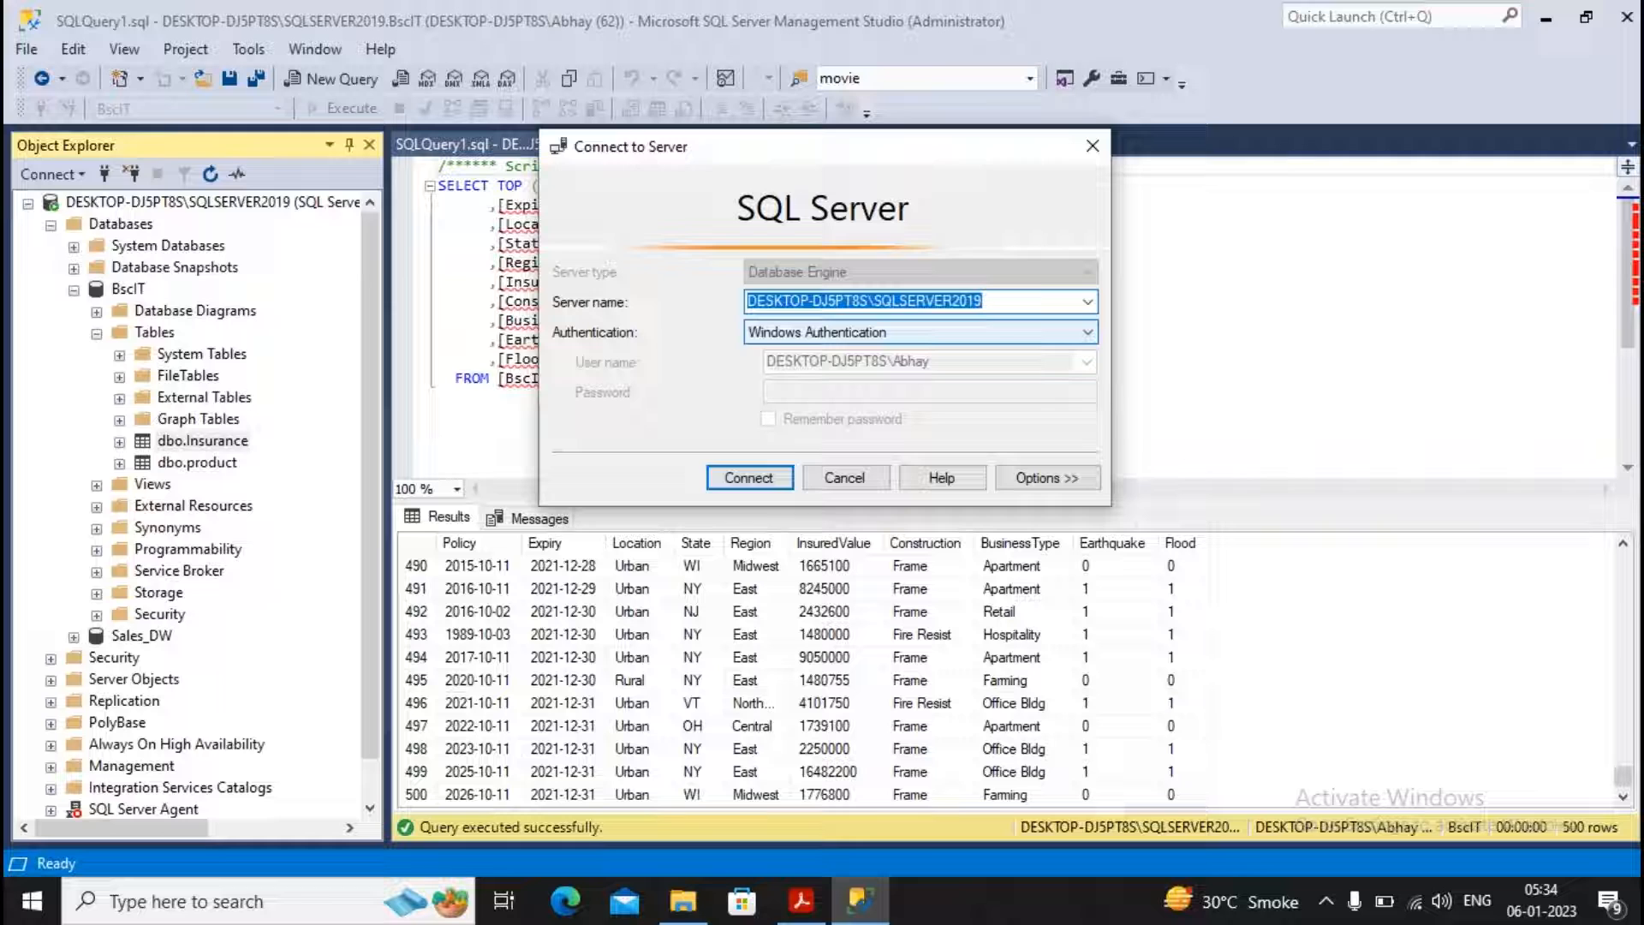
click(749, 477)
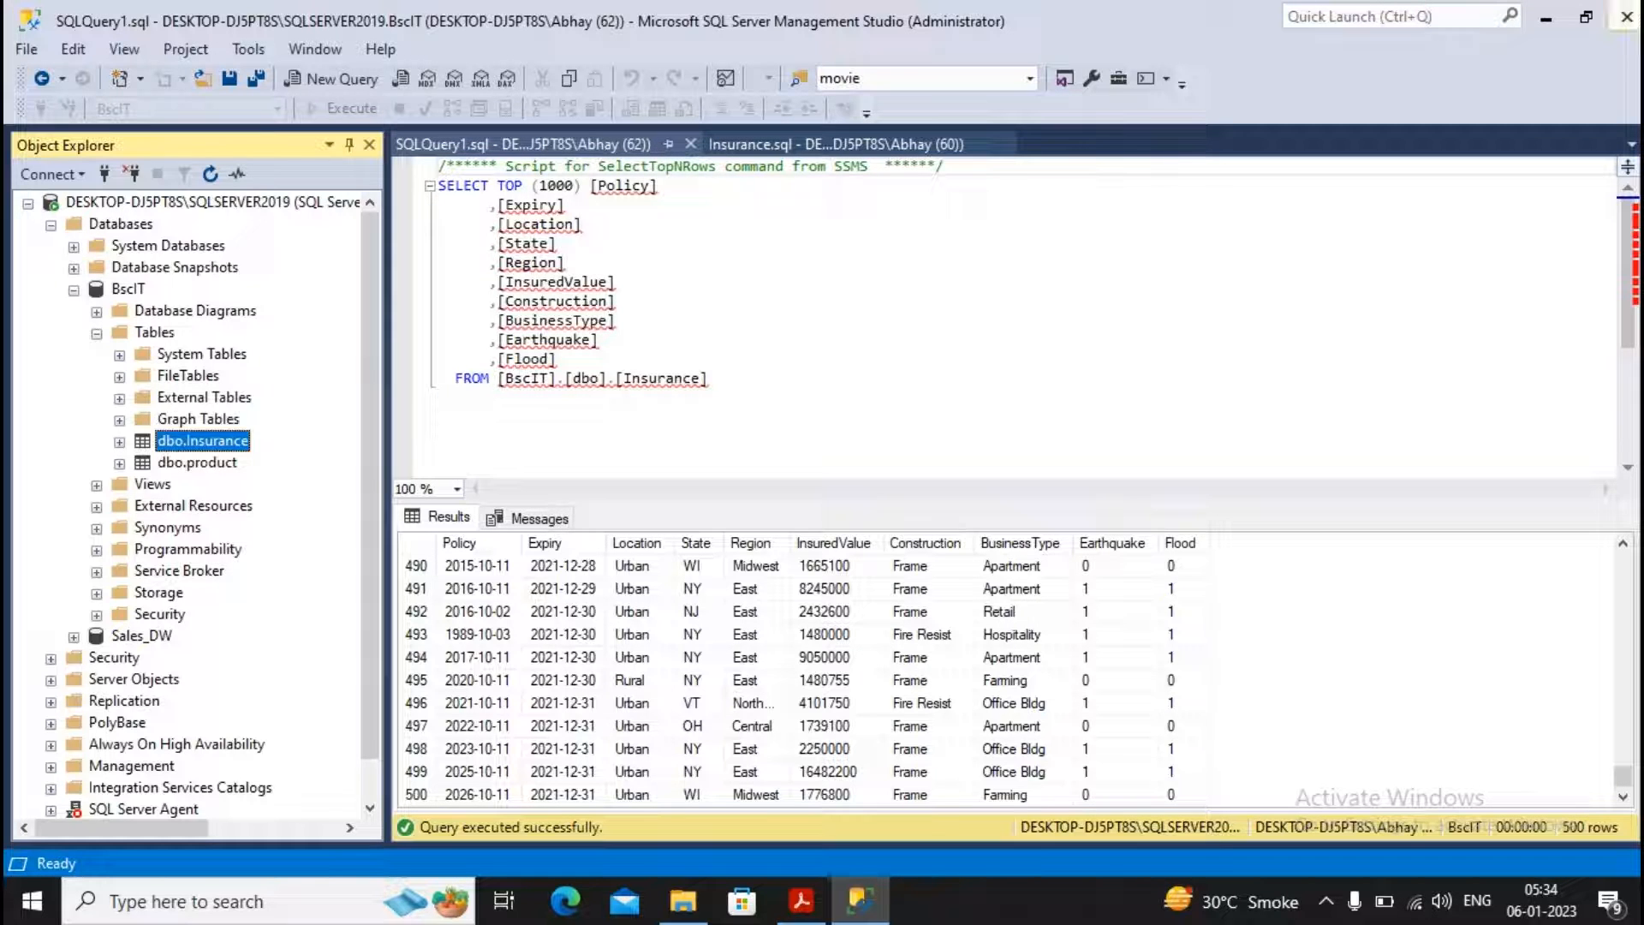
click(800, 901)
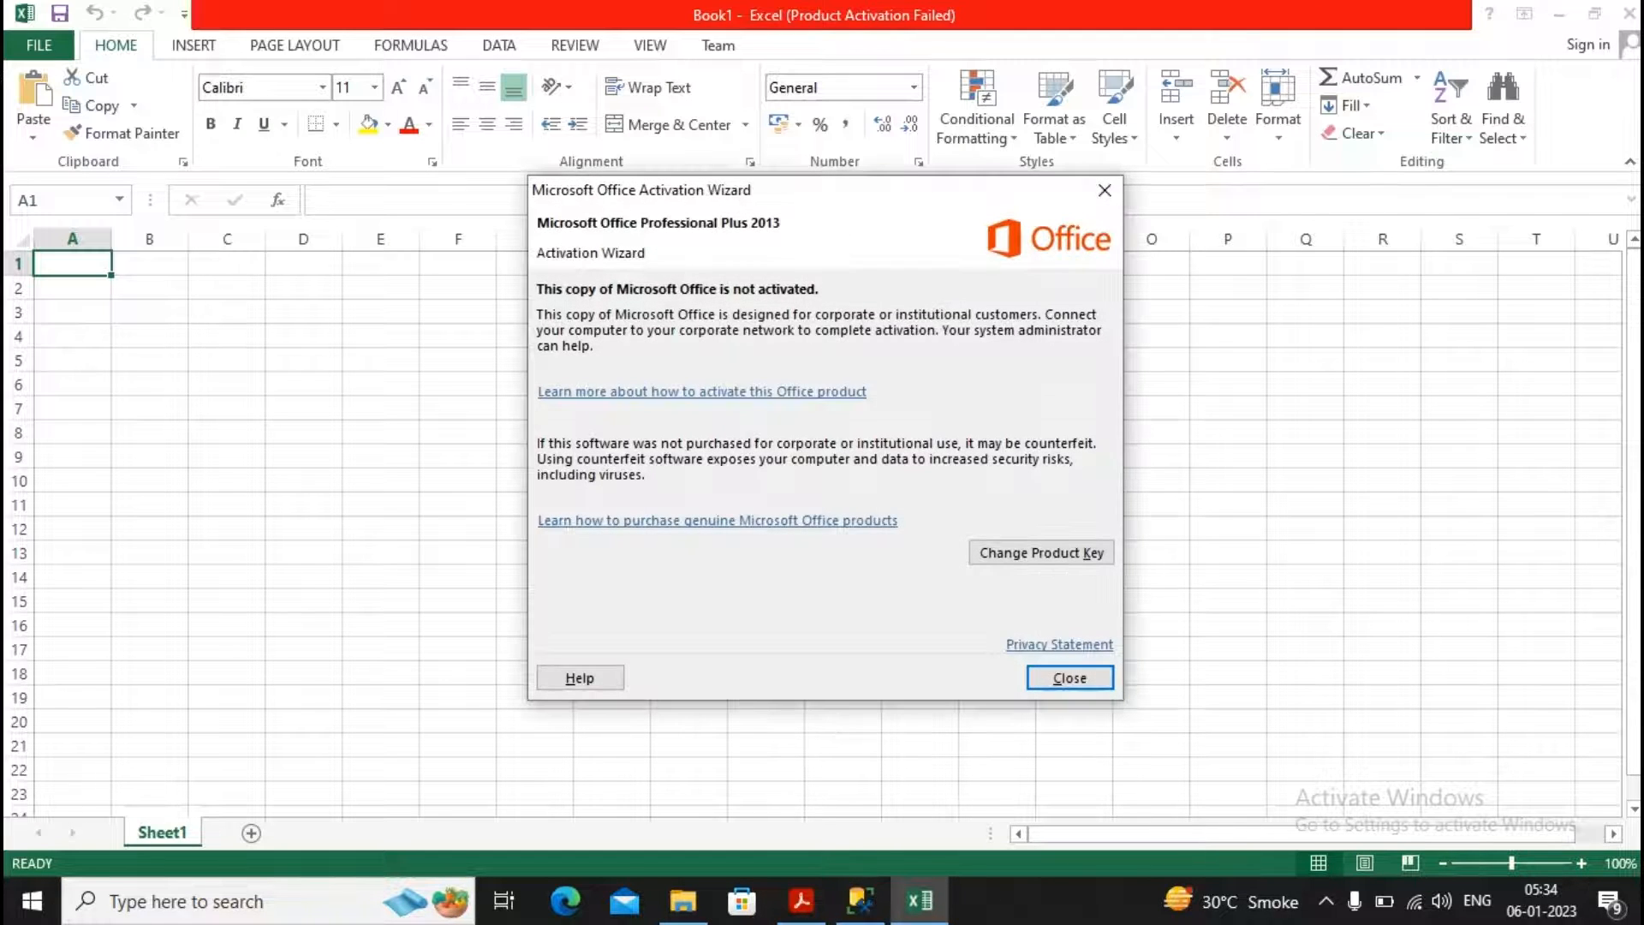
Dismiss the Office activation notice and show the DATA tab's import options
click(1068, 677)
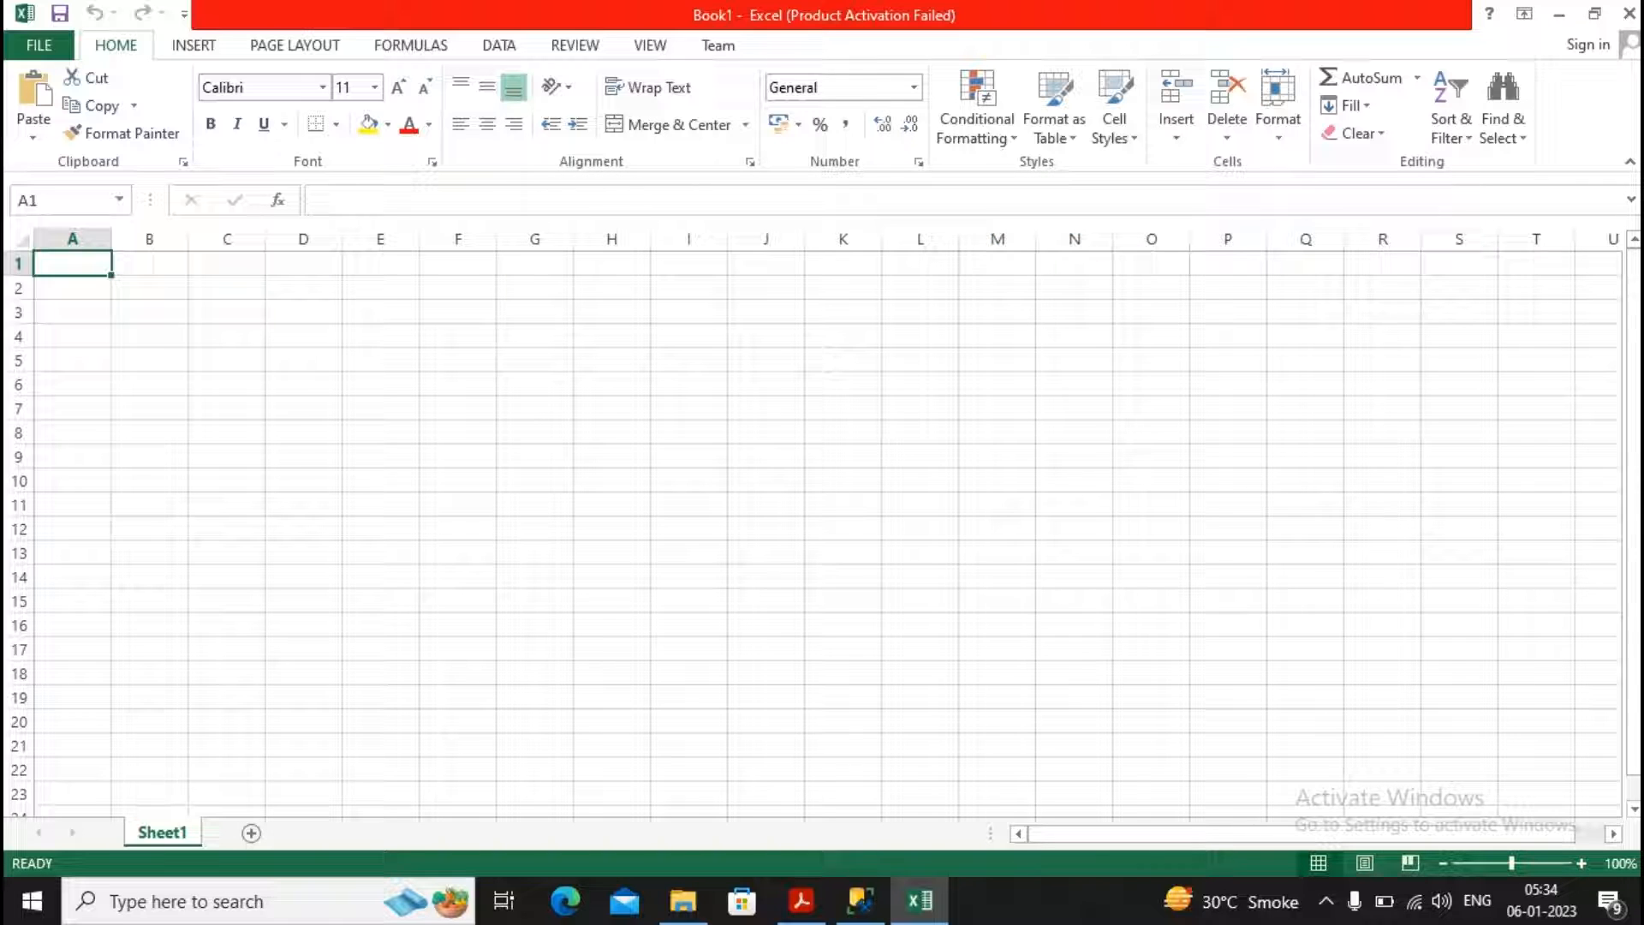
click(499, 45)
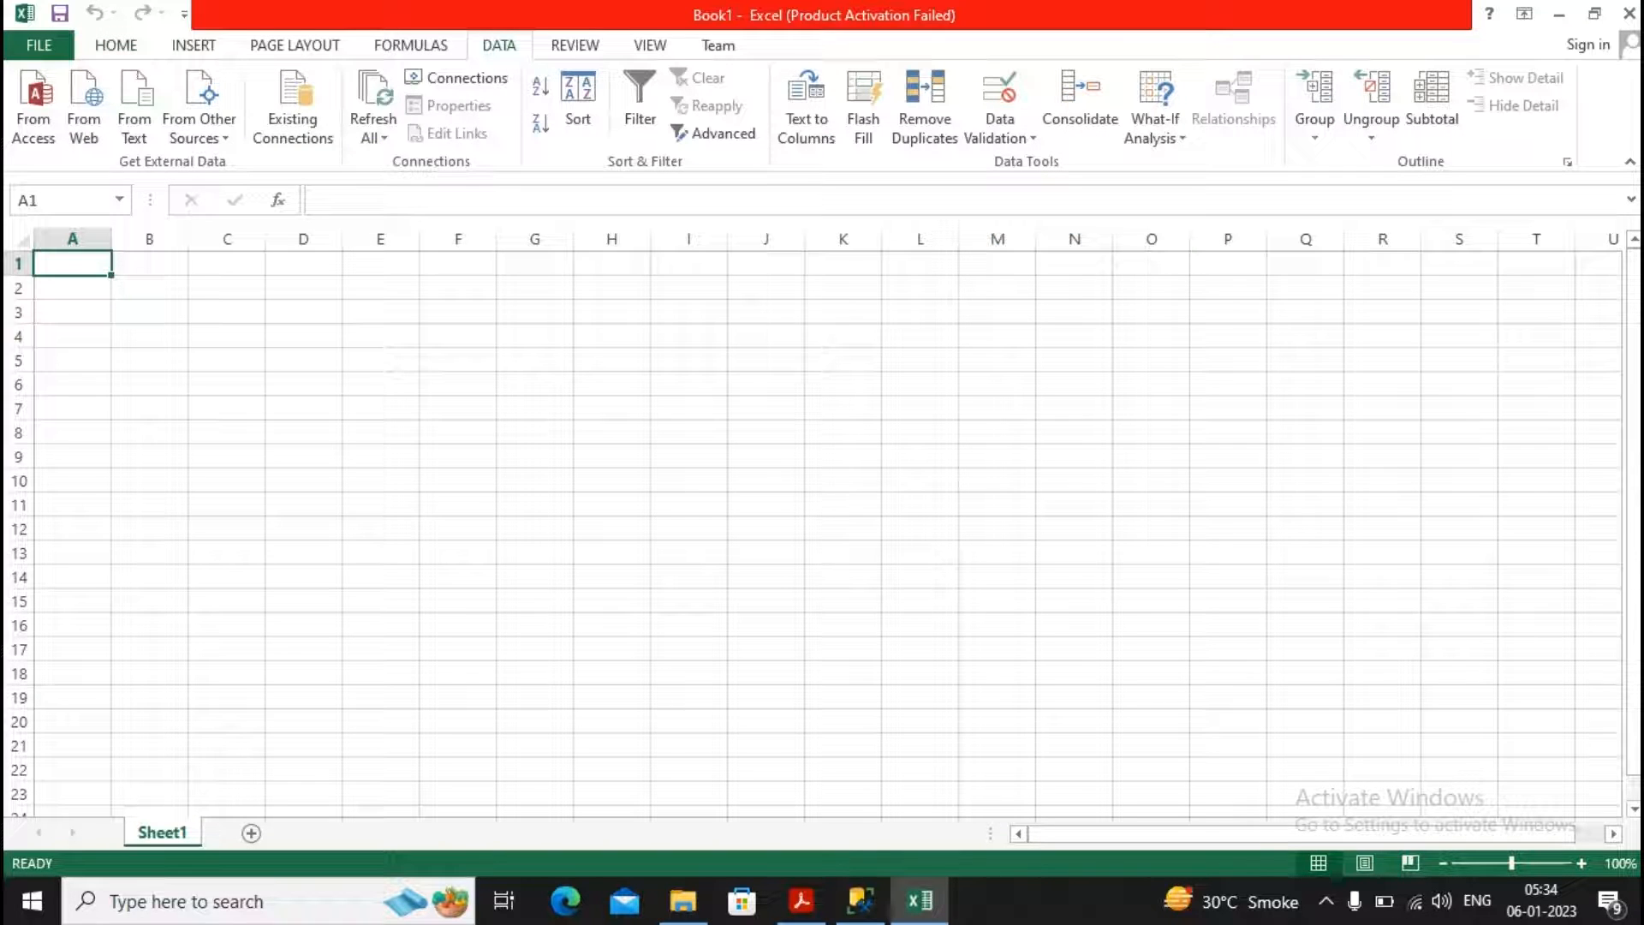
mouse_move(293, 104)
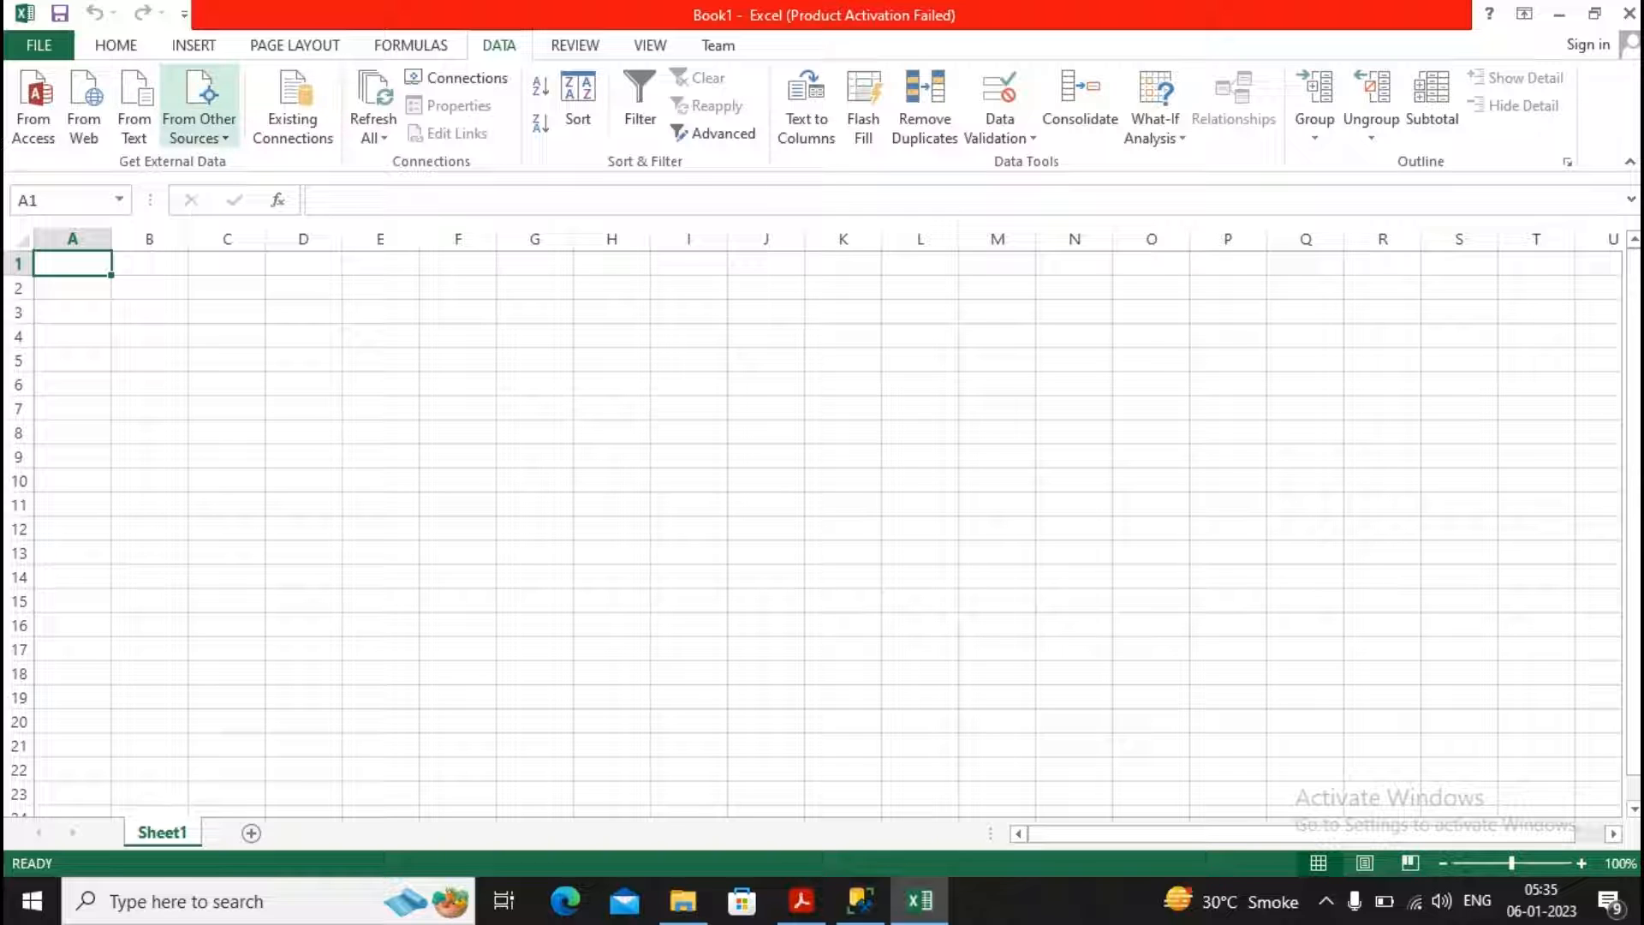
mouse_move(198, 106)
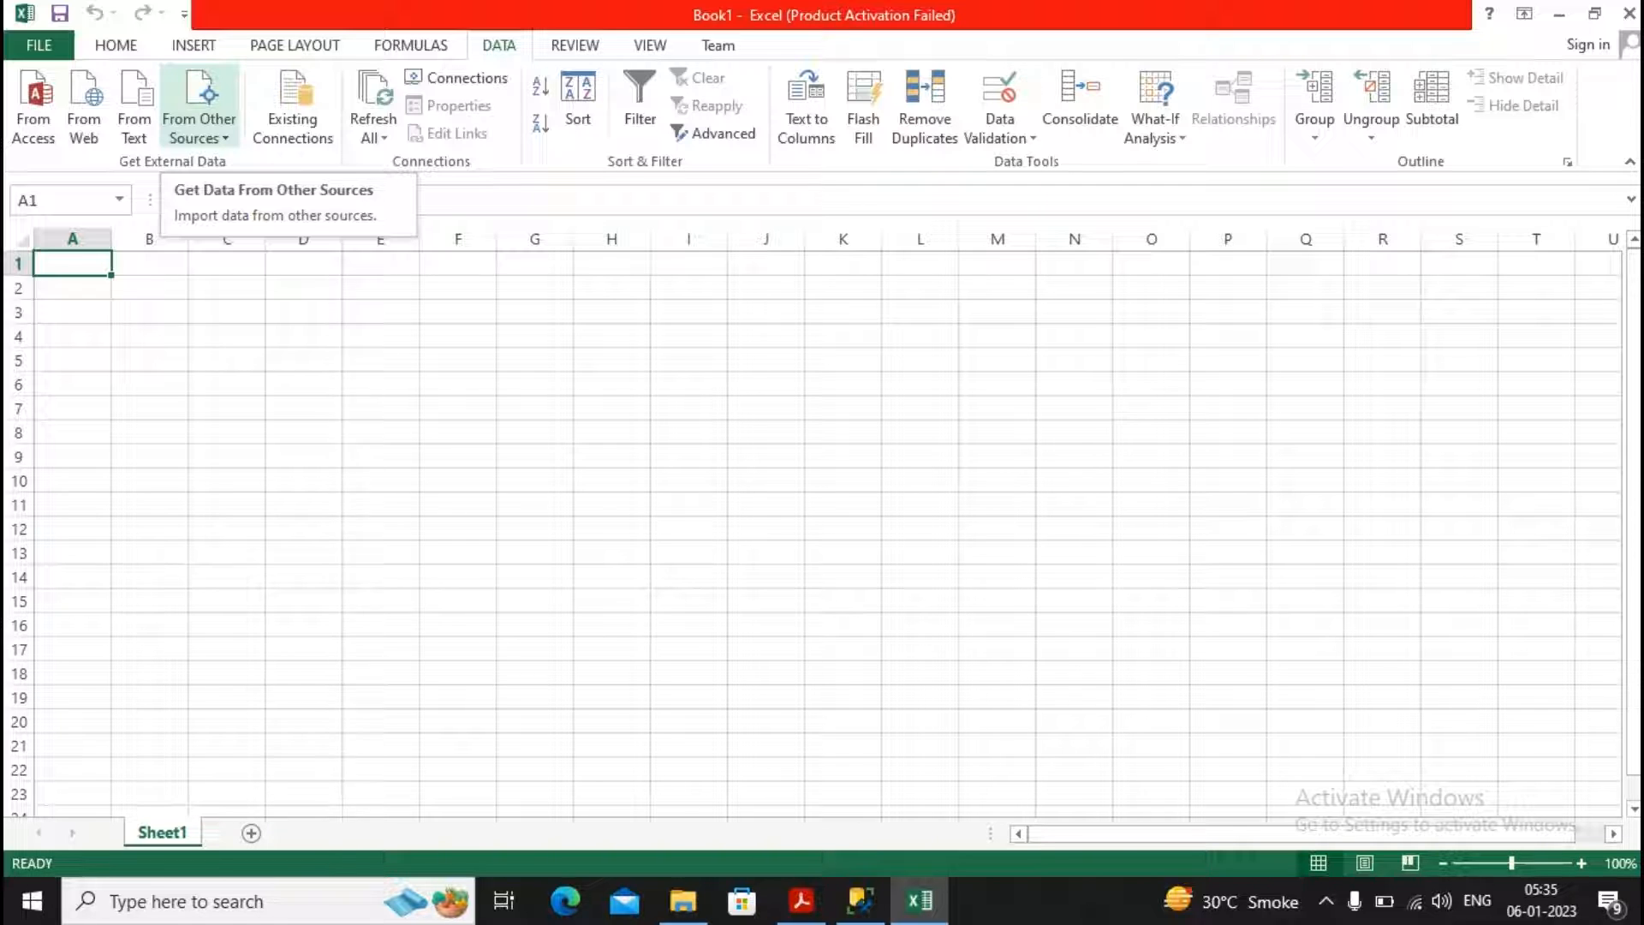
Insert a PivotTable using an external data source, browsing for a new connection
click(193, 46)
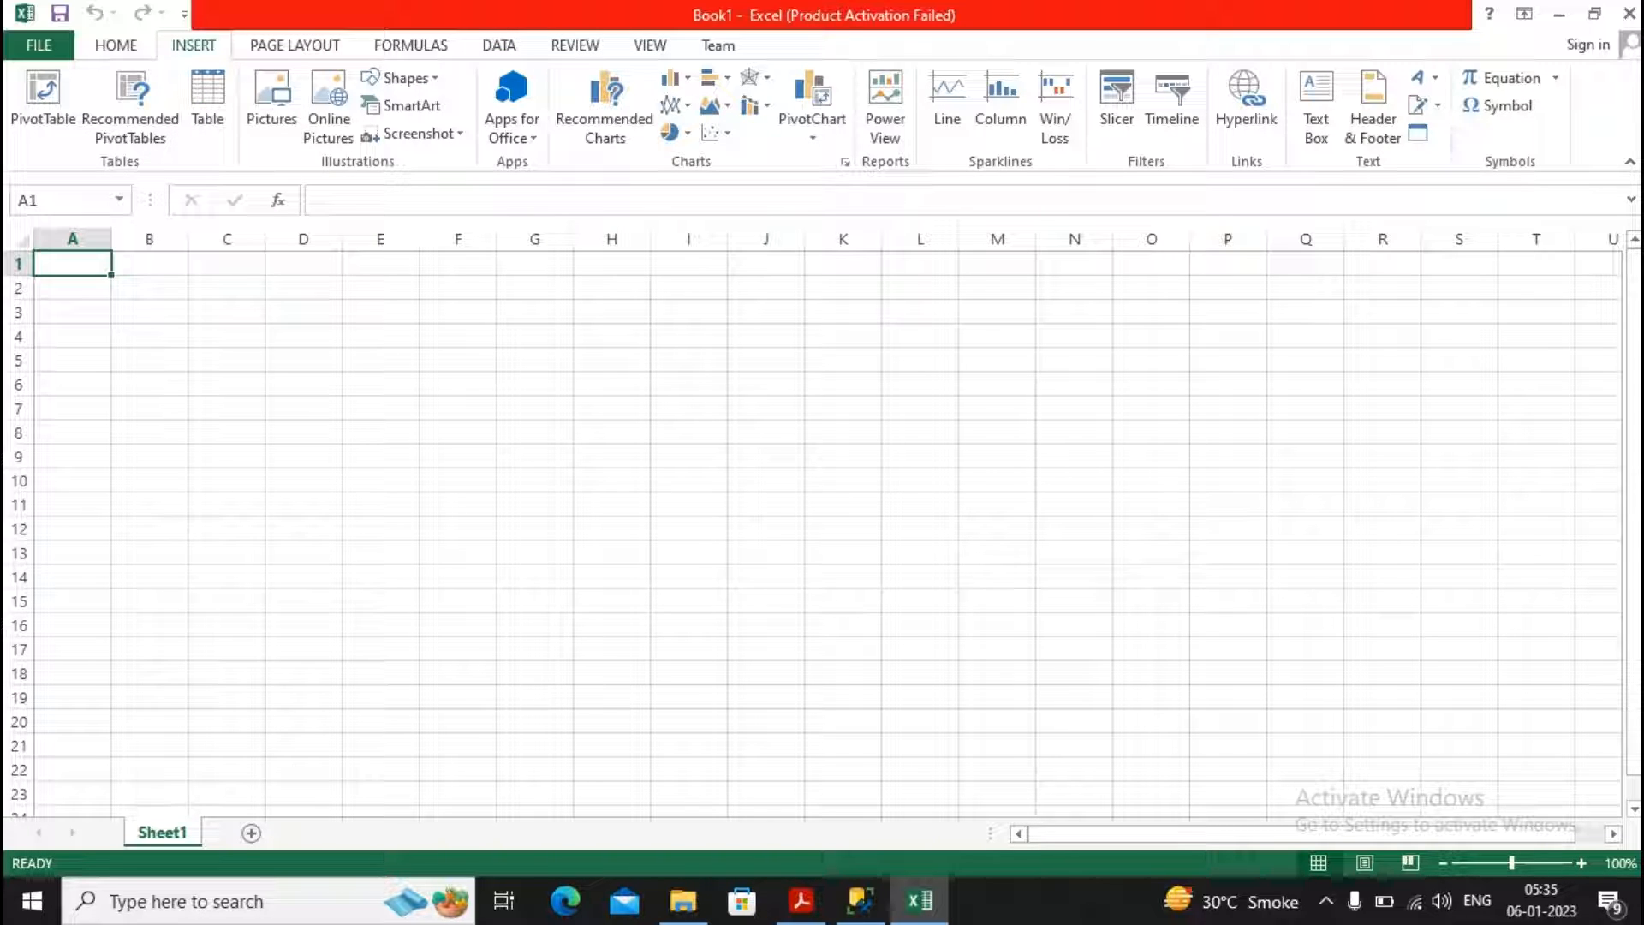
click(42, 105)
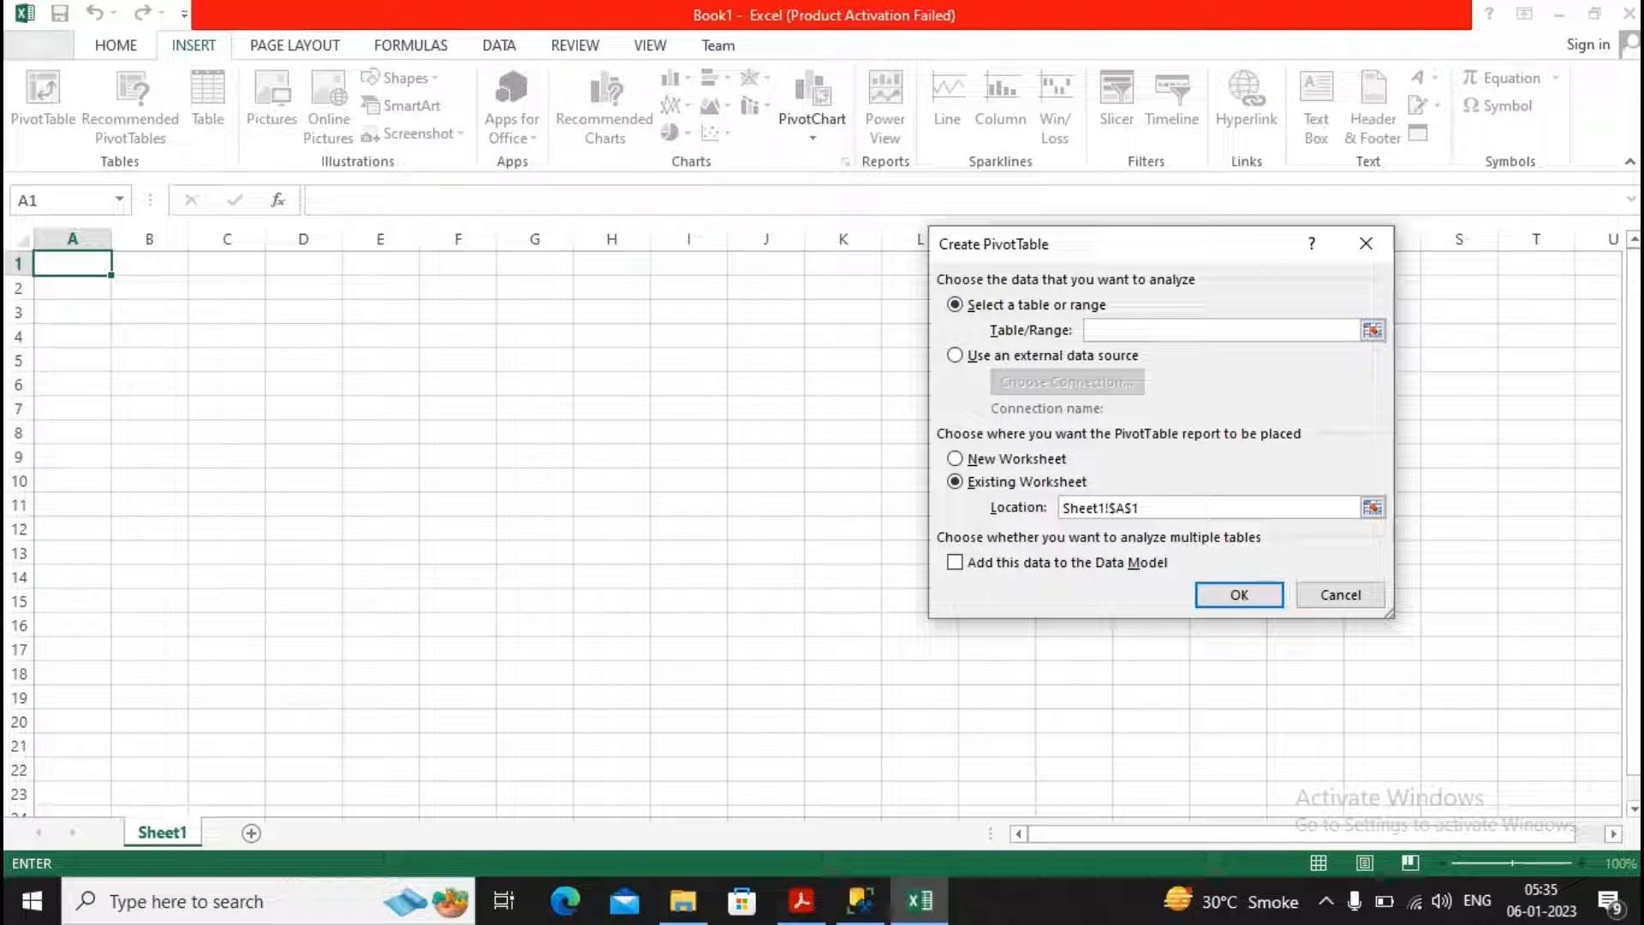
click(1216, 329)
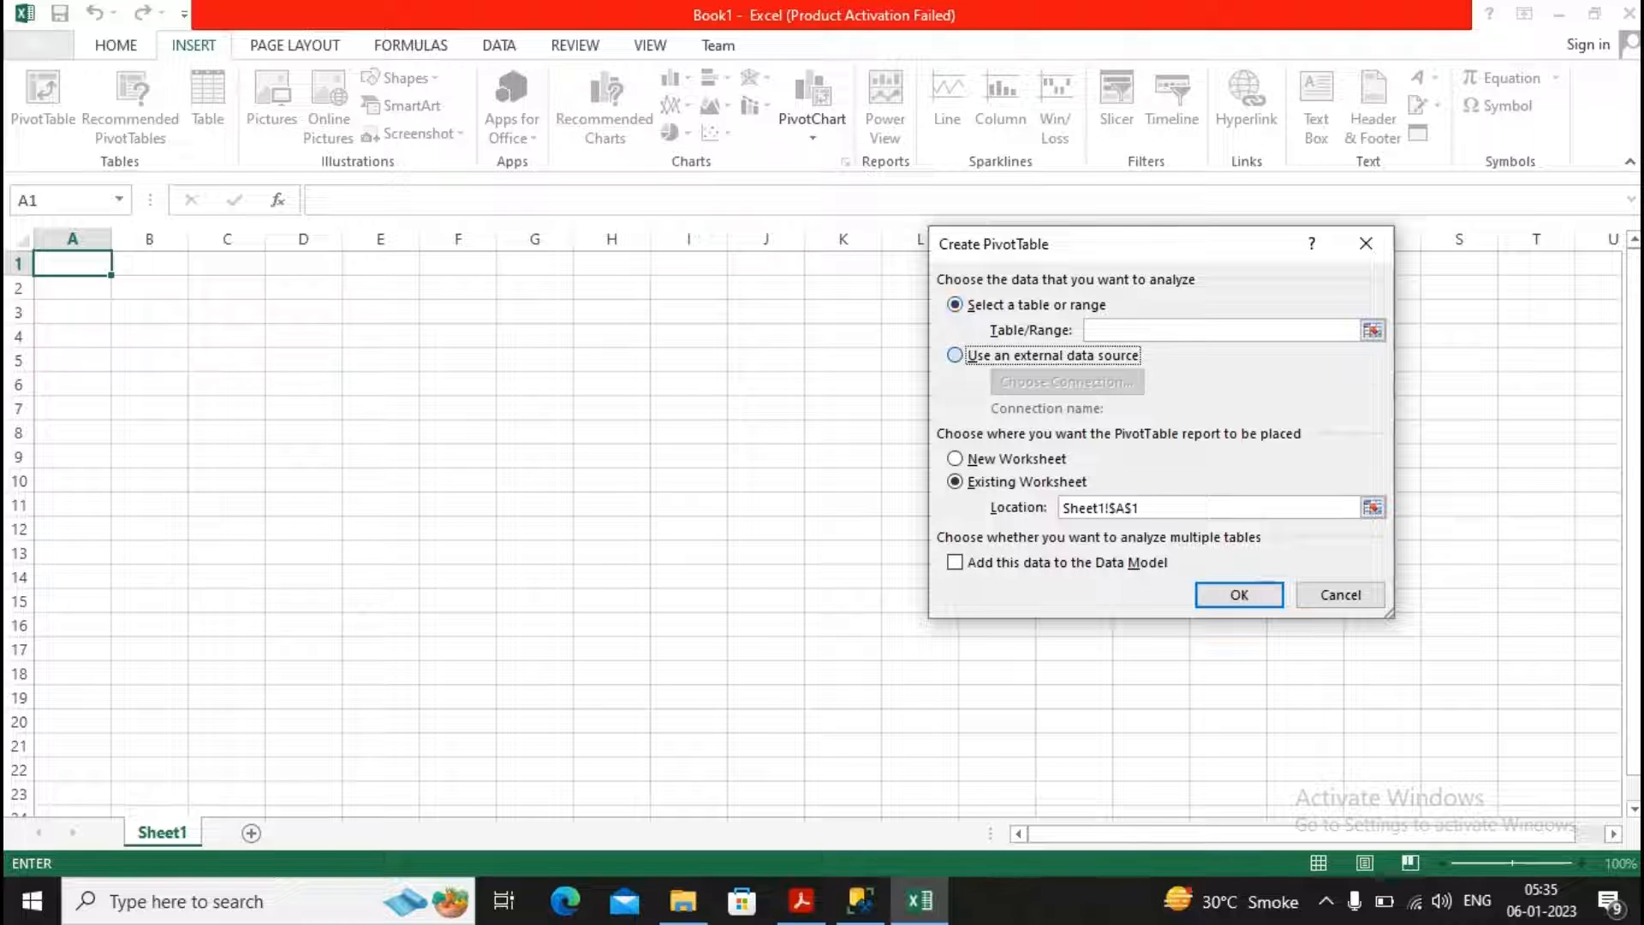
click(956, 356)
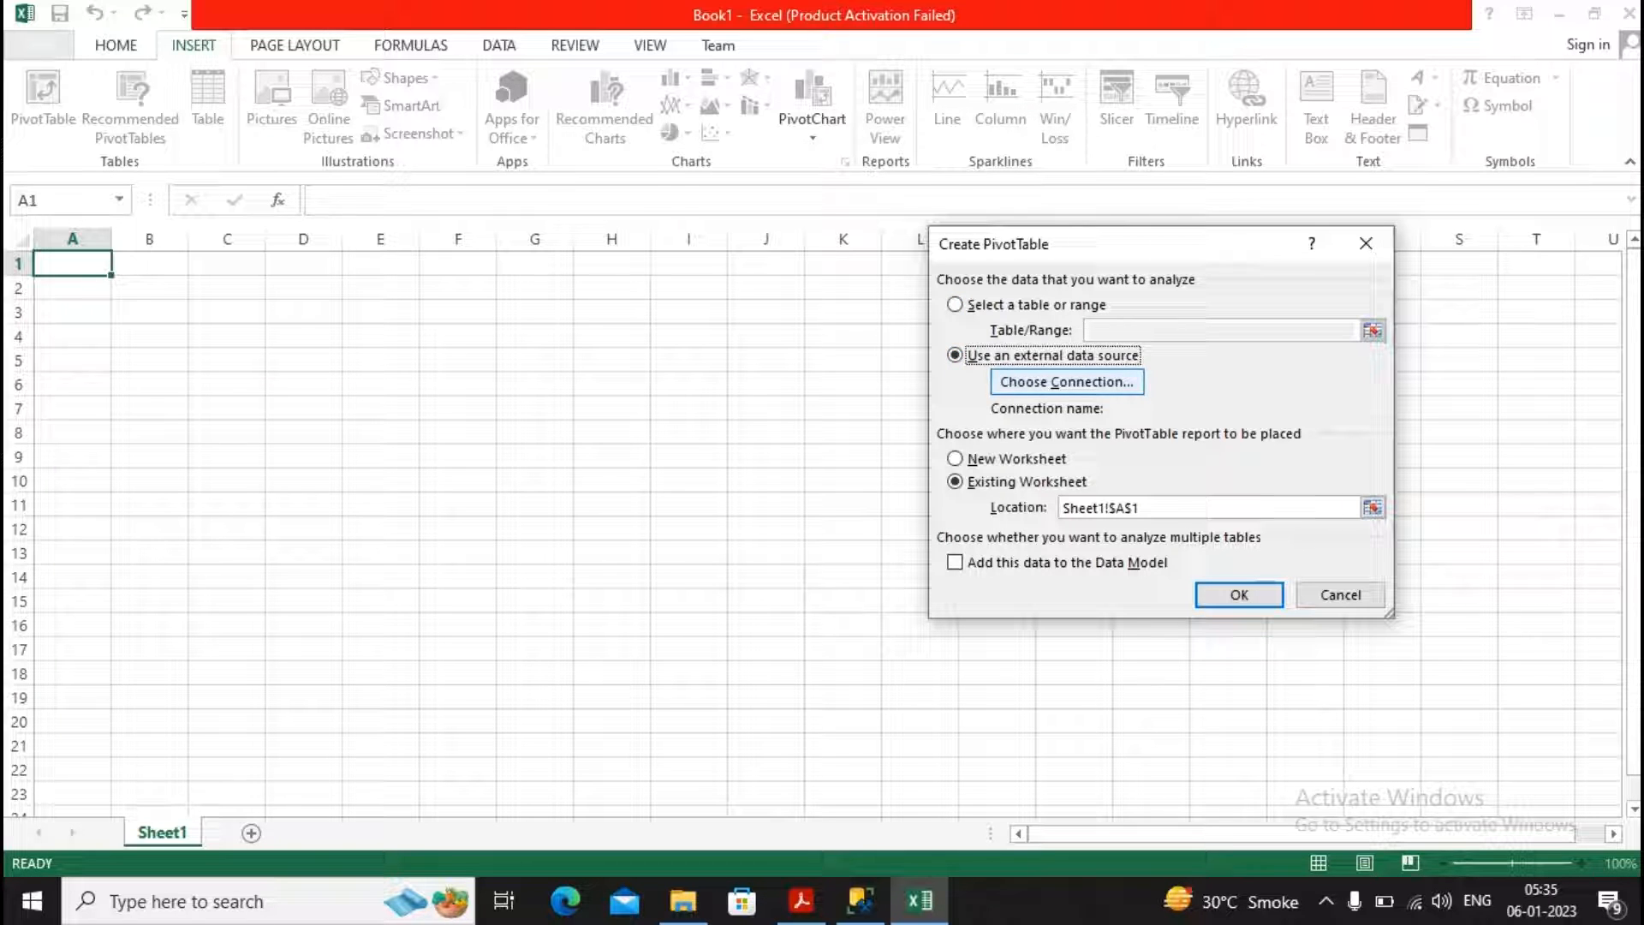
click(1065, 381)
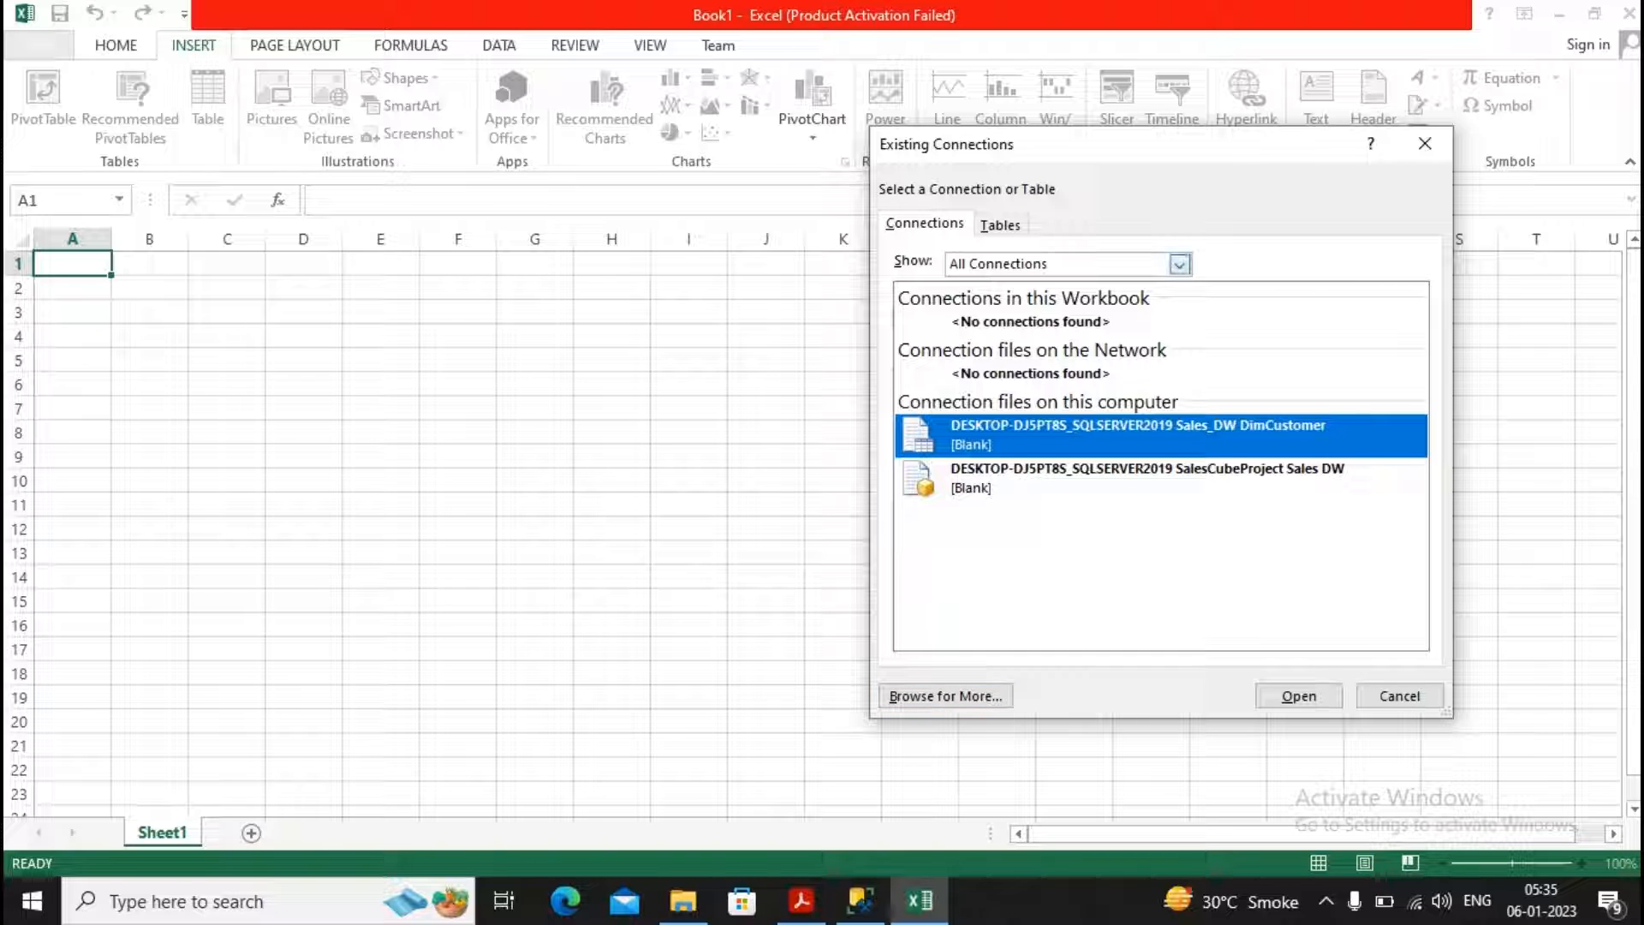
click(1179, 263)
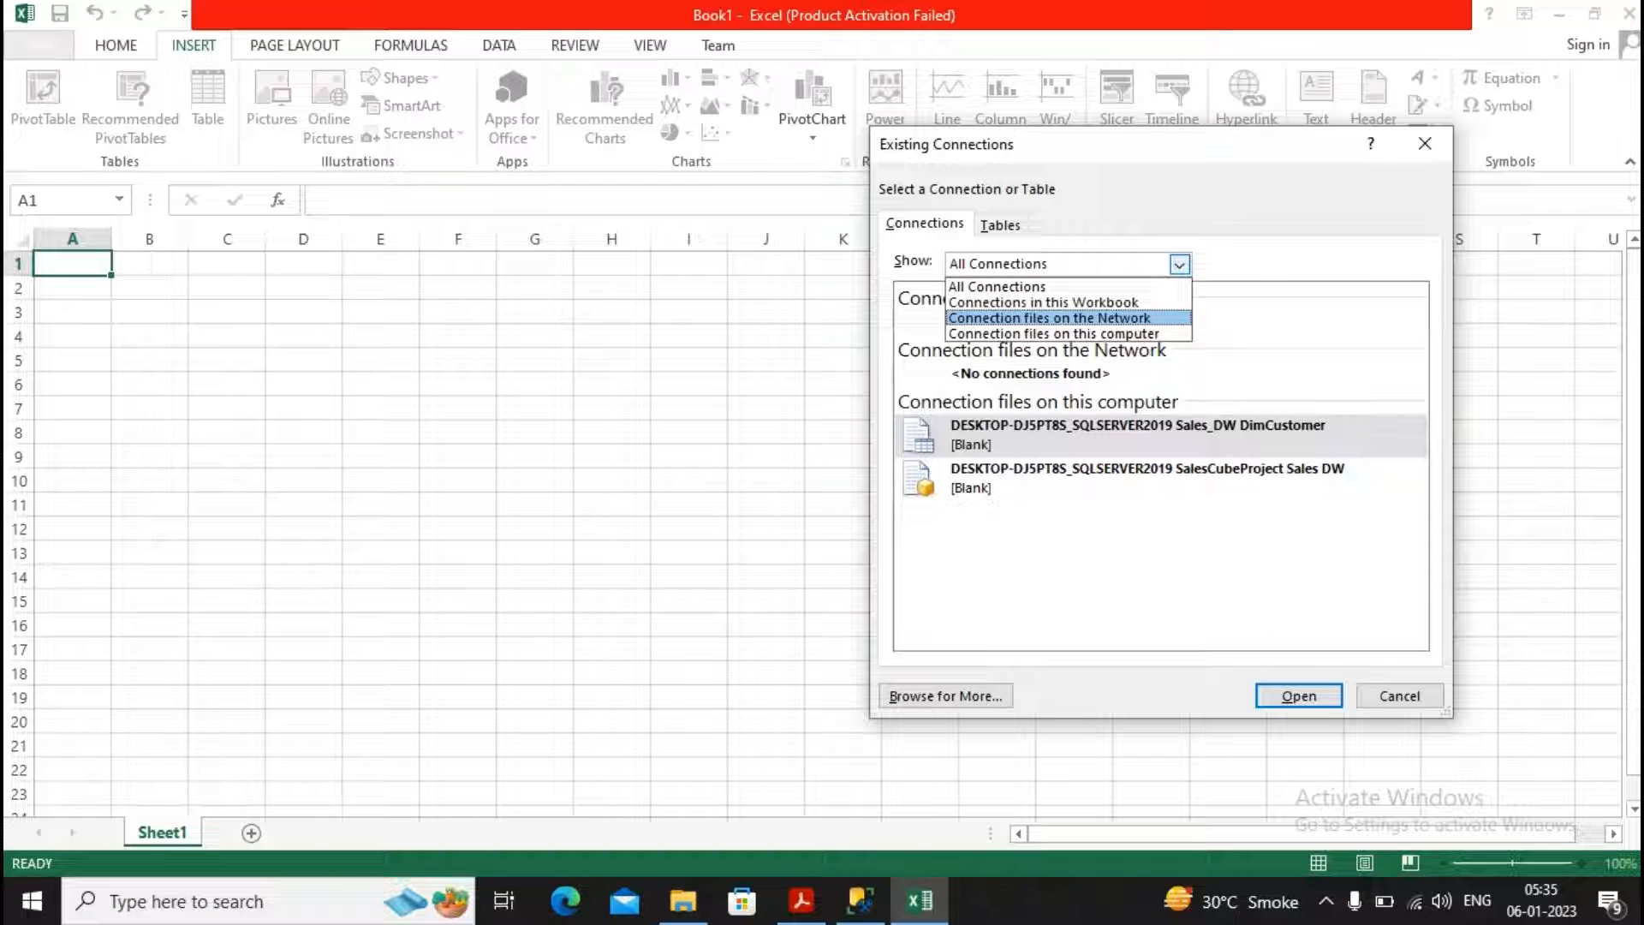
mouse_move(1051, 333)
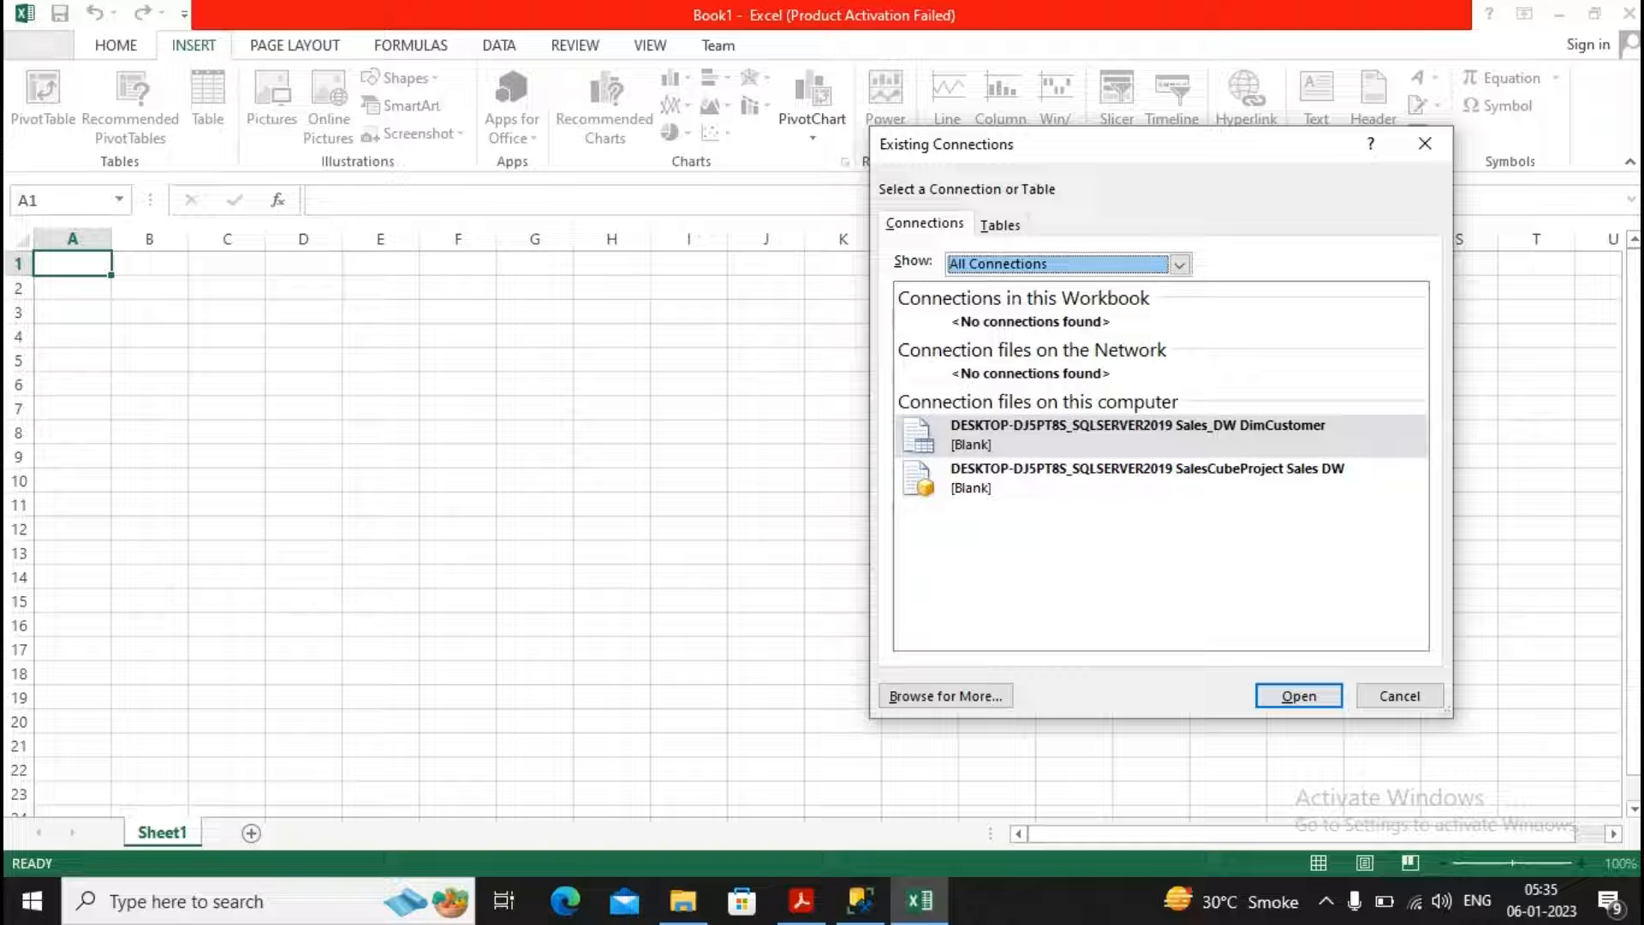
click(943, 695)
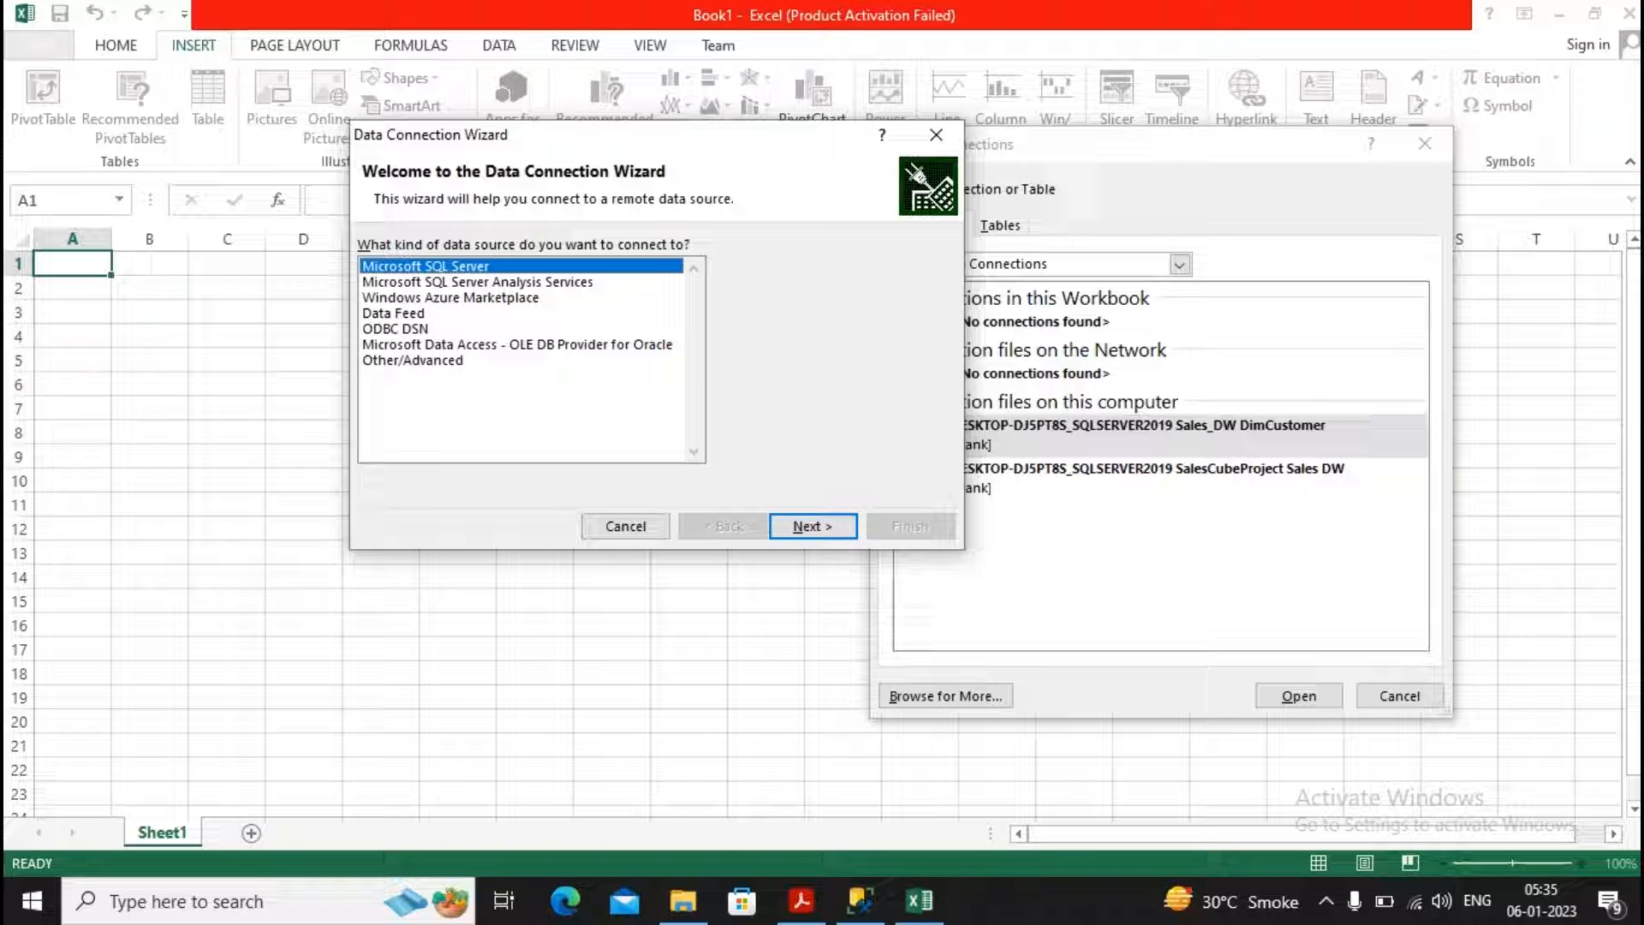
Choose Microsoft SQL Server and connect to server DESKTOP-DJ5PT8S\SQLSERVER2019
click(811, 525)
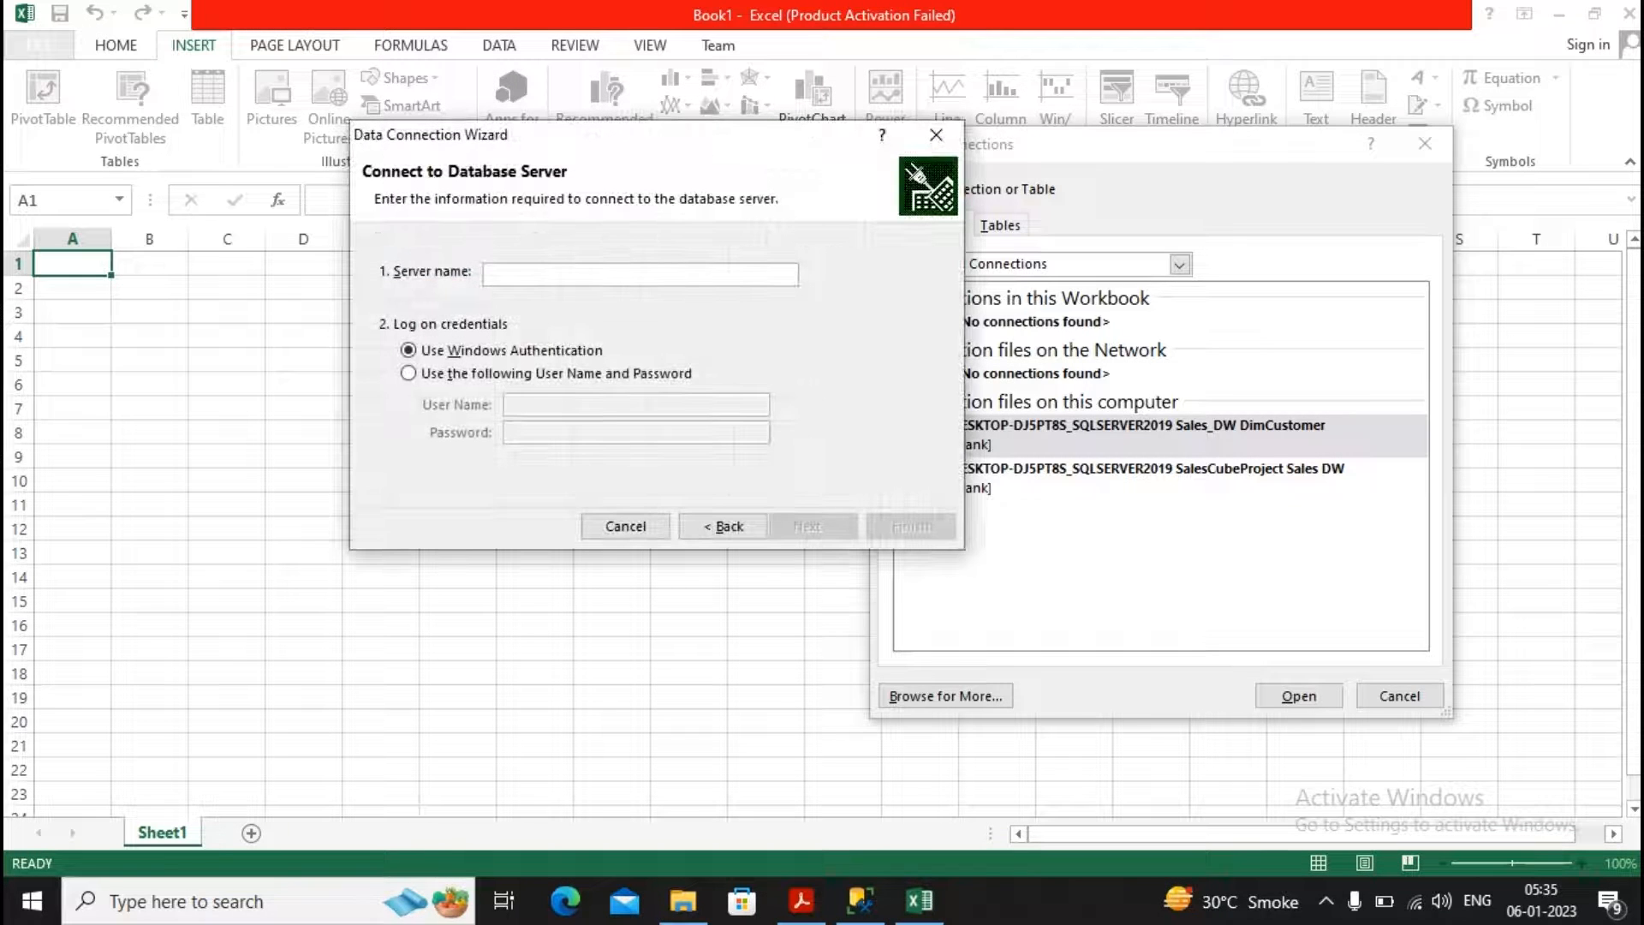
text(DESKTOP-DJ5PT8S\SQLSERVER2019)
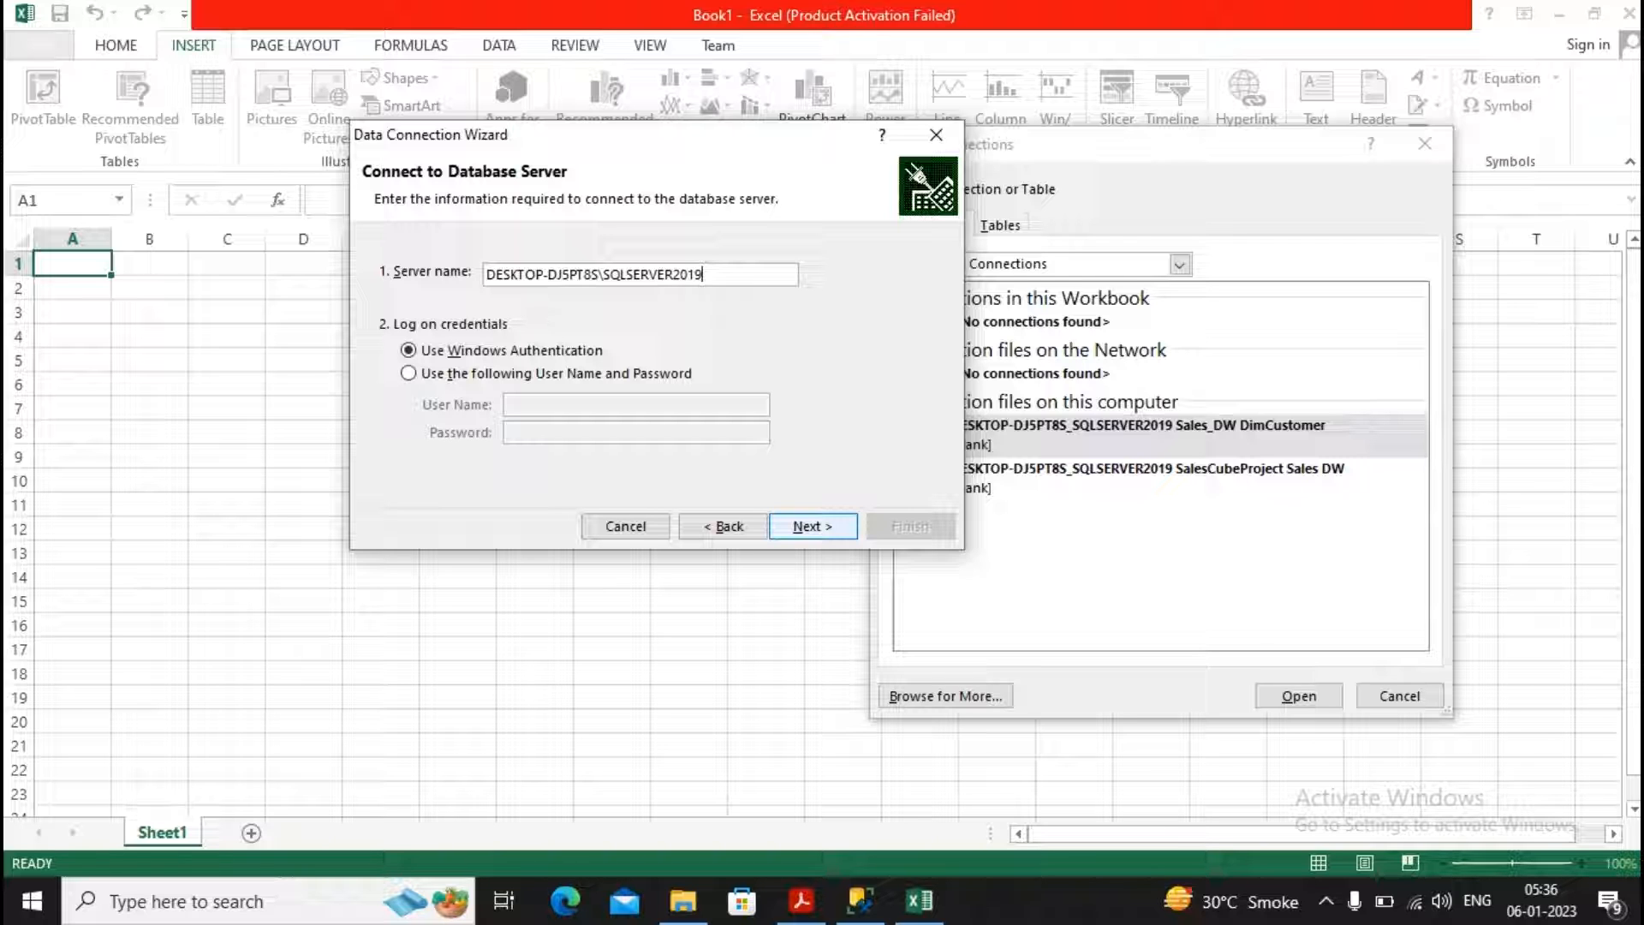
click(812, 525)
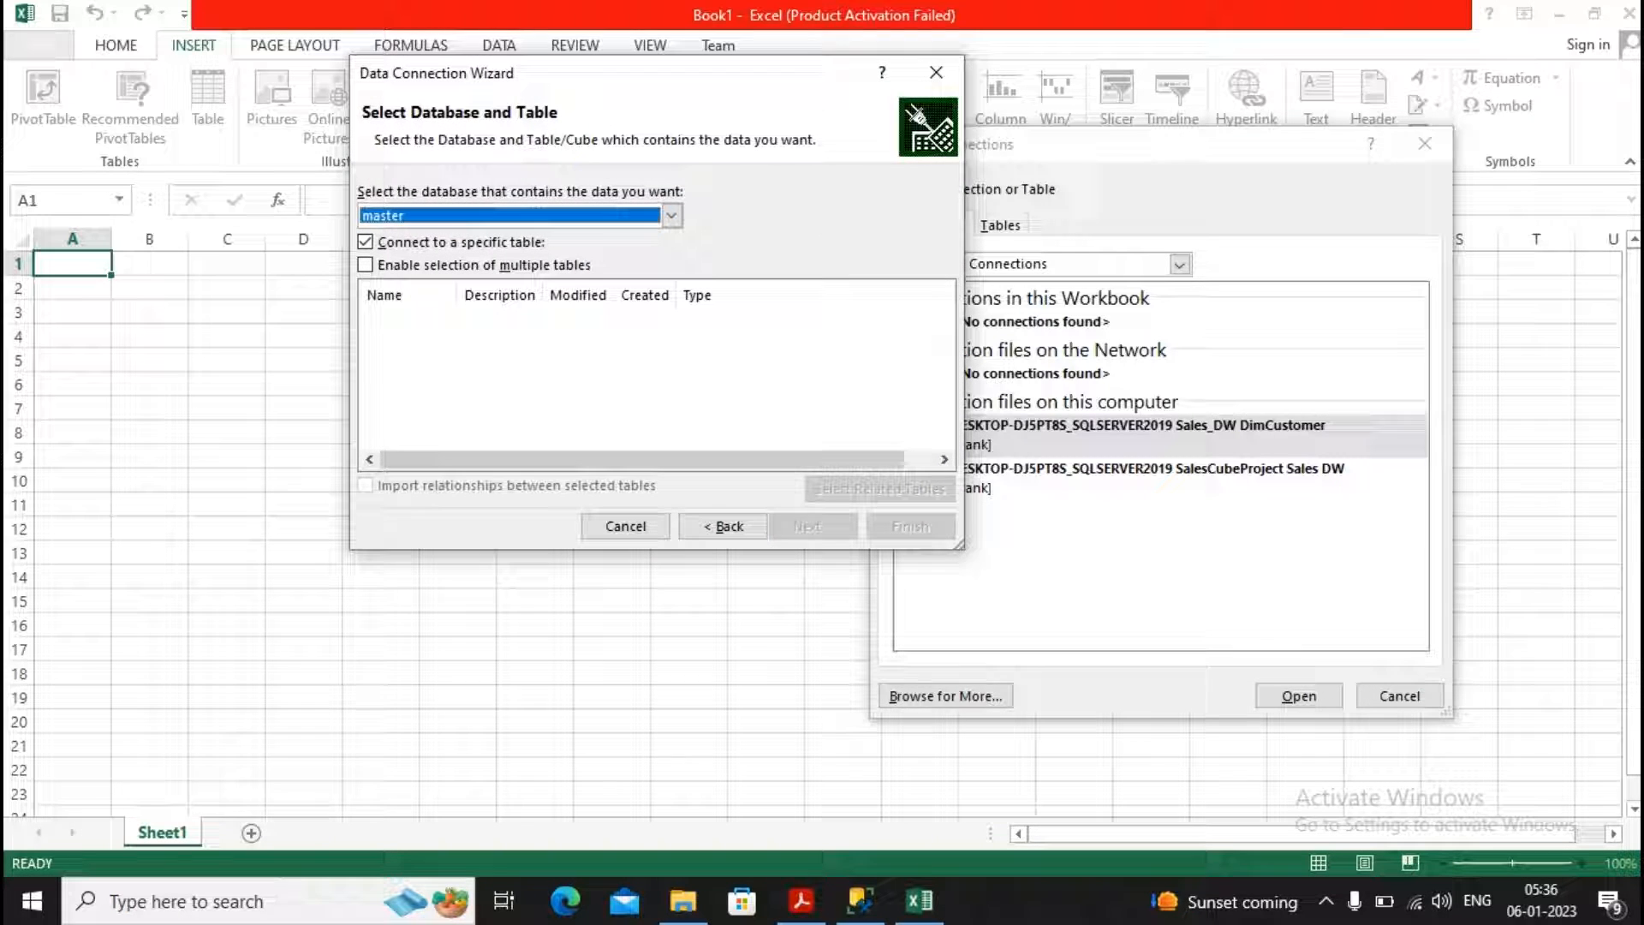
Select the BscIT database's Insurance table and finish saving the connection
click(669, 215)
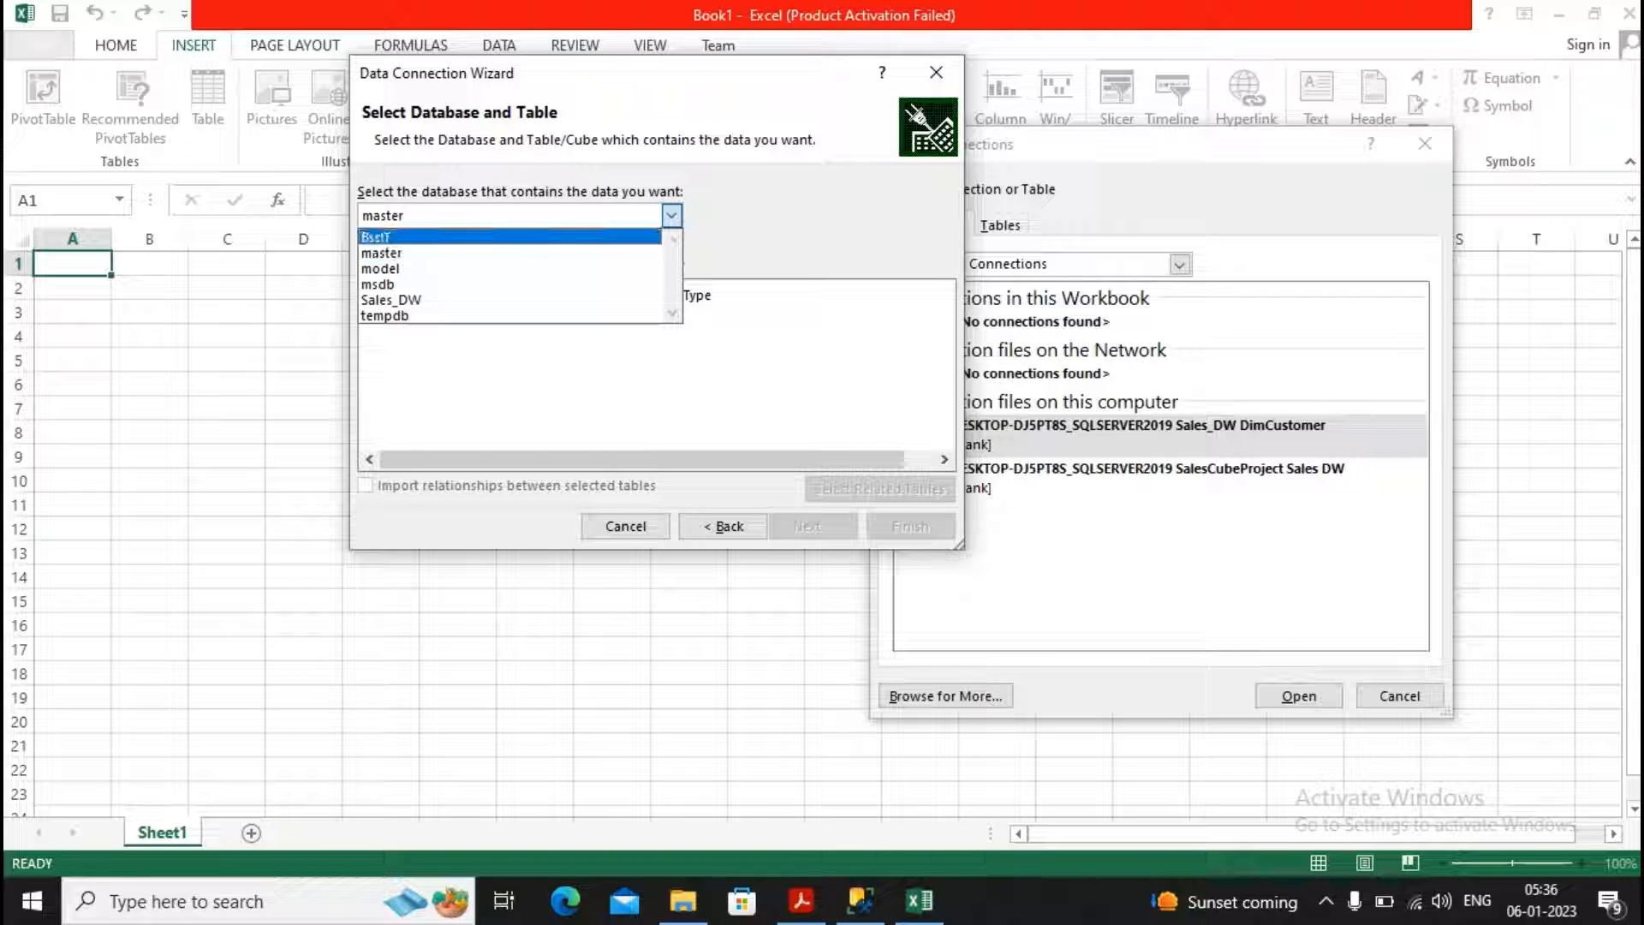
click(374, 237)
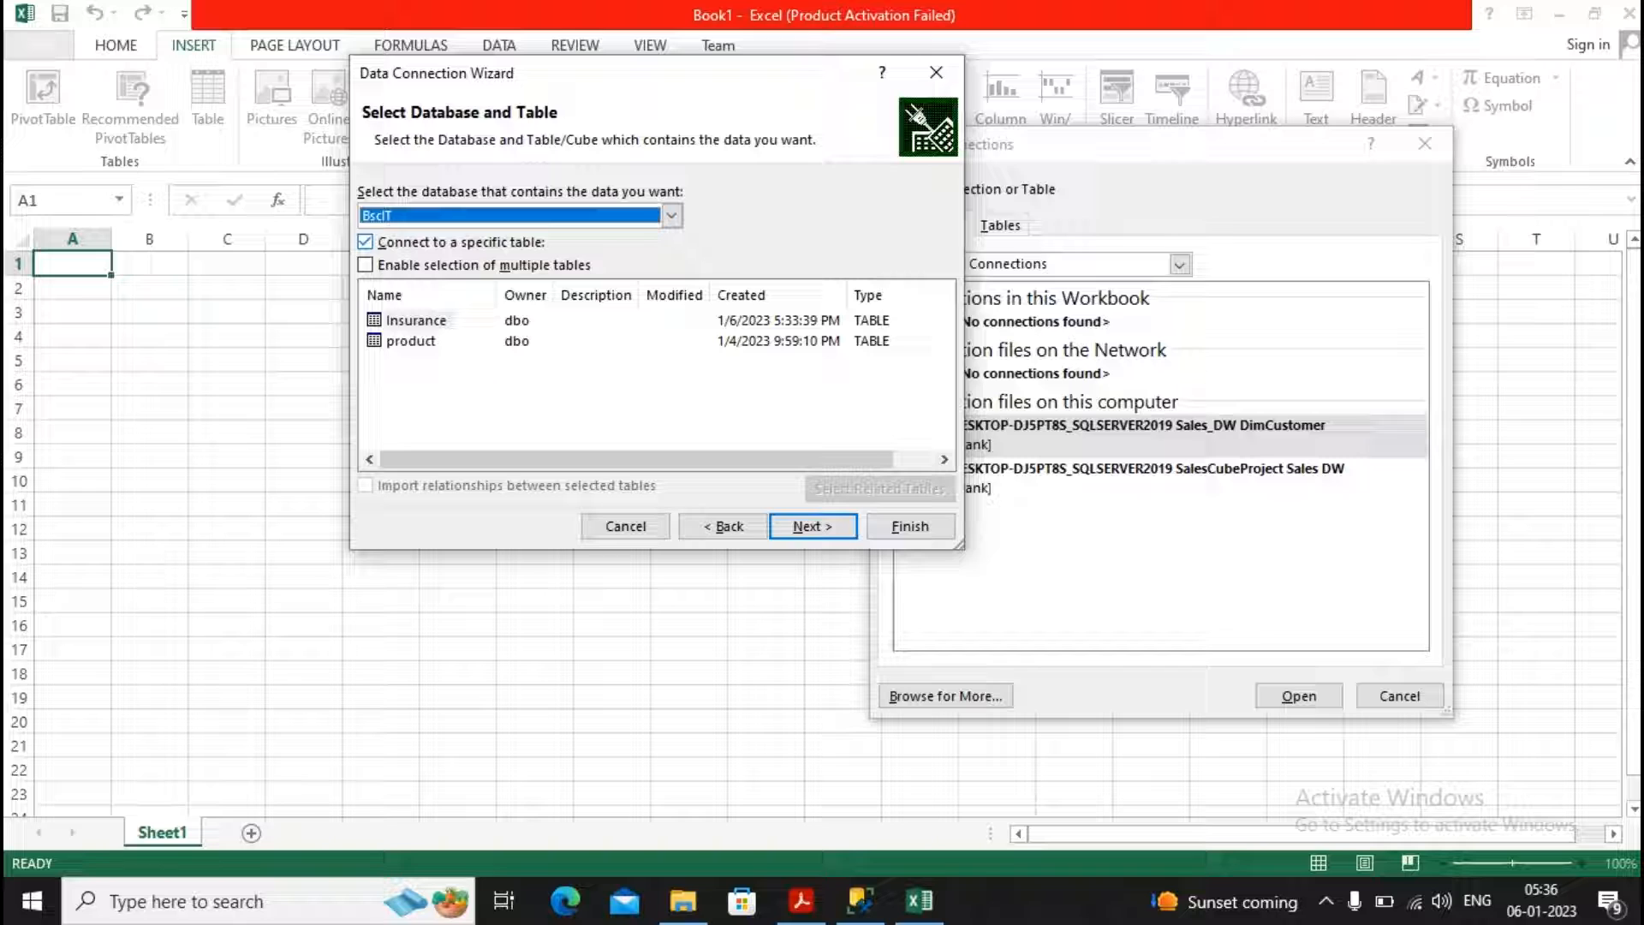
click(417, 320)
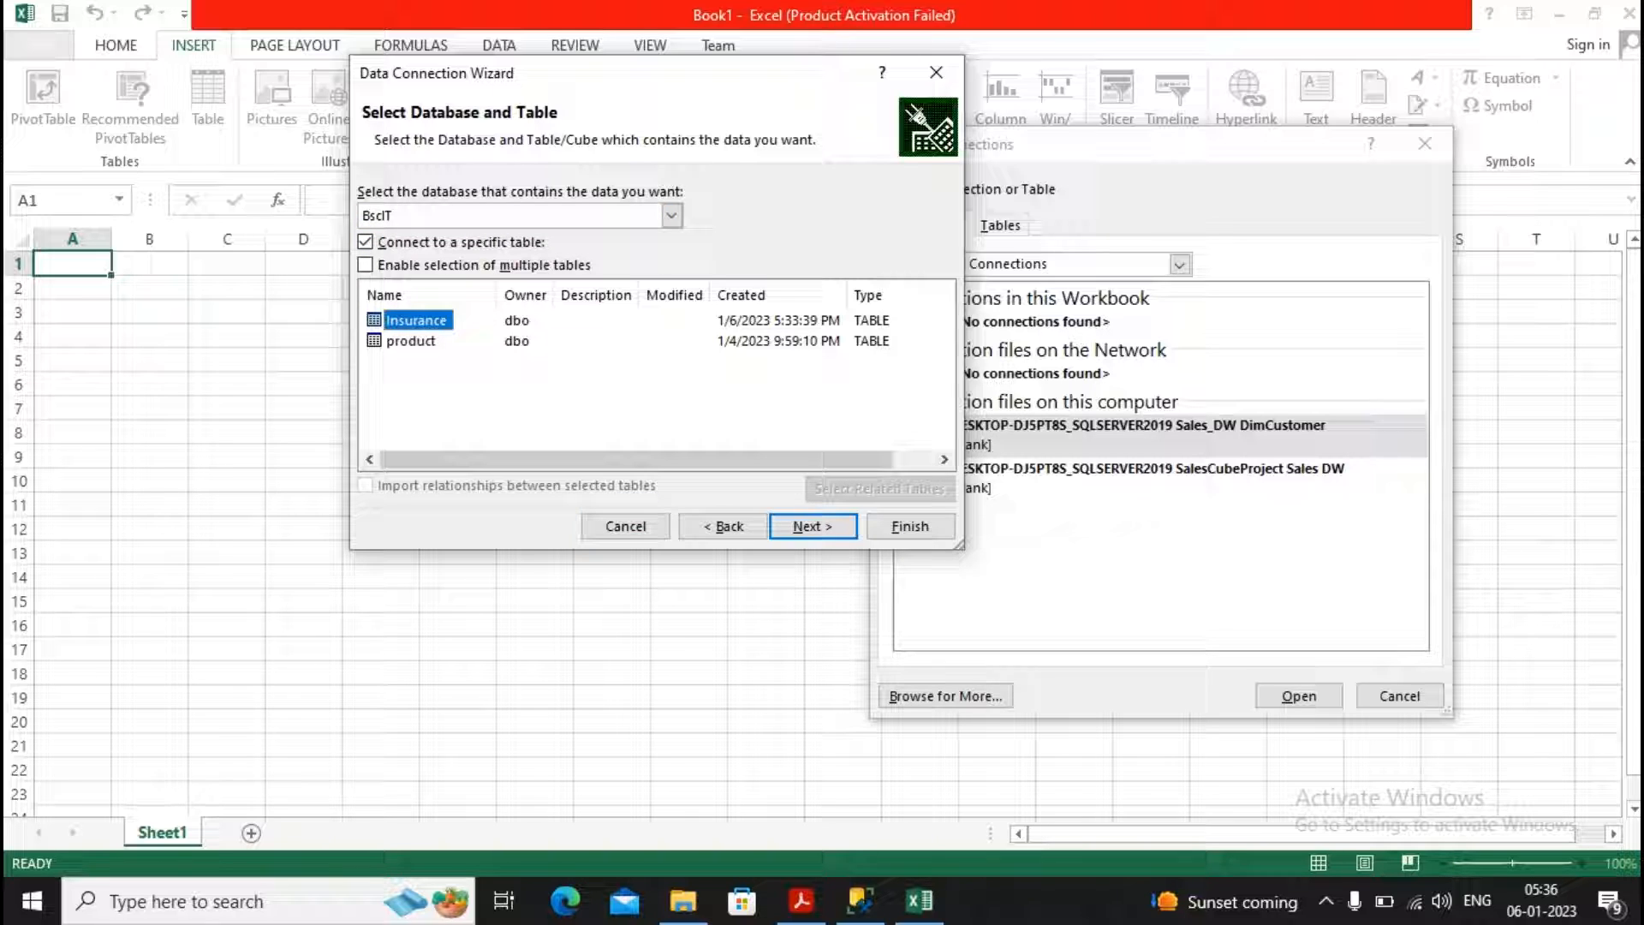
click(811, 525)
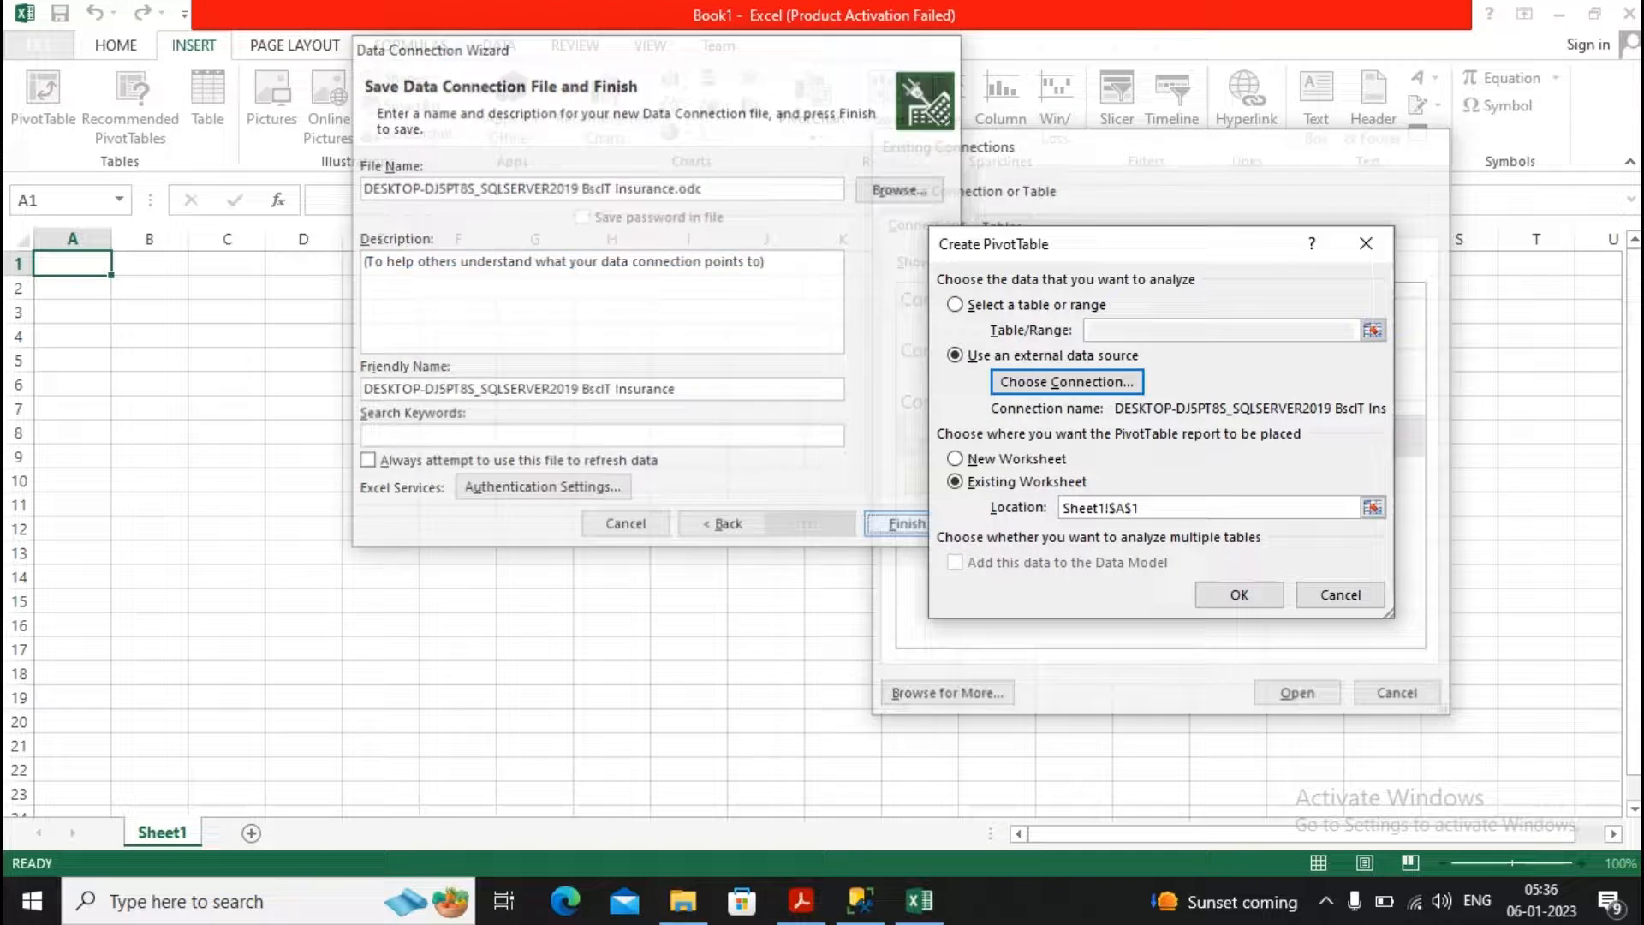
click(899, 524)
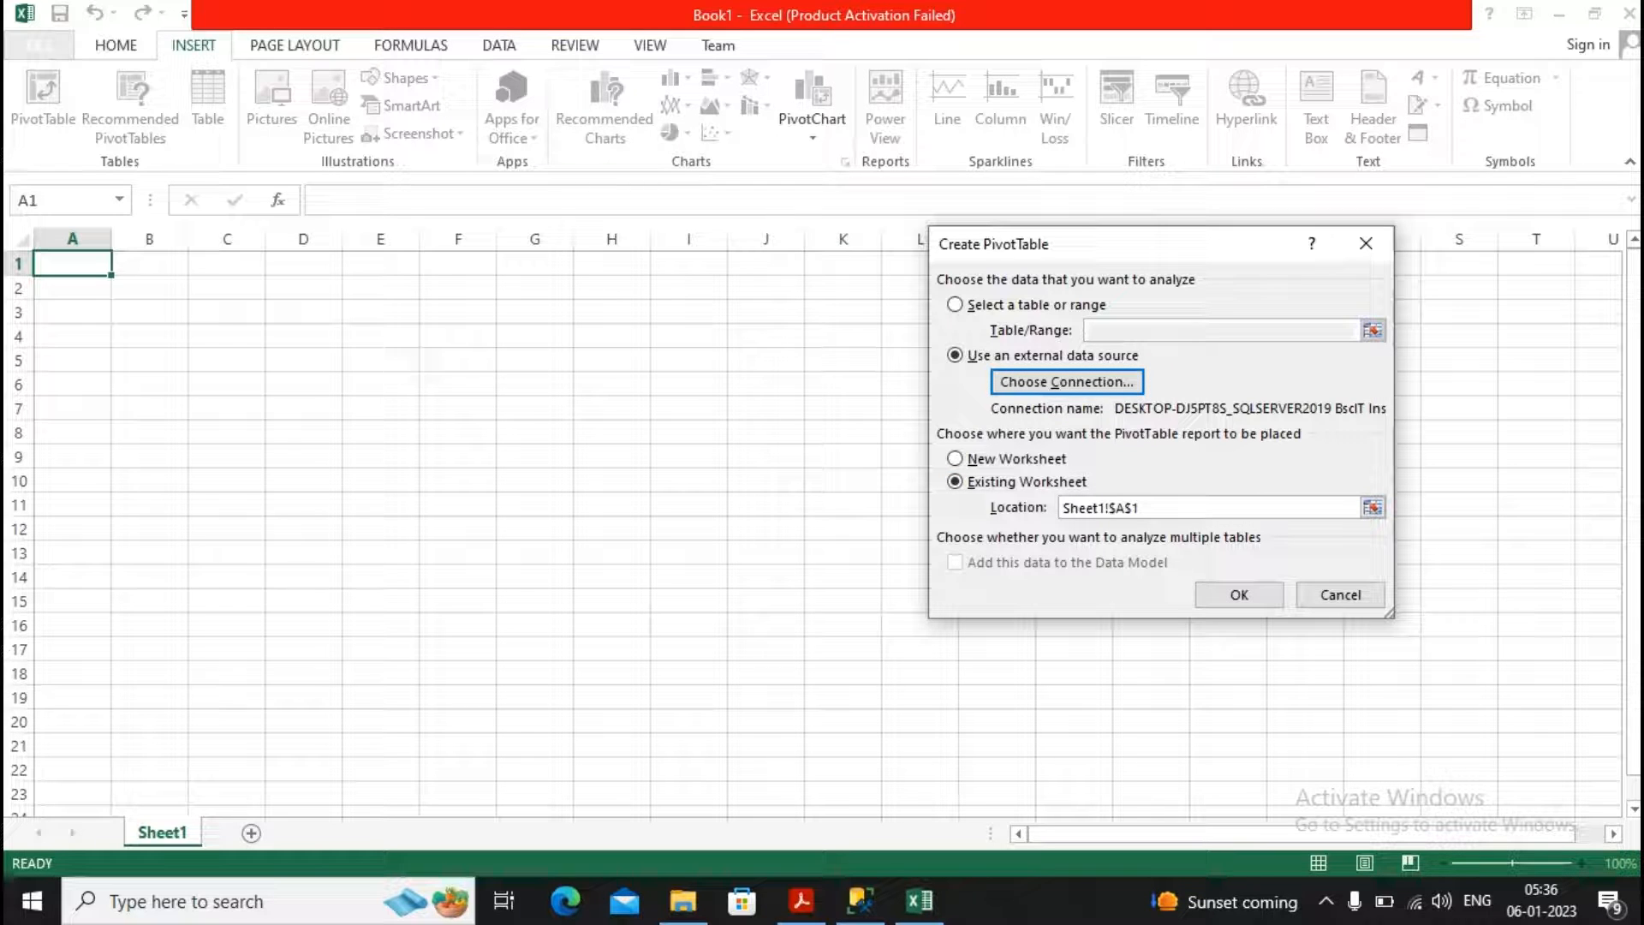
Create the PivotTable on Sheet1 with InsuredValue summarised as an average
click(1238, 594)
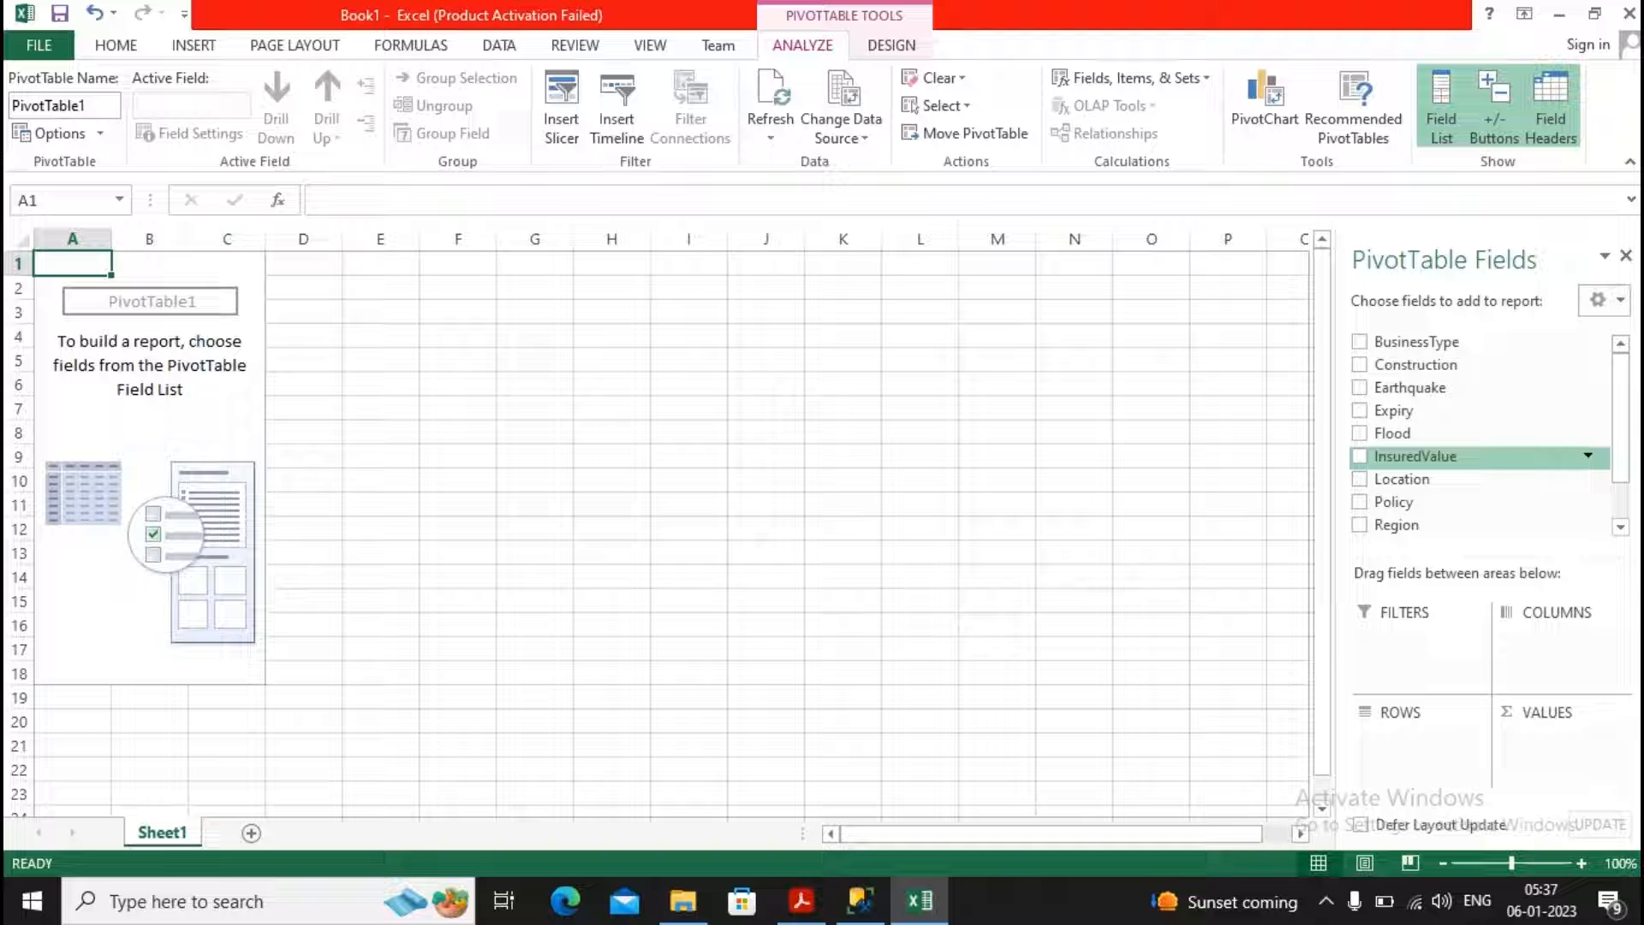
click(1360, 457)
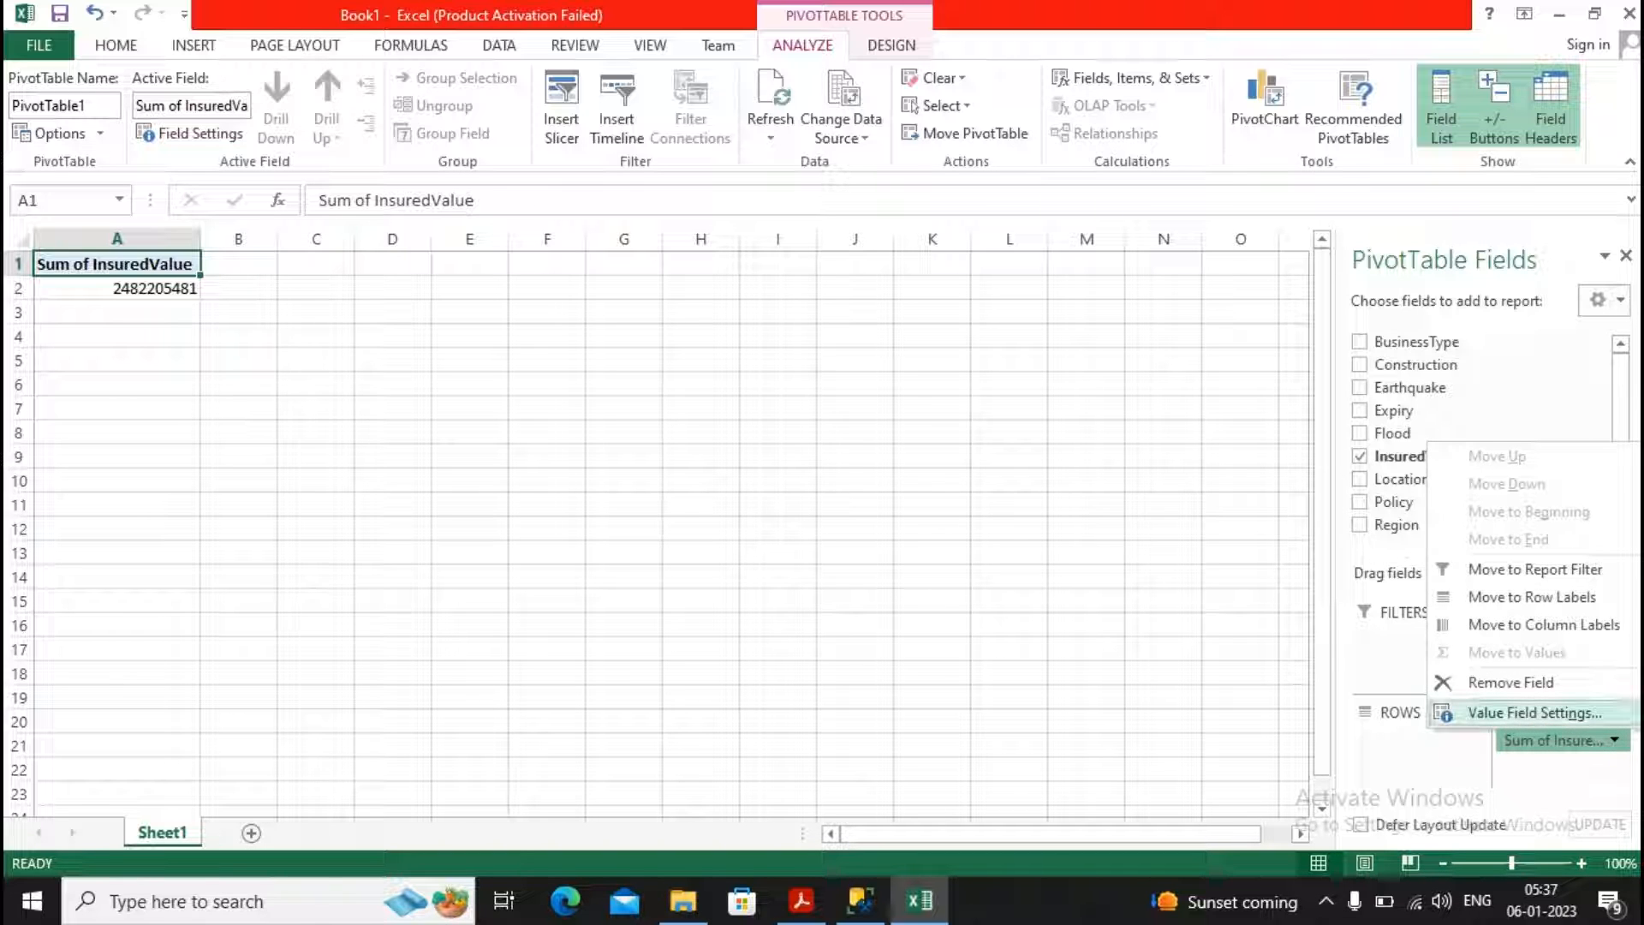
click(1534, 712)
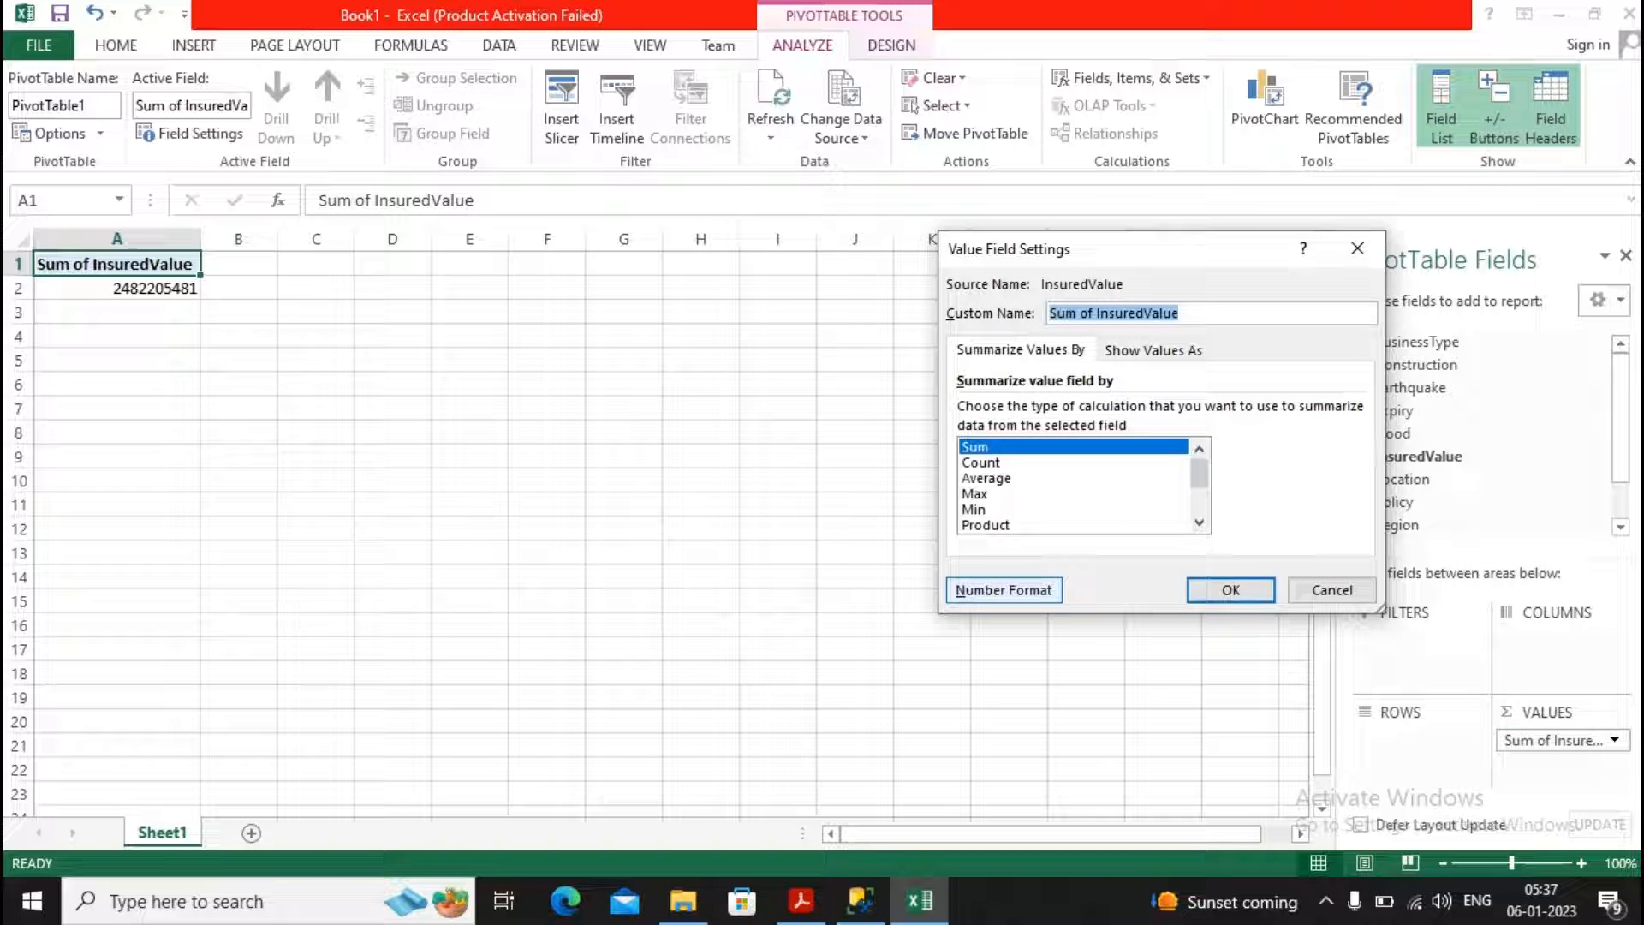
click(985, 478)
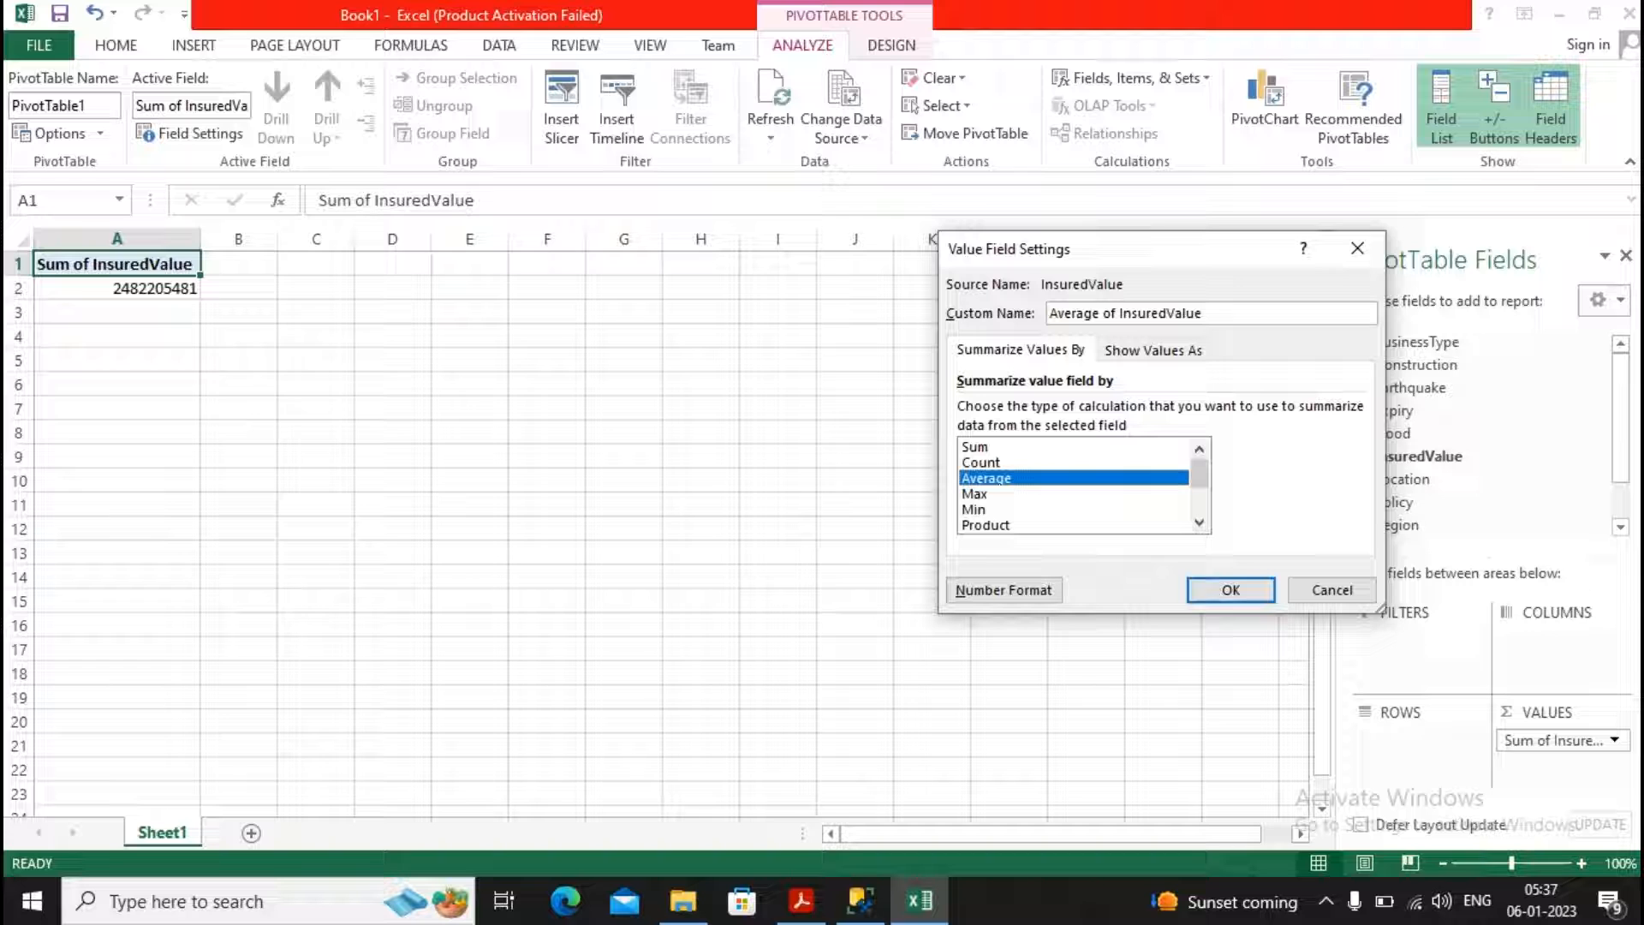
click(1229, 589)
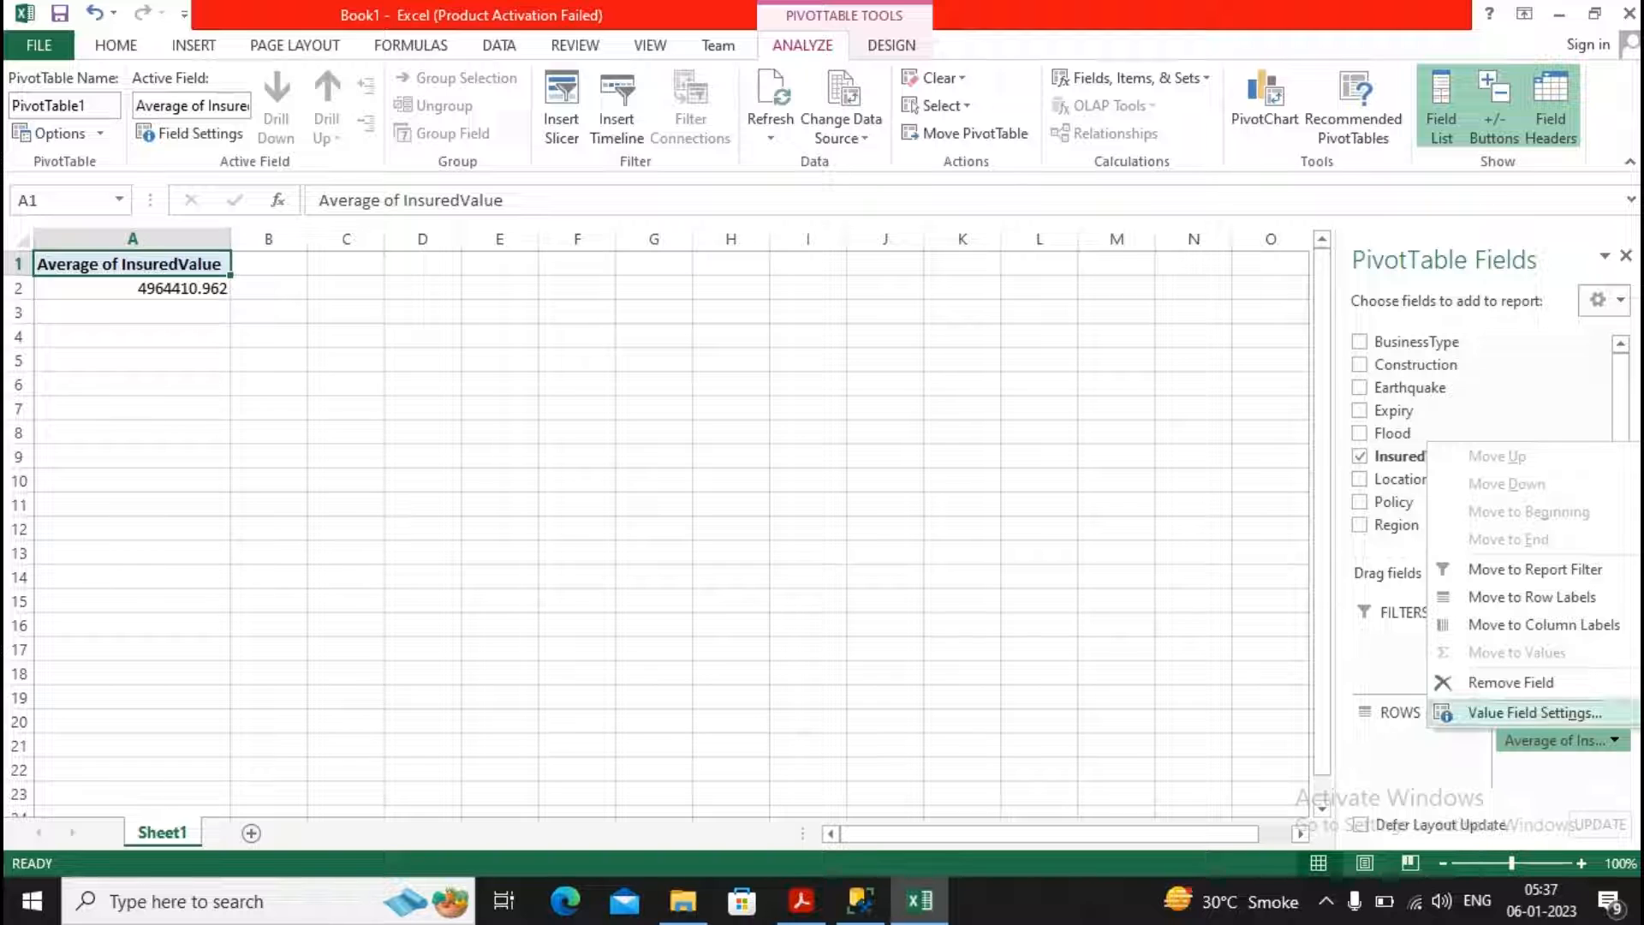
click(1534, 711)
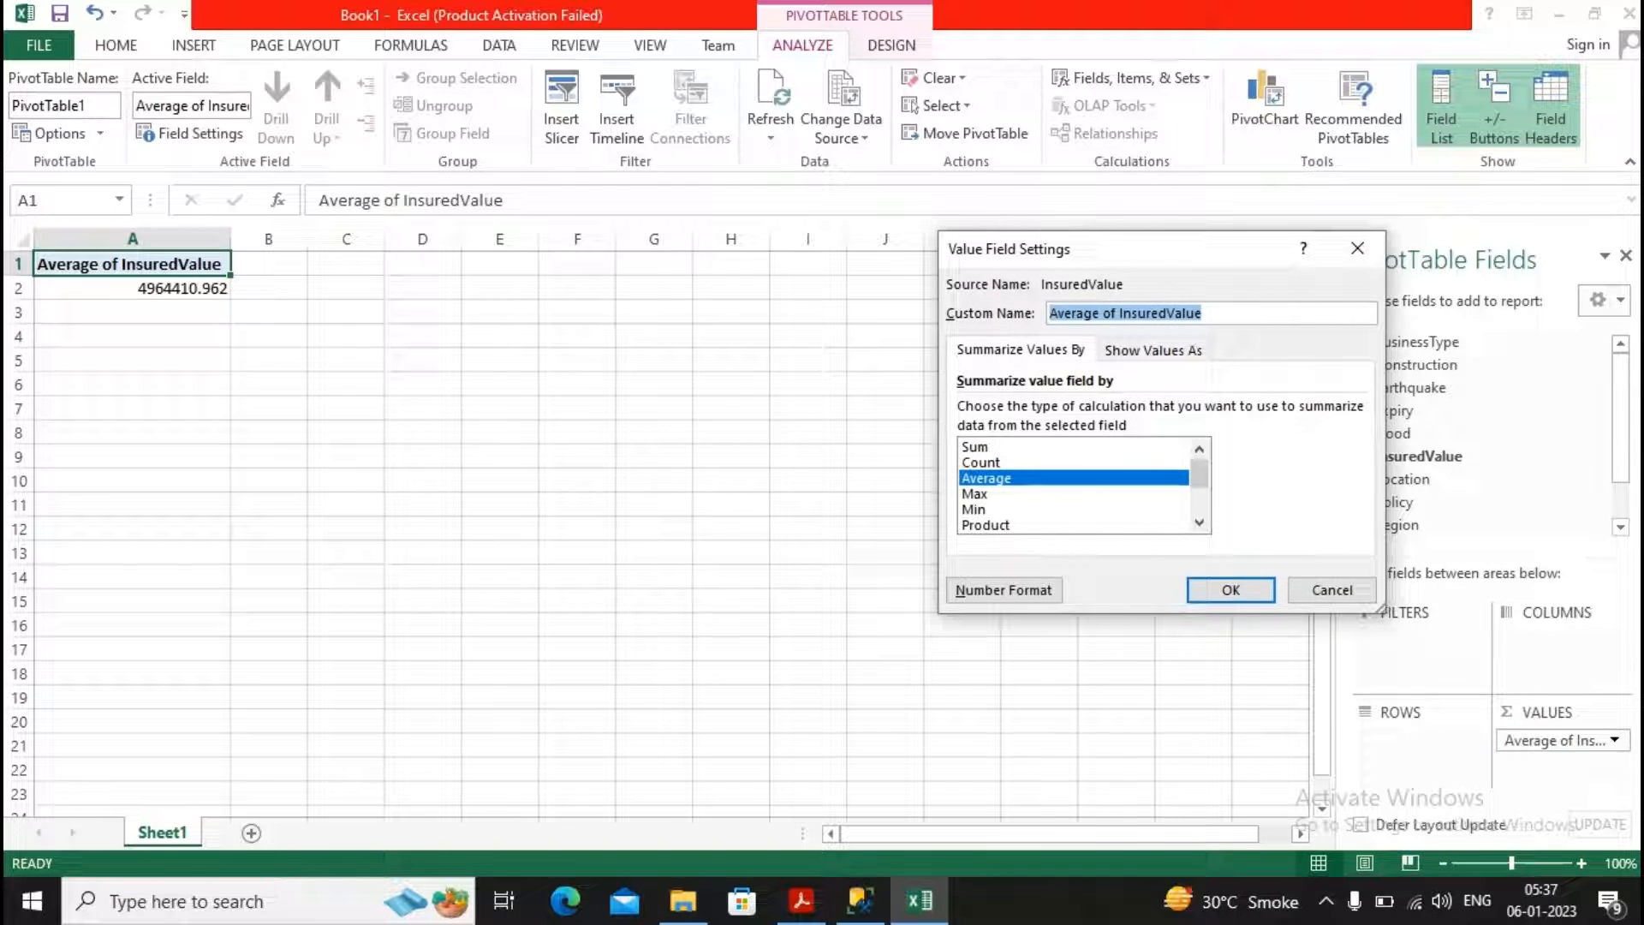
click(976, 447)
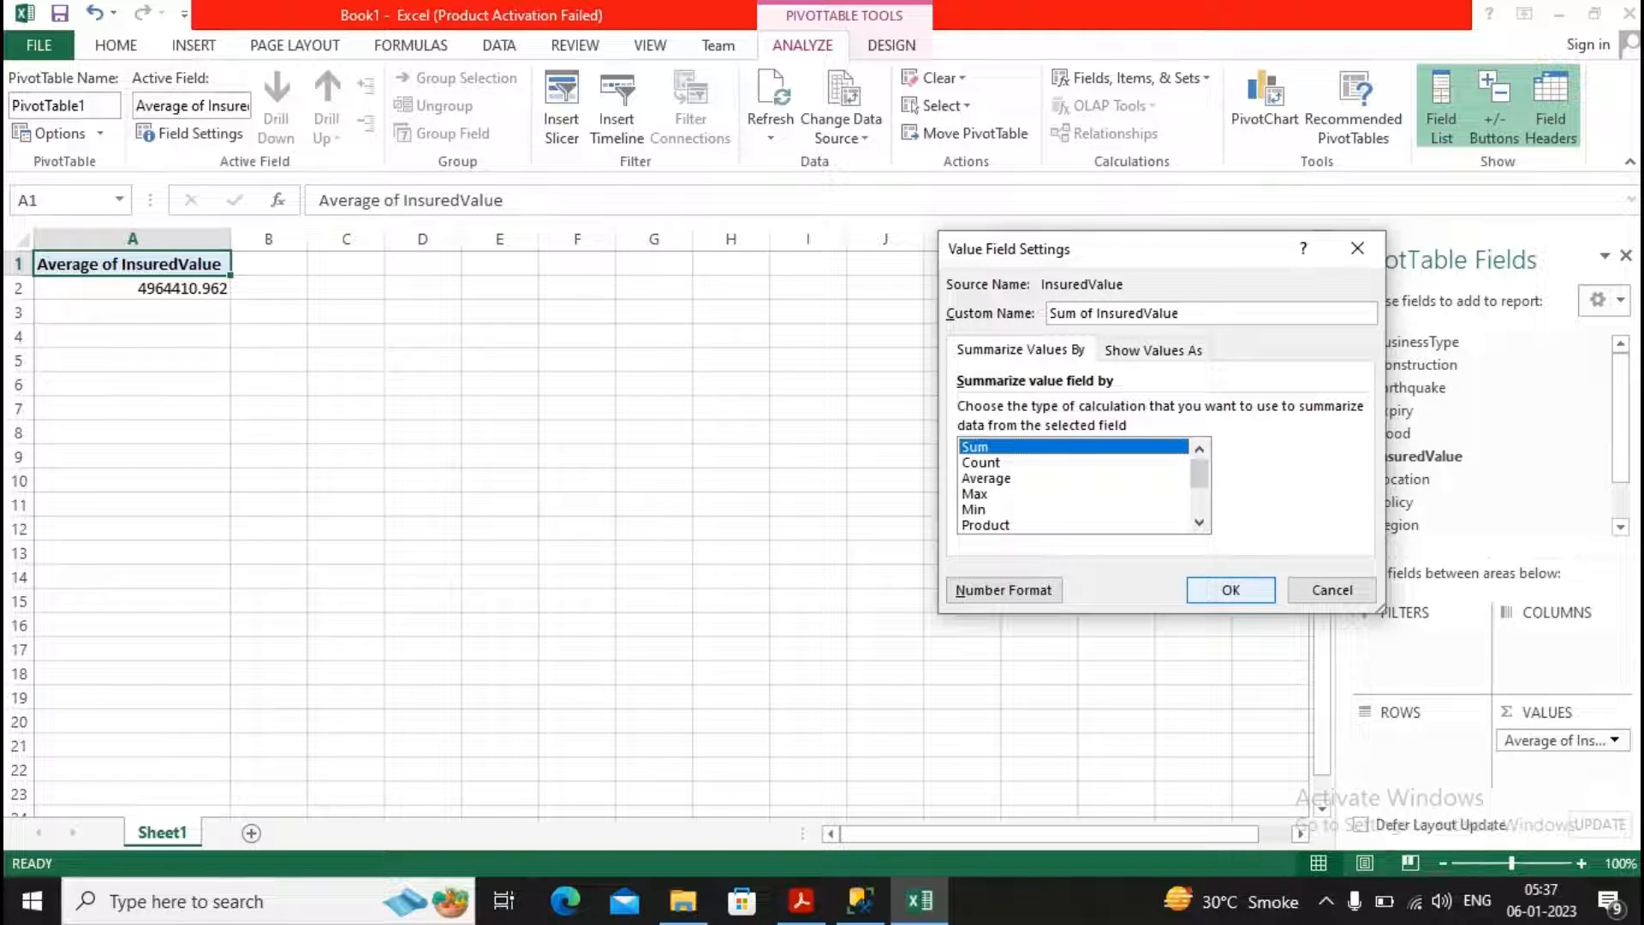
click(1229, 589)
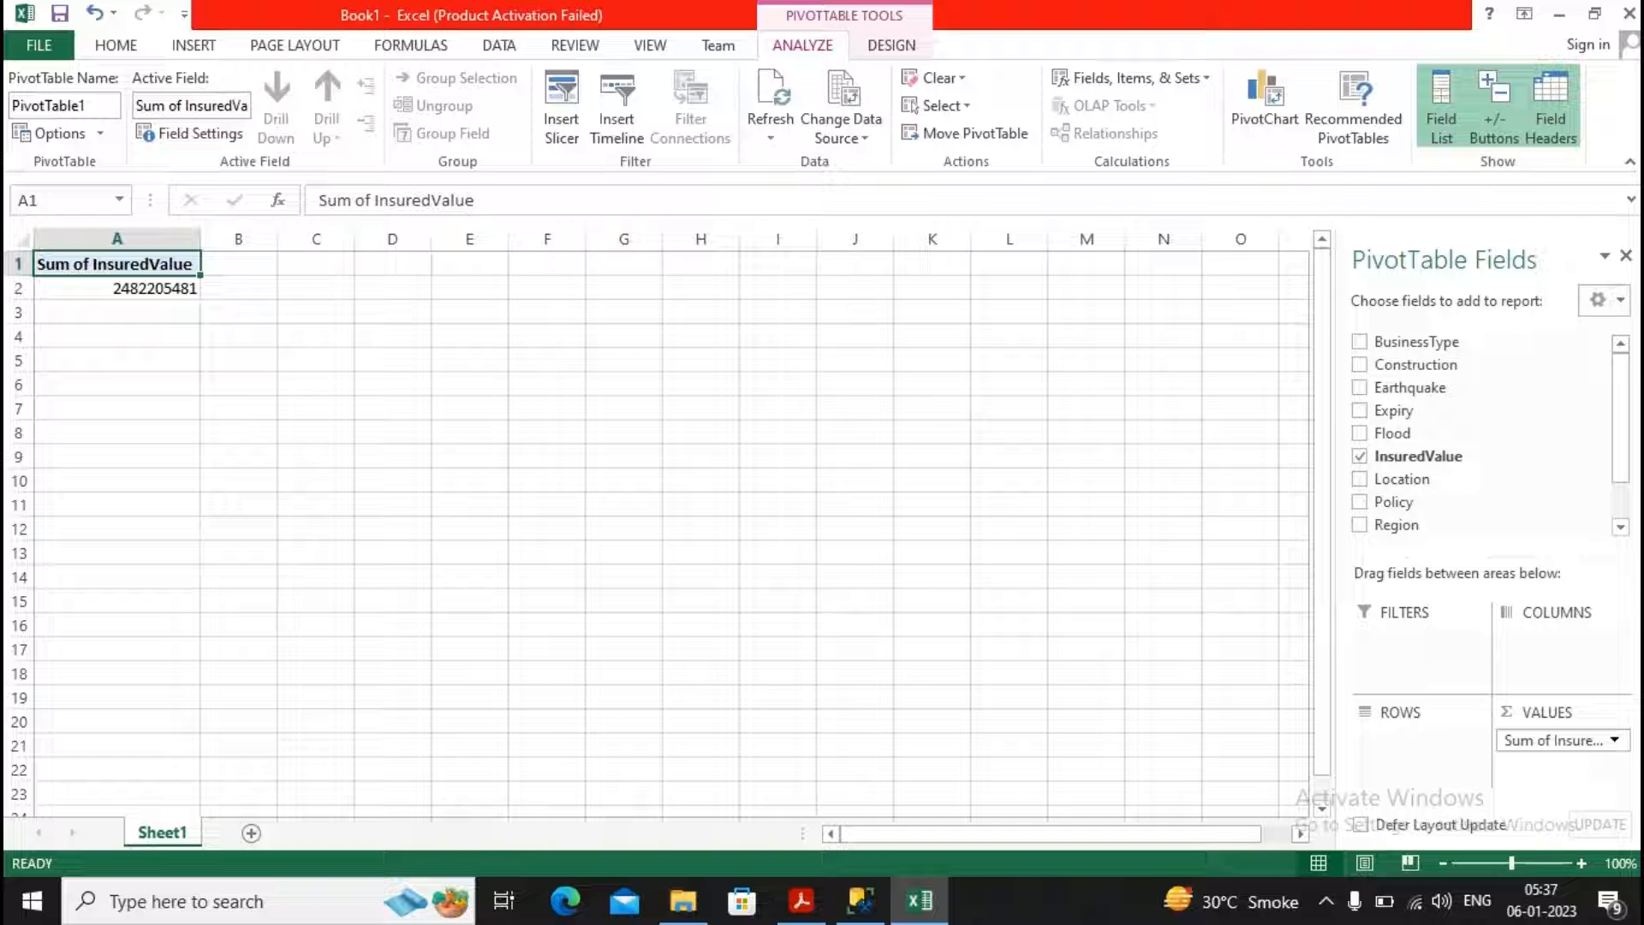
mouse_move(1406, 479)
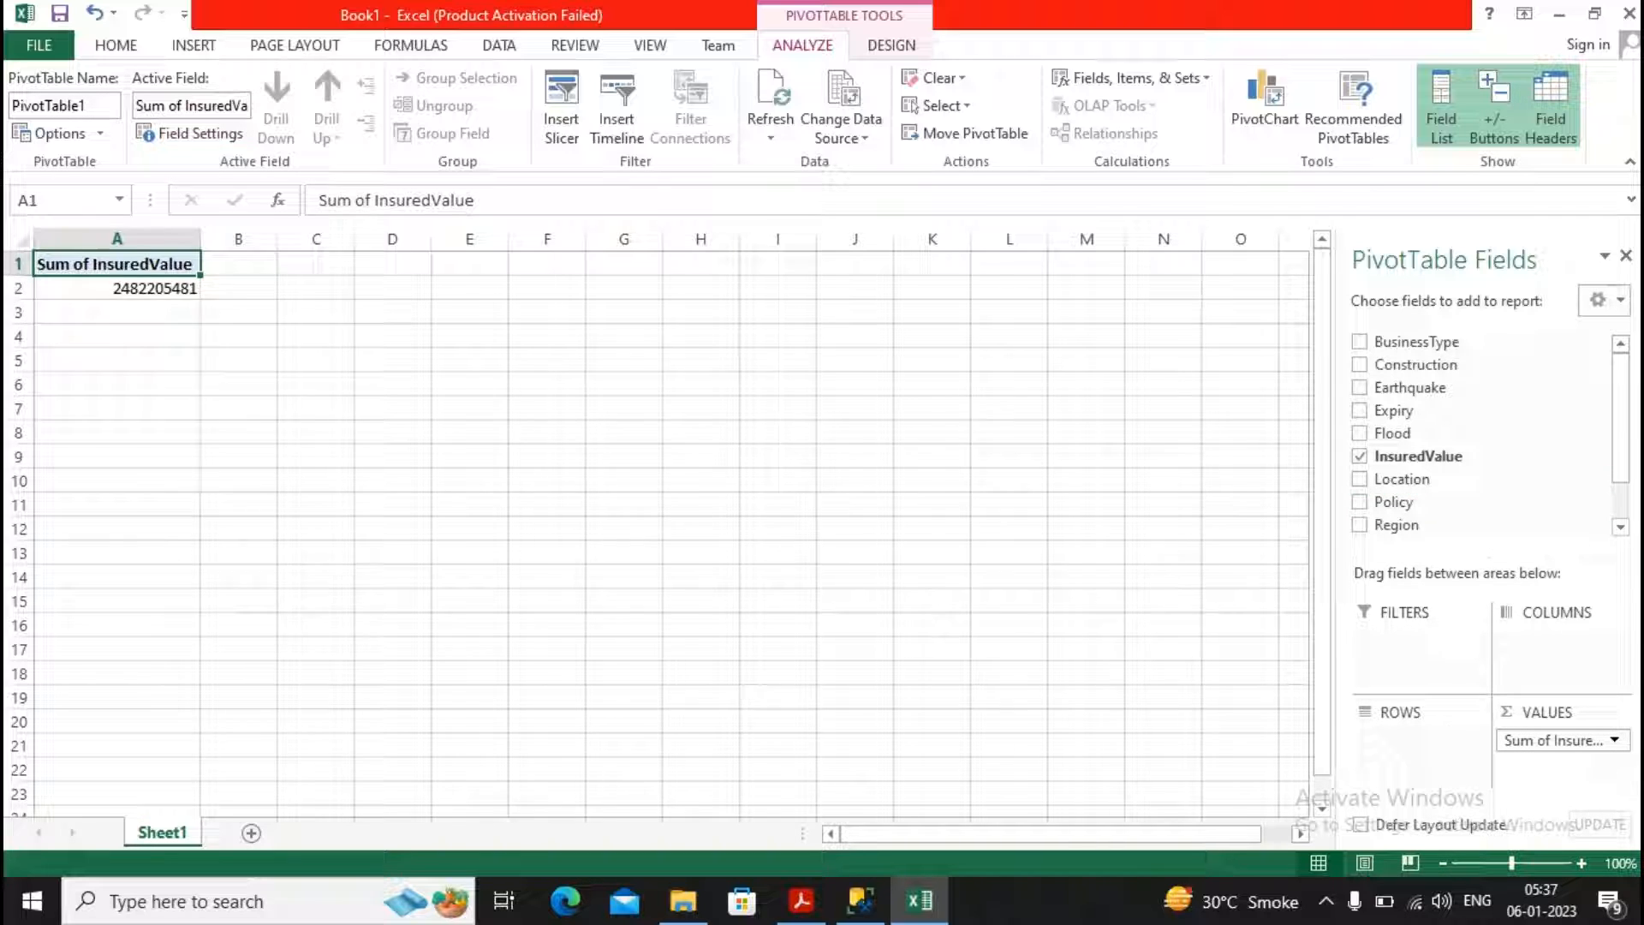
Add Location and State to the PivotTable, then remove Region from the columns
click(1360, 478)
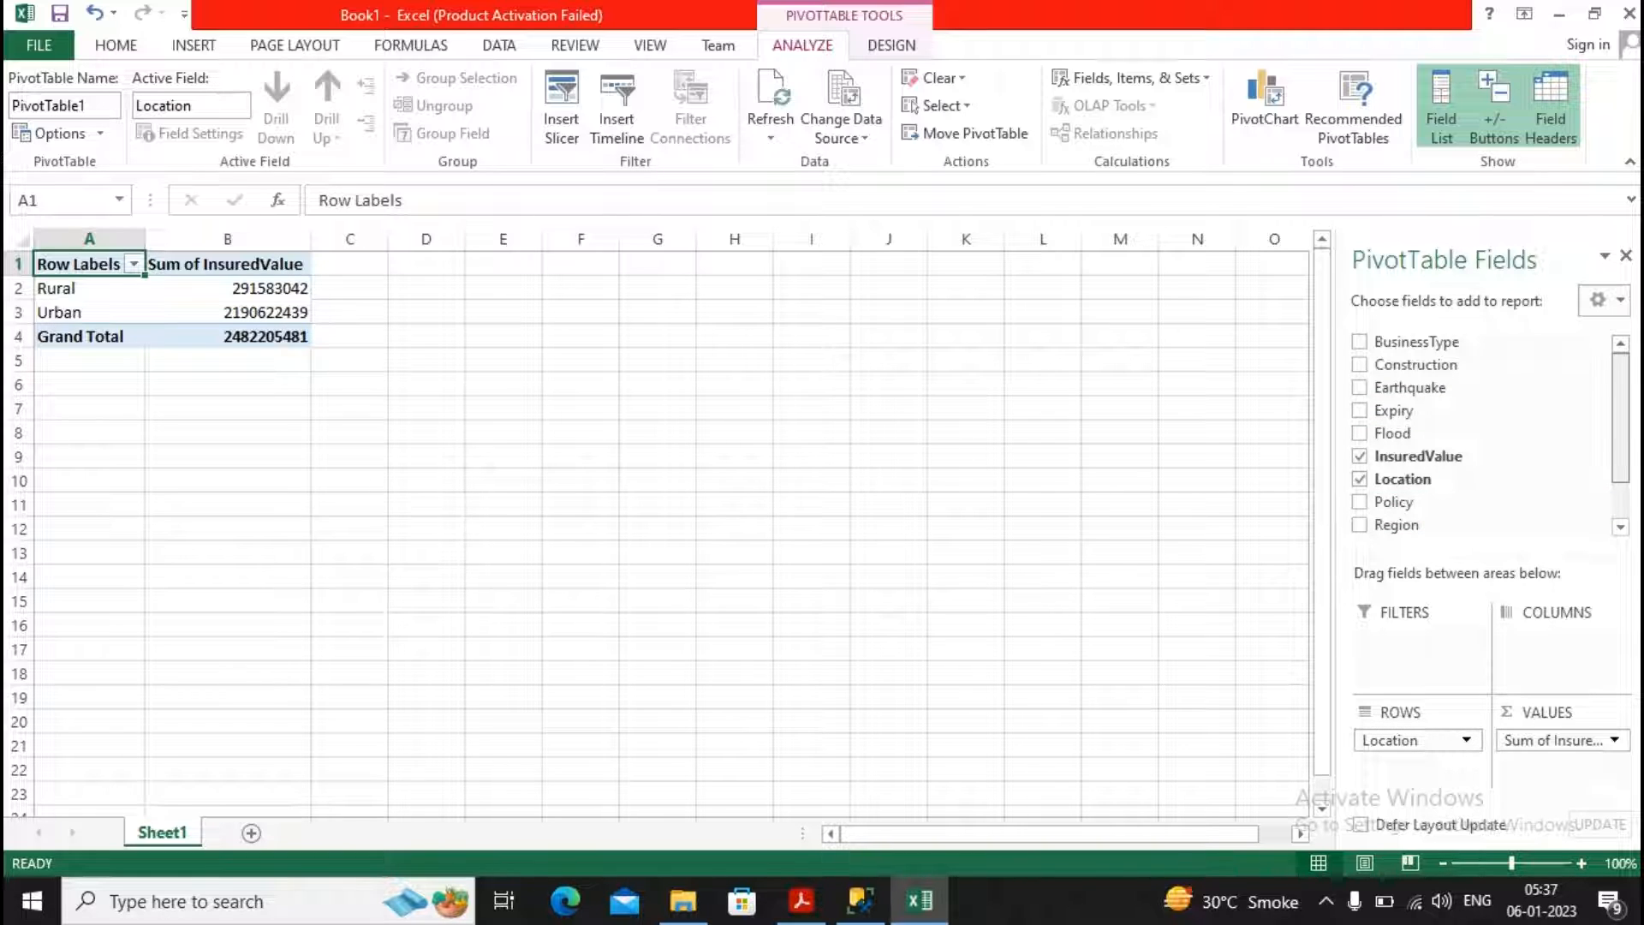
scroll(down, 3)
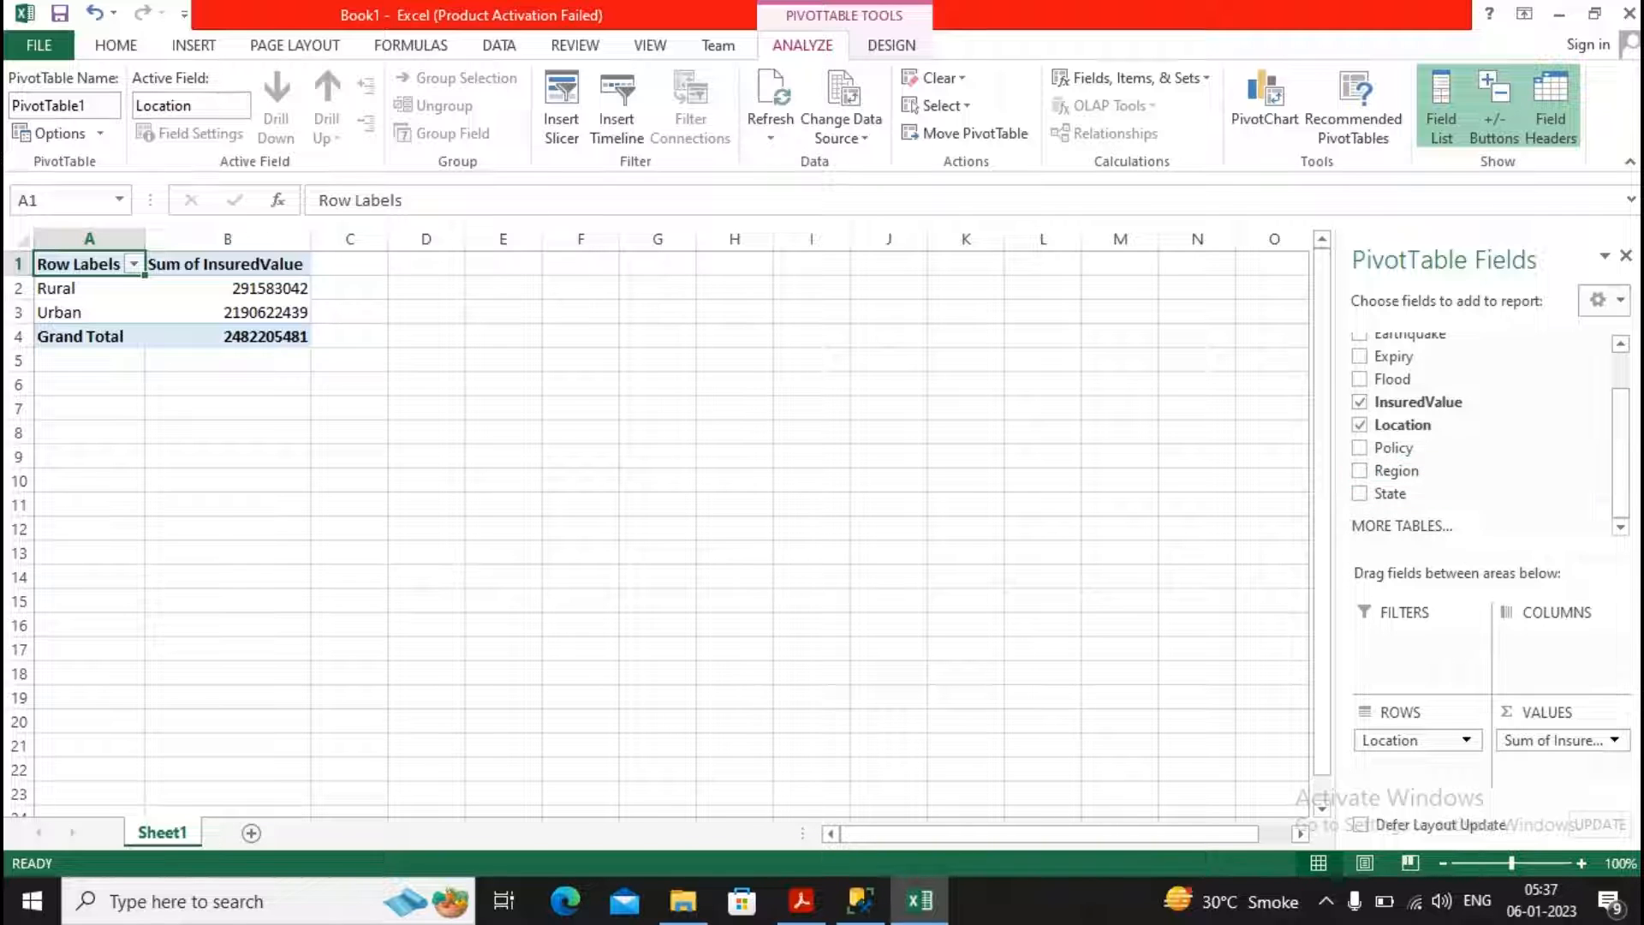
click(1361, 471)
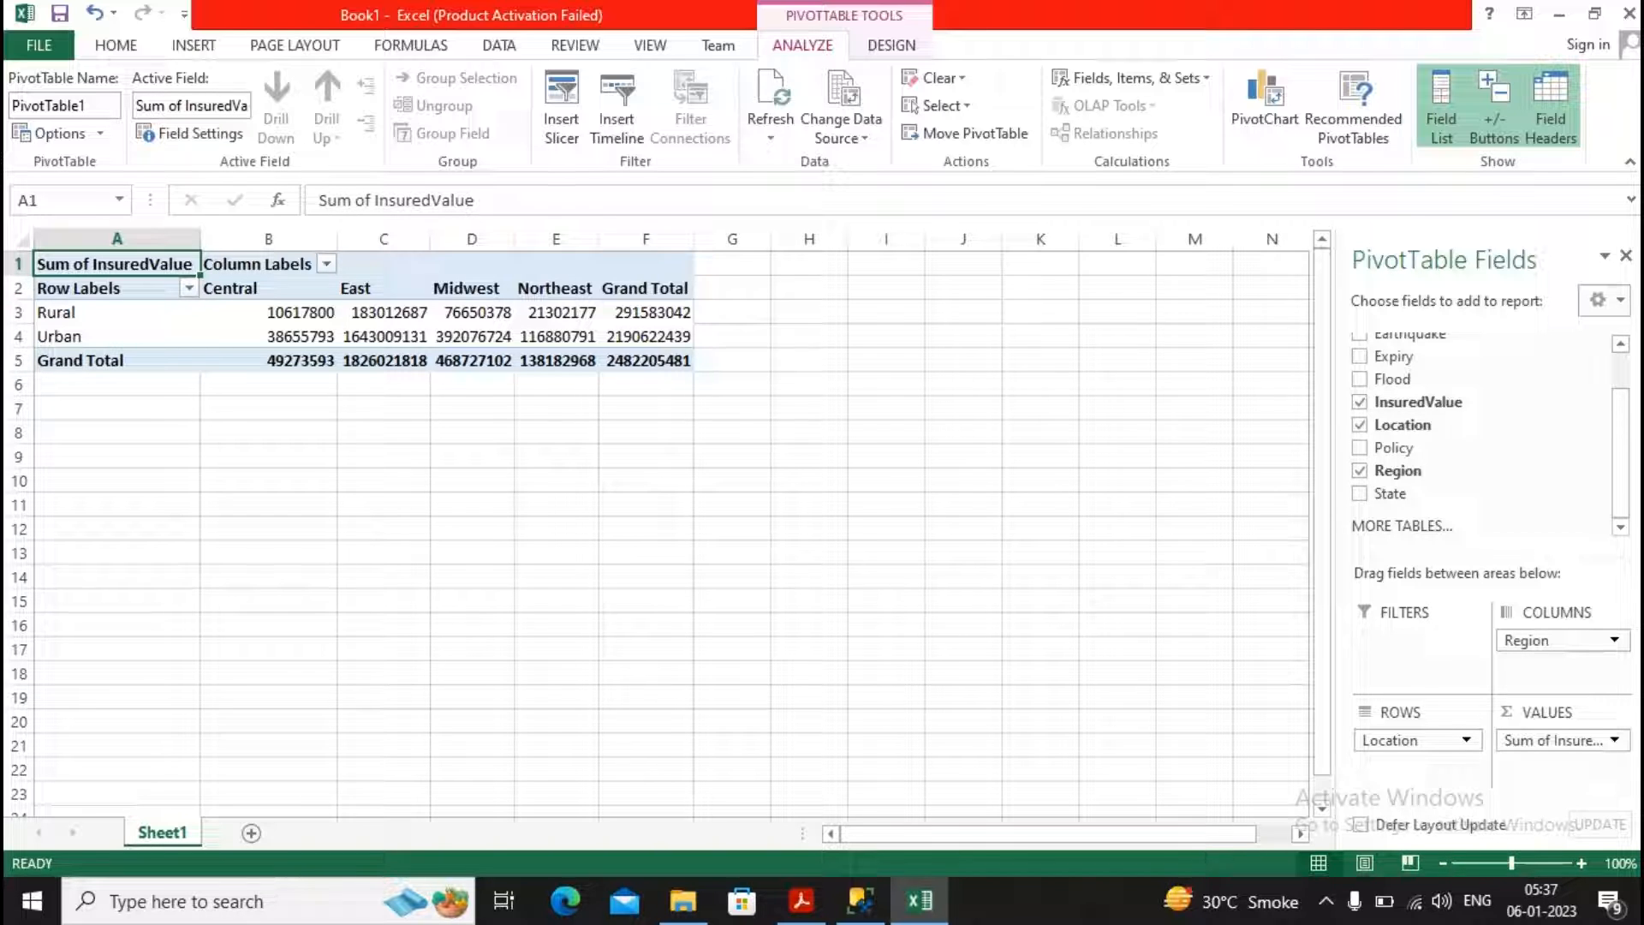
mouse_move(59, 336)
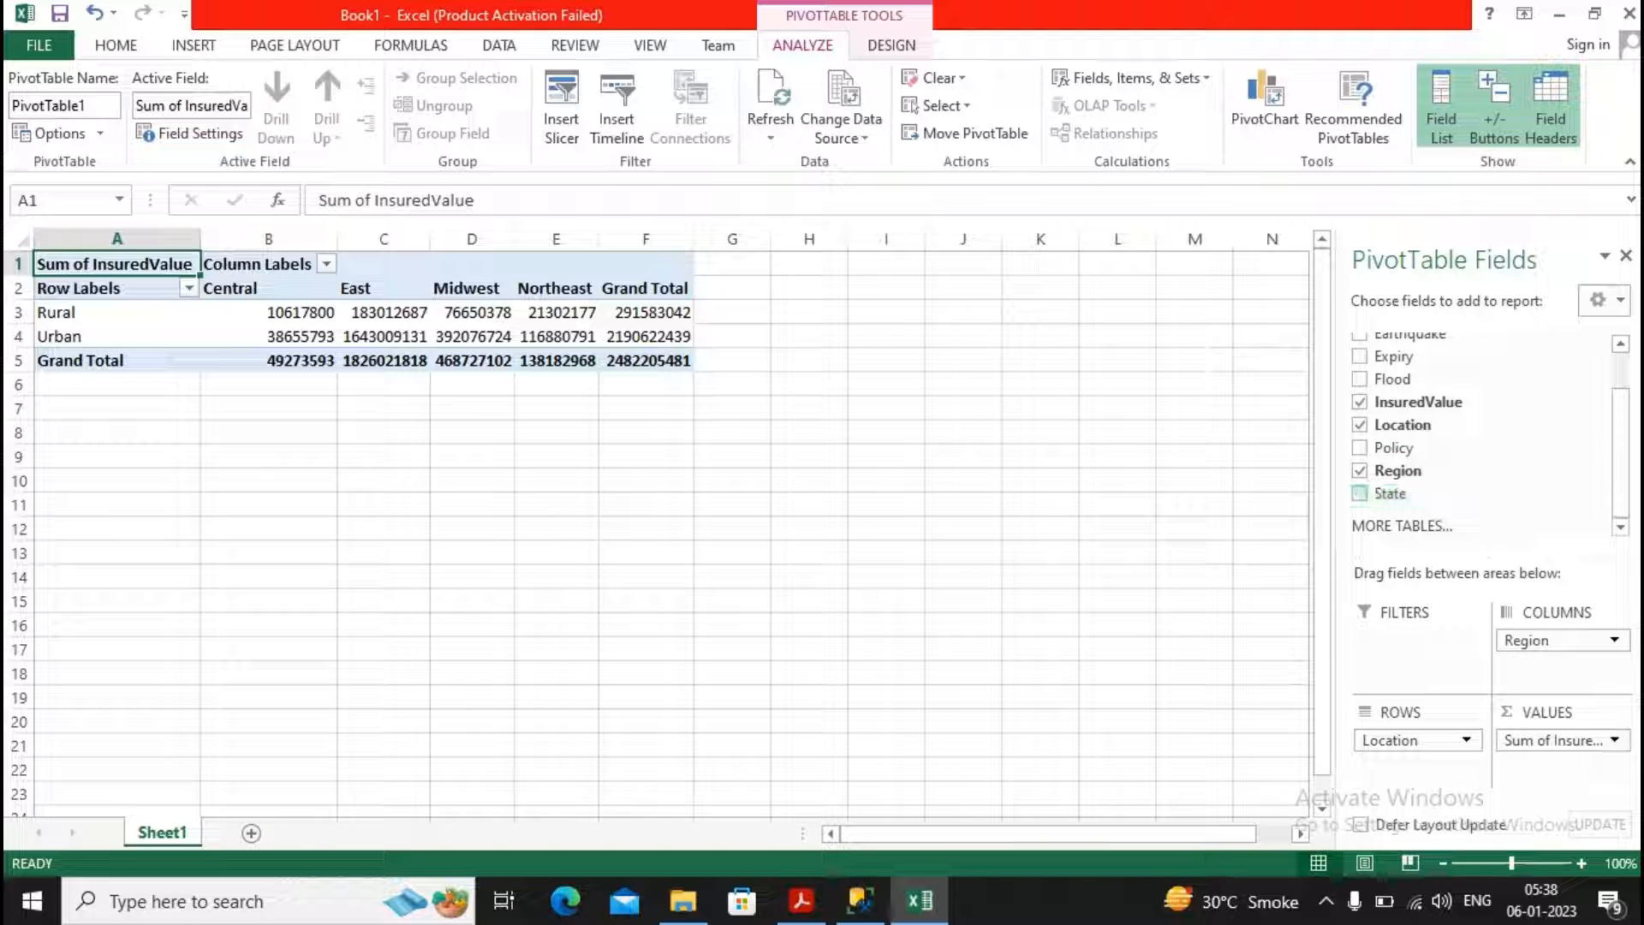
click(1362, 493)
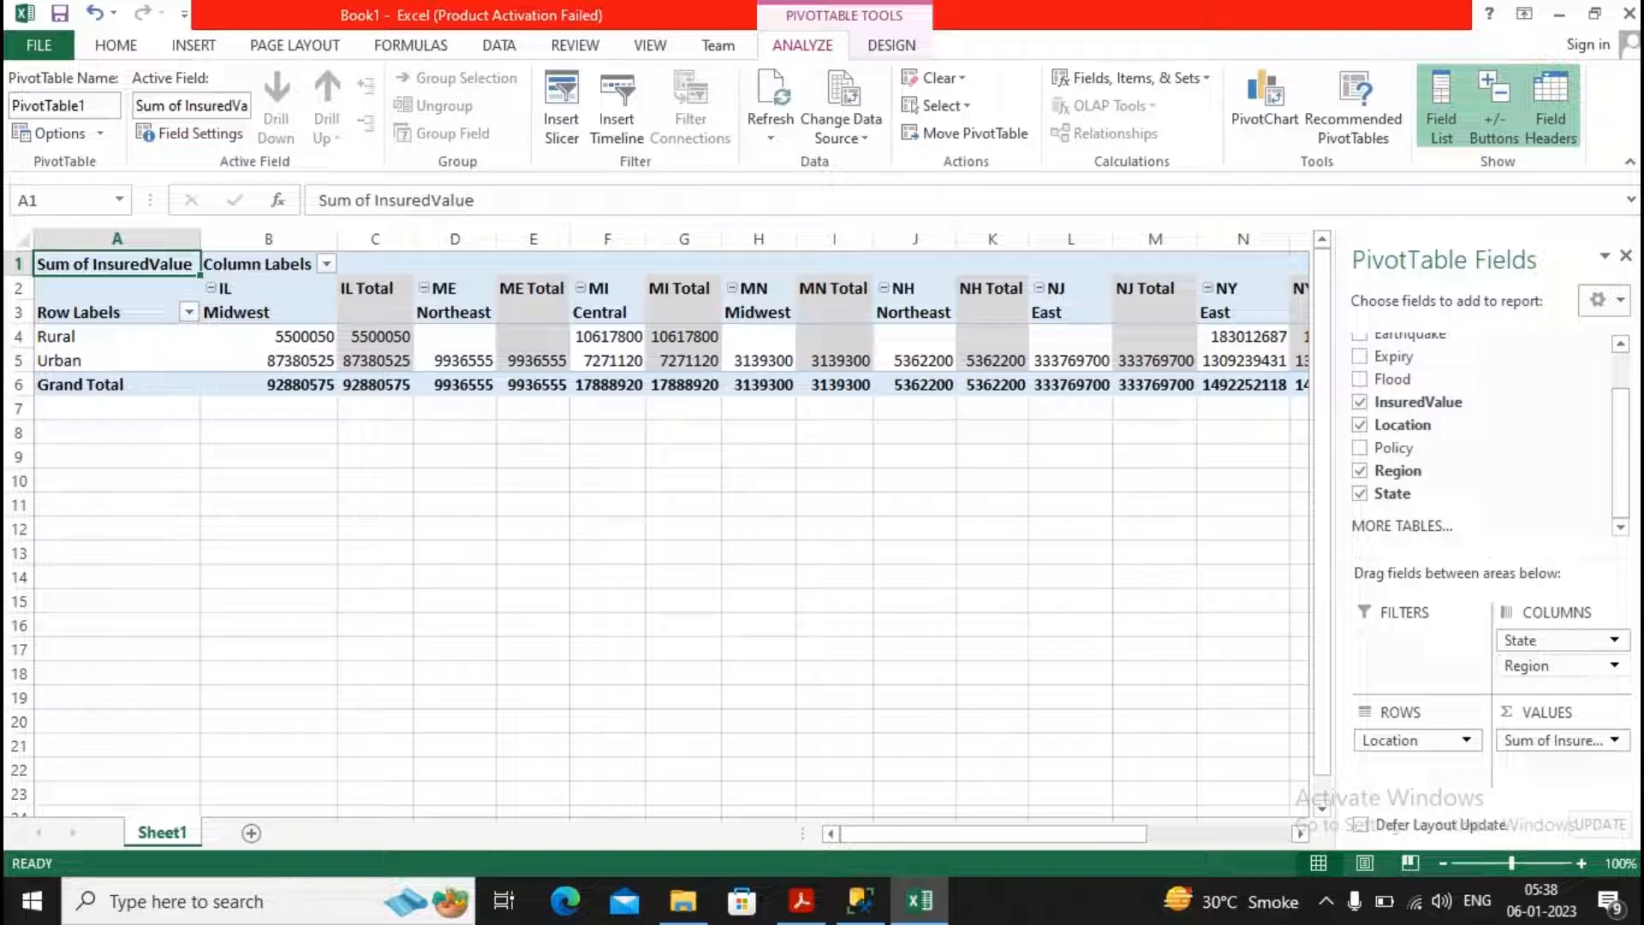
click(1396, 470)
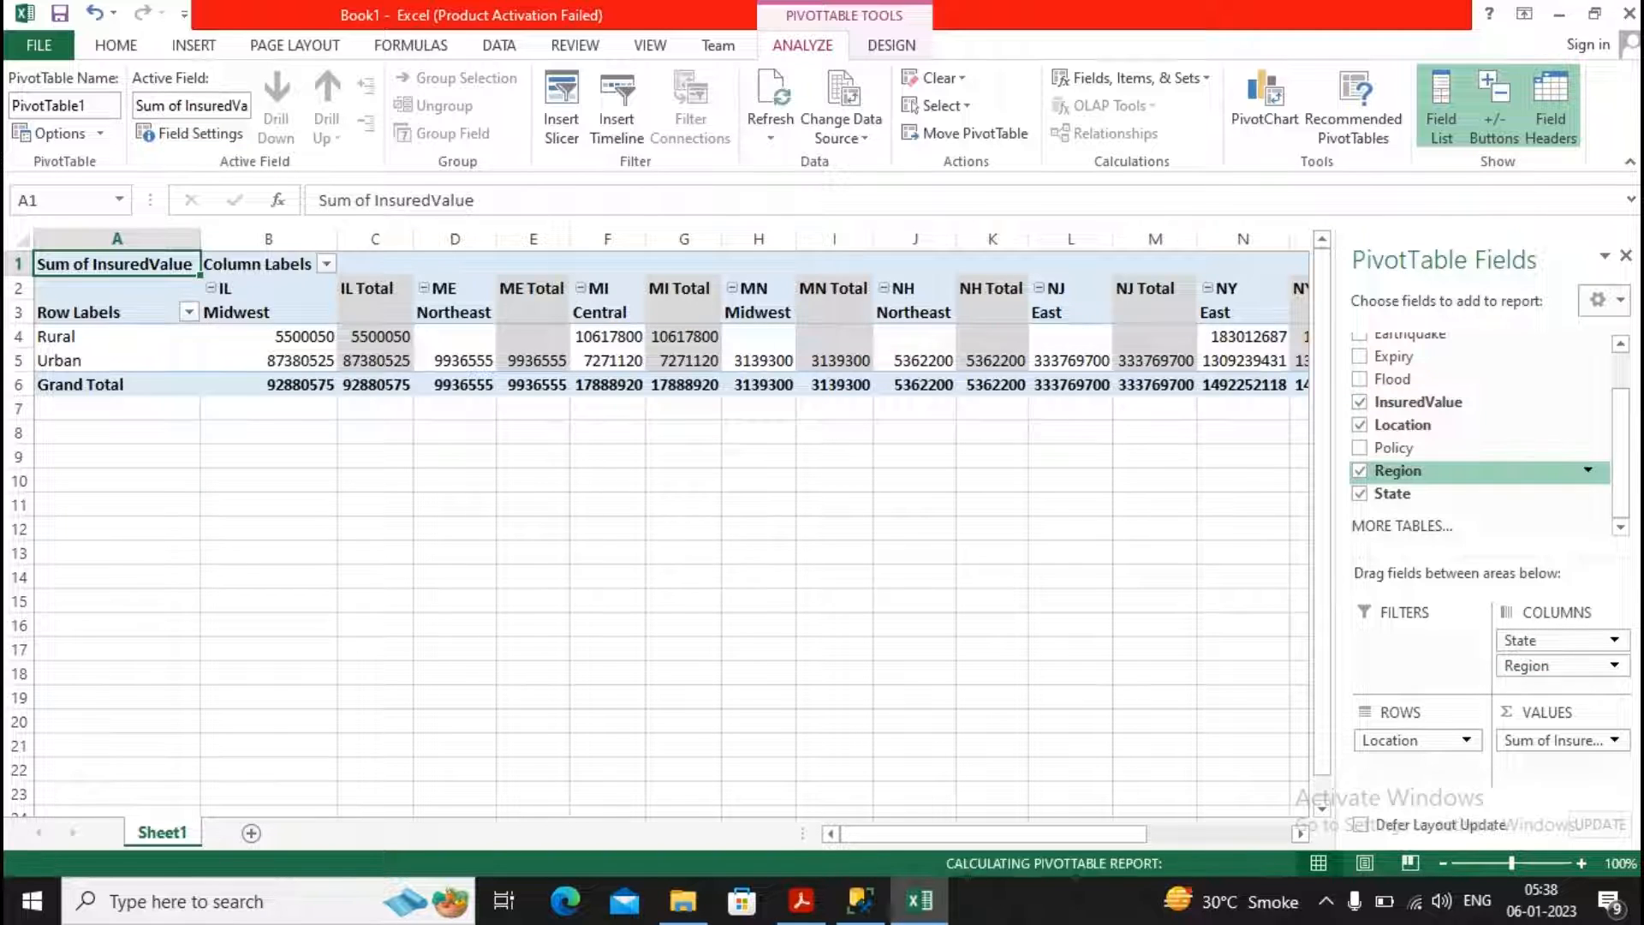
click(1363, 471)
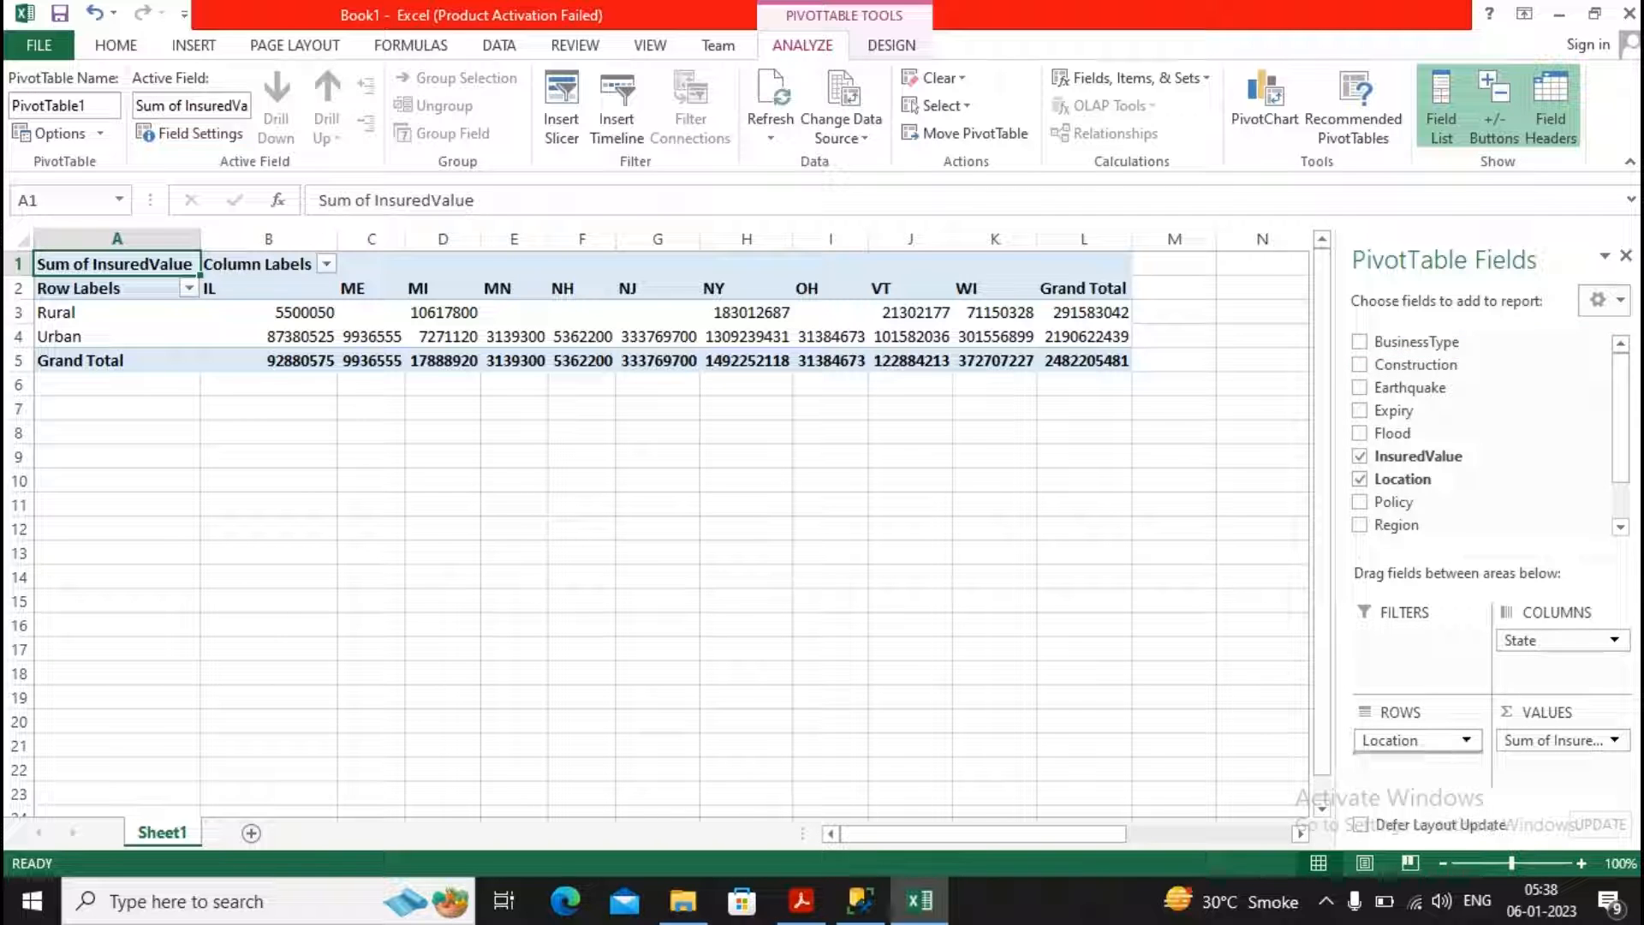
Add BusinessType and filter it to multiple selected types, giving a 85386970 total
click(1361, 341)
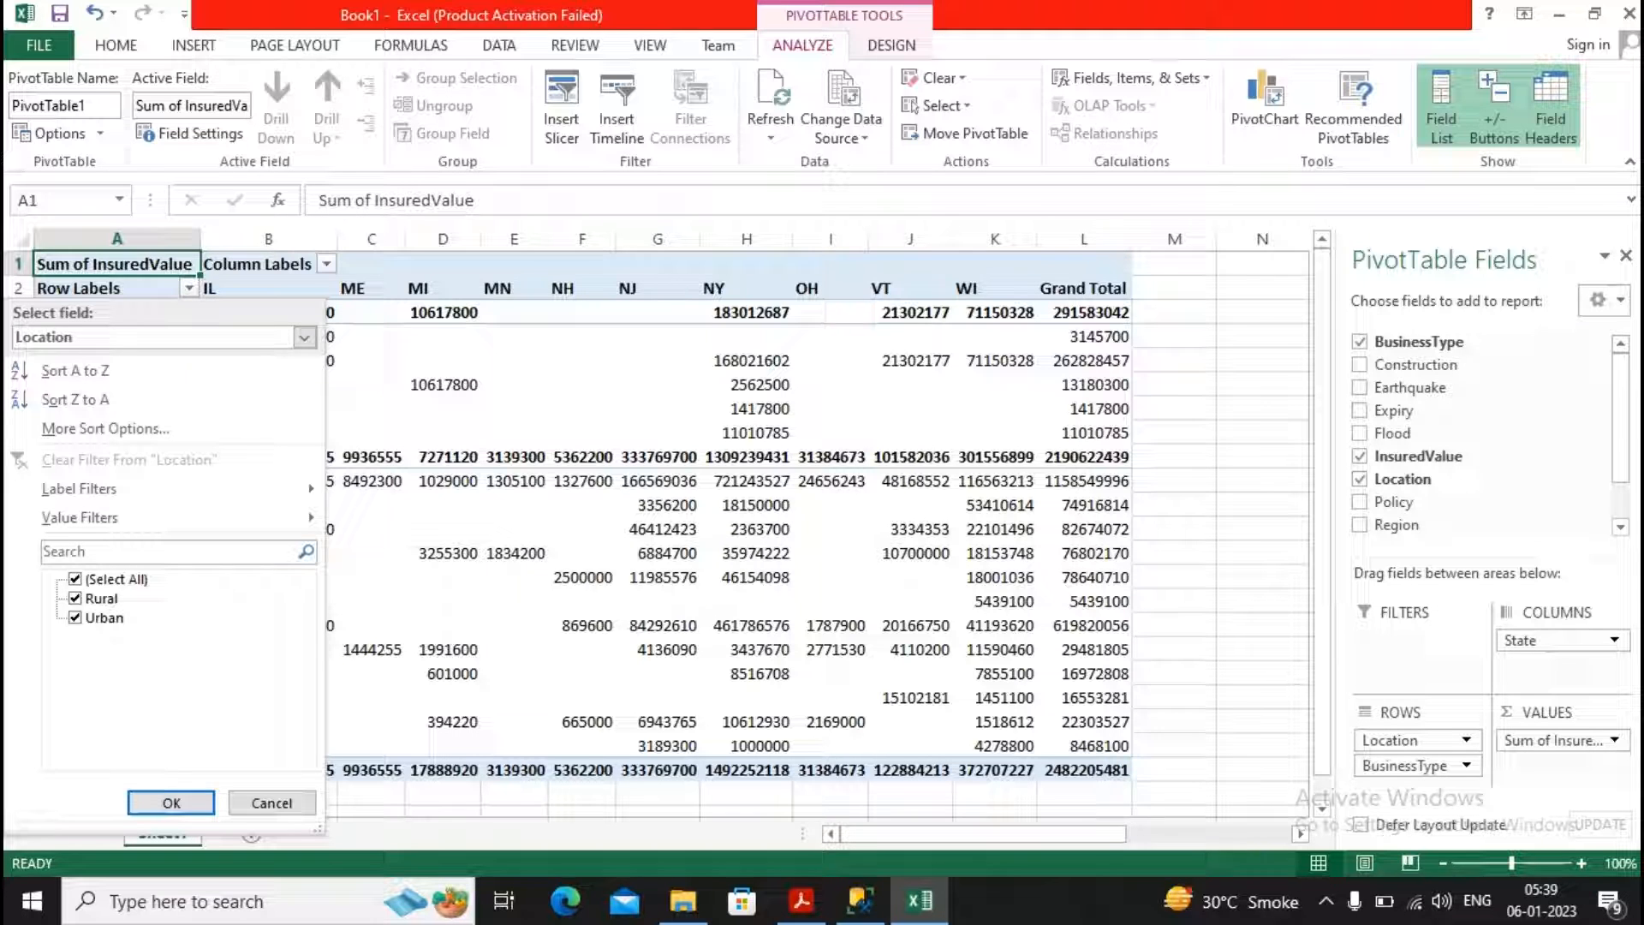
click(170, 802)
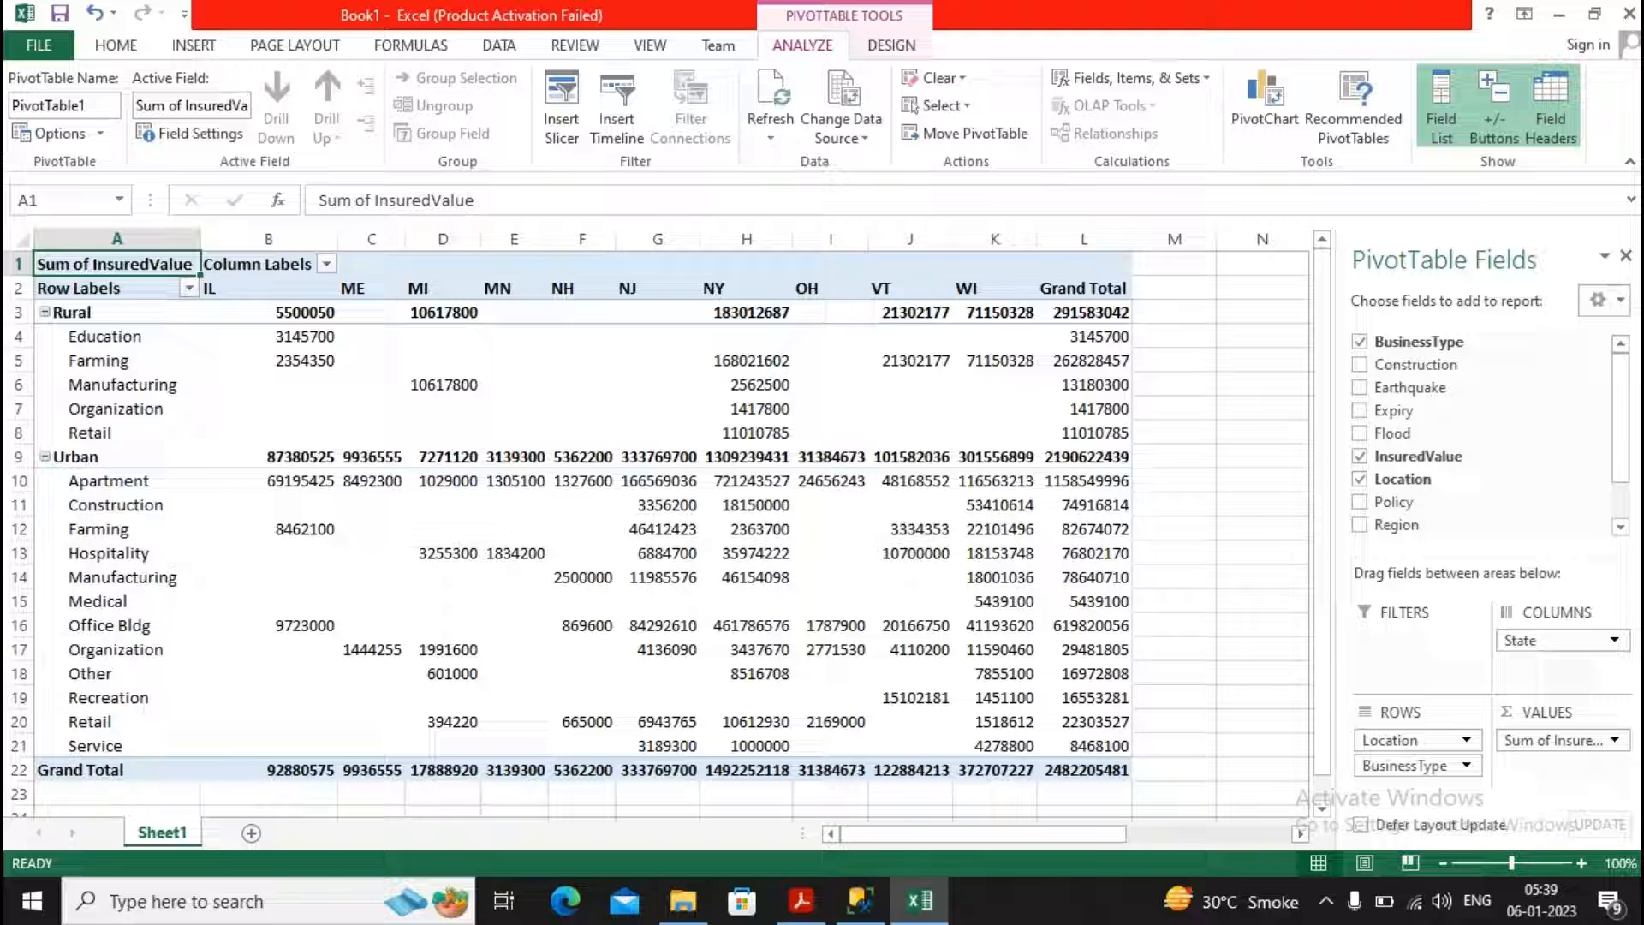
click(326, 265)
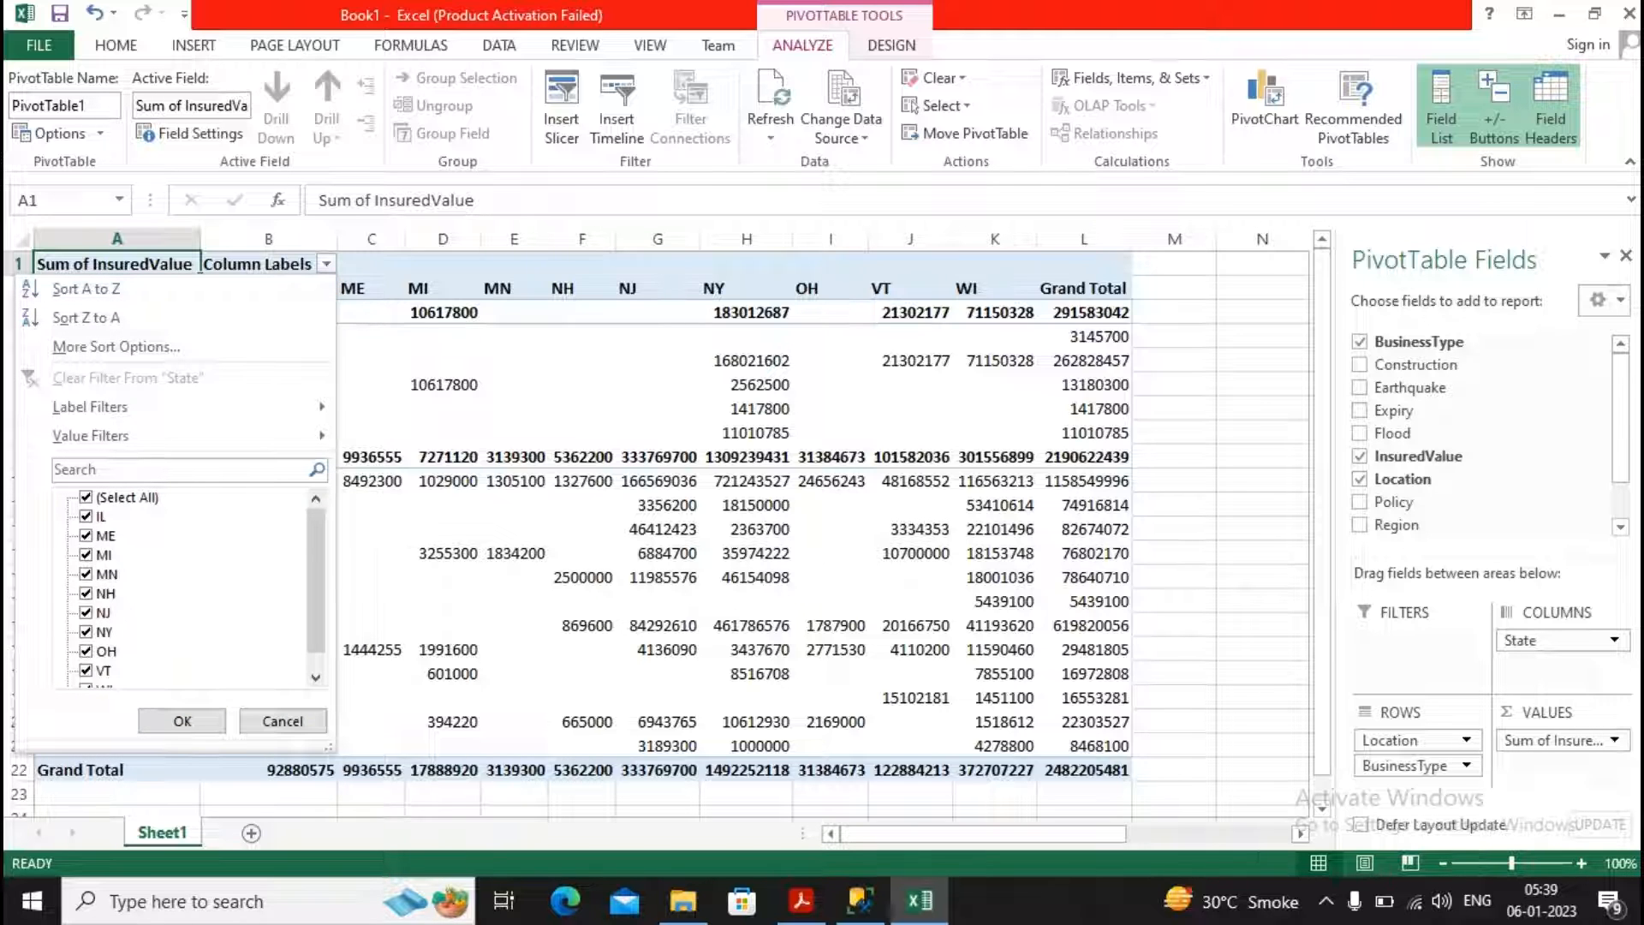
click(181, 721)
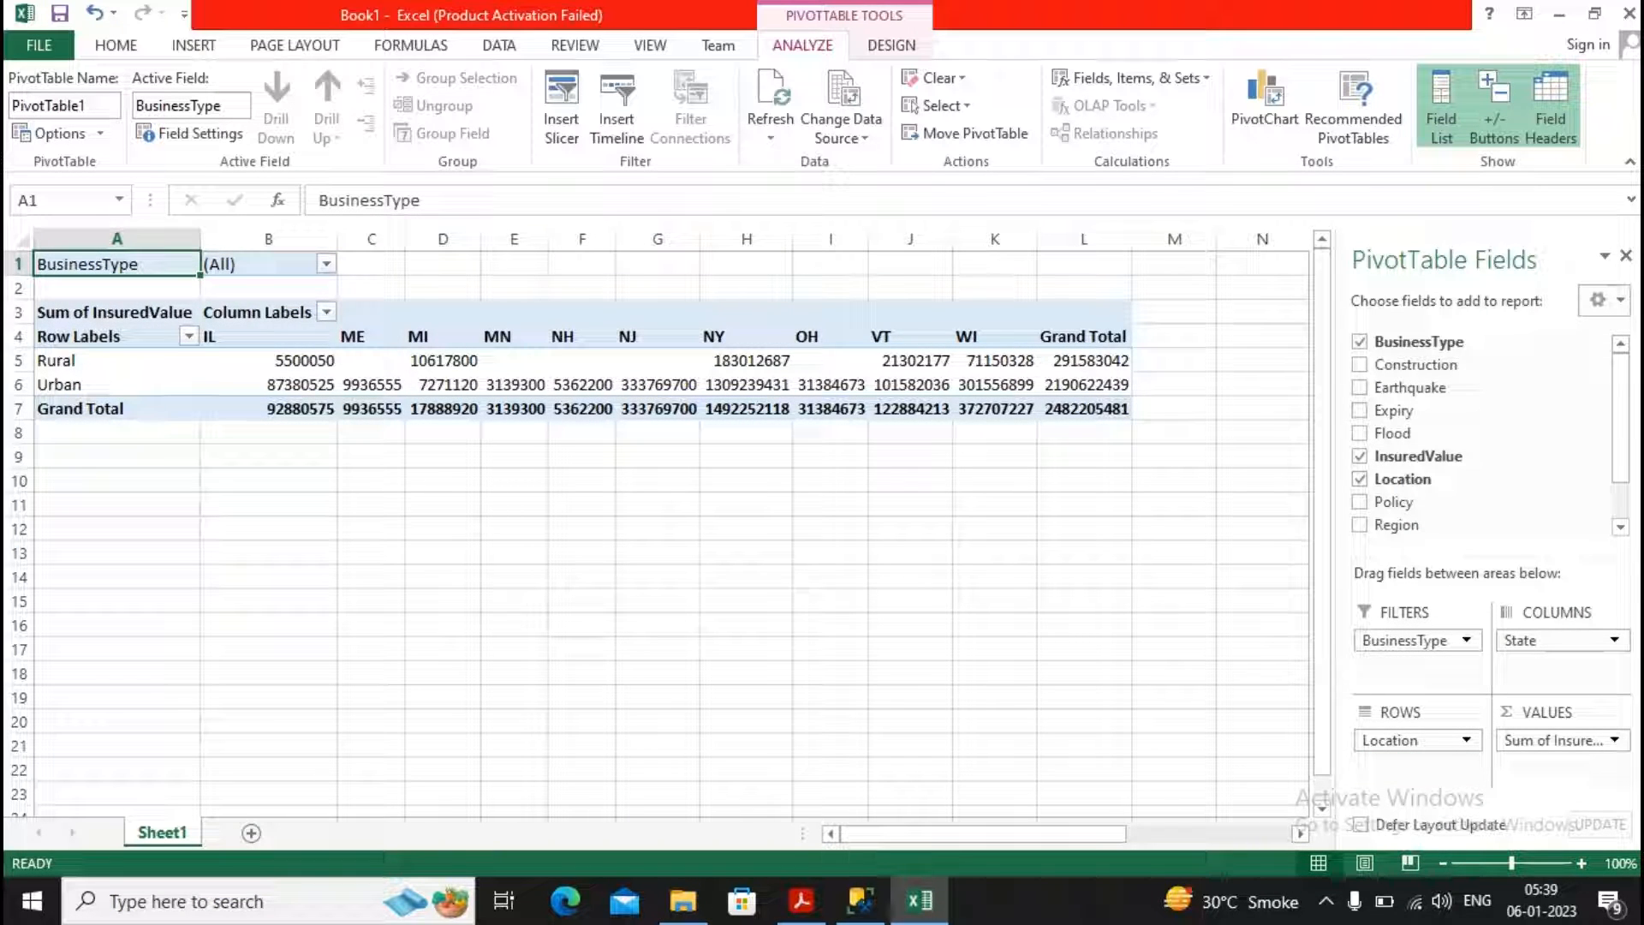
click(328, 263)
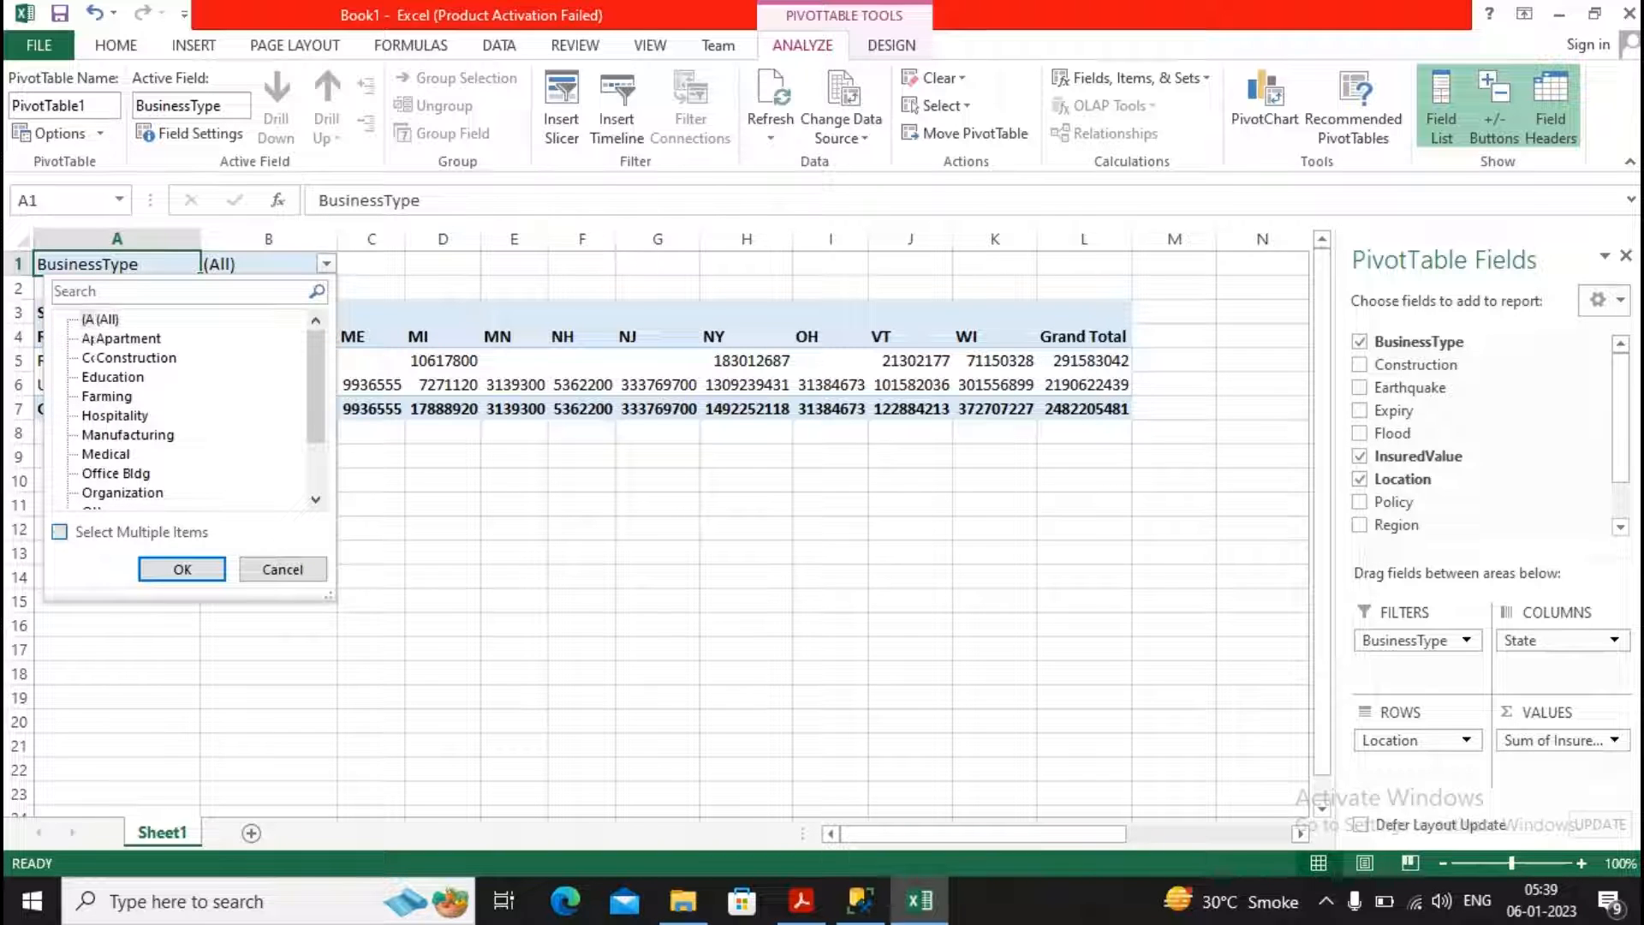
click(60, 532)
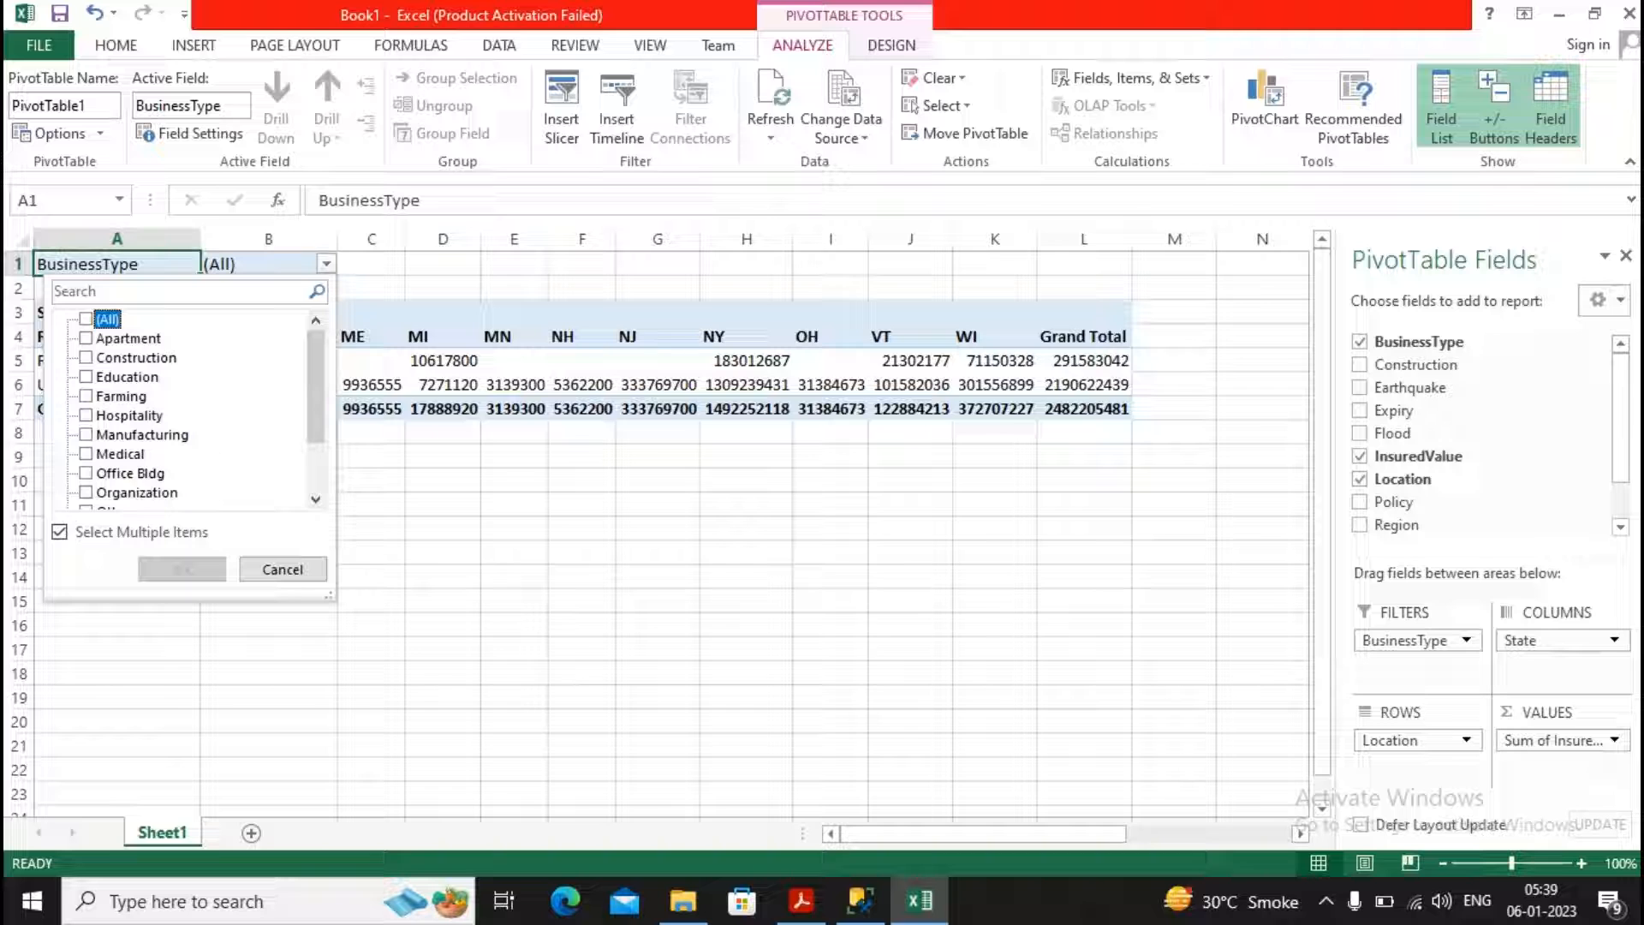
click(88, 416)
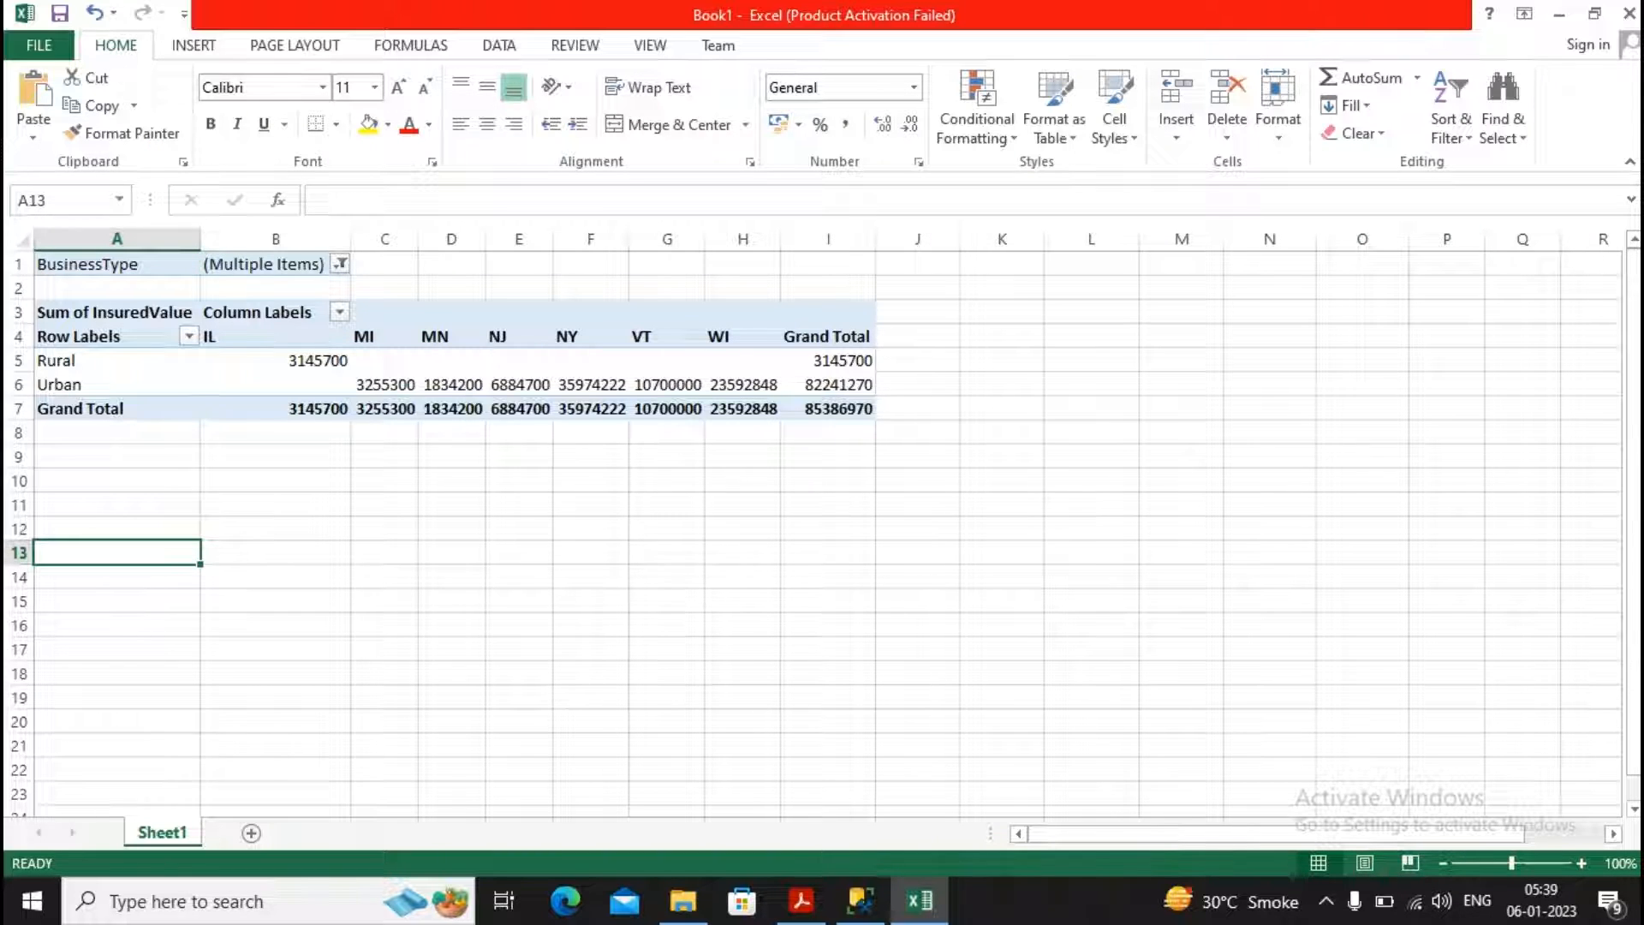
click(276, 360)
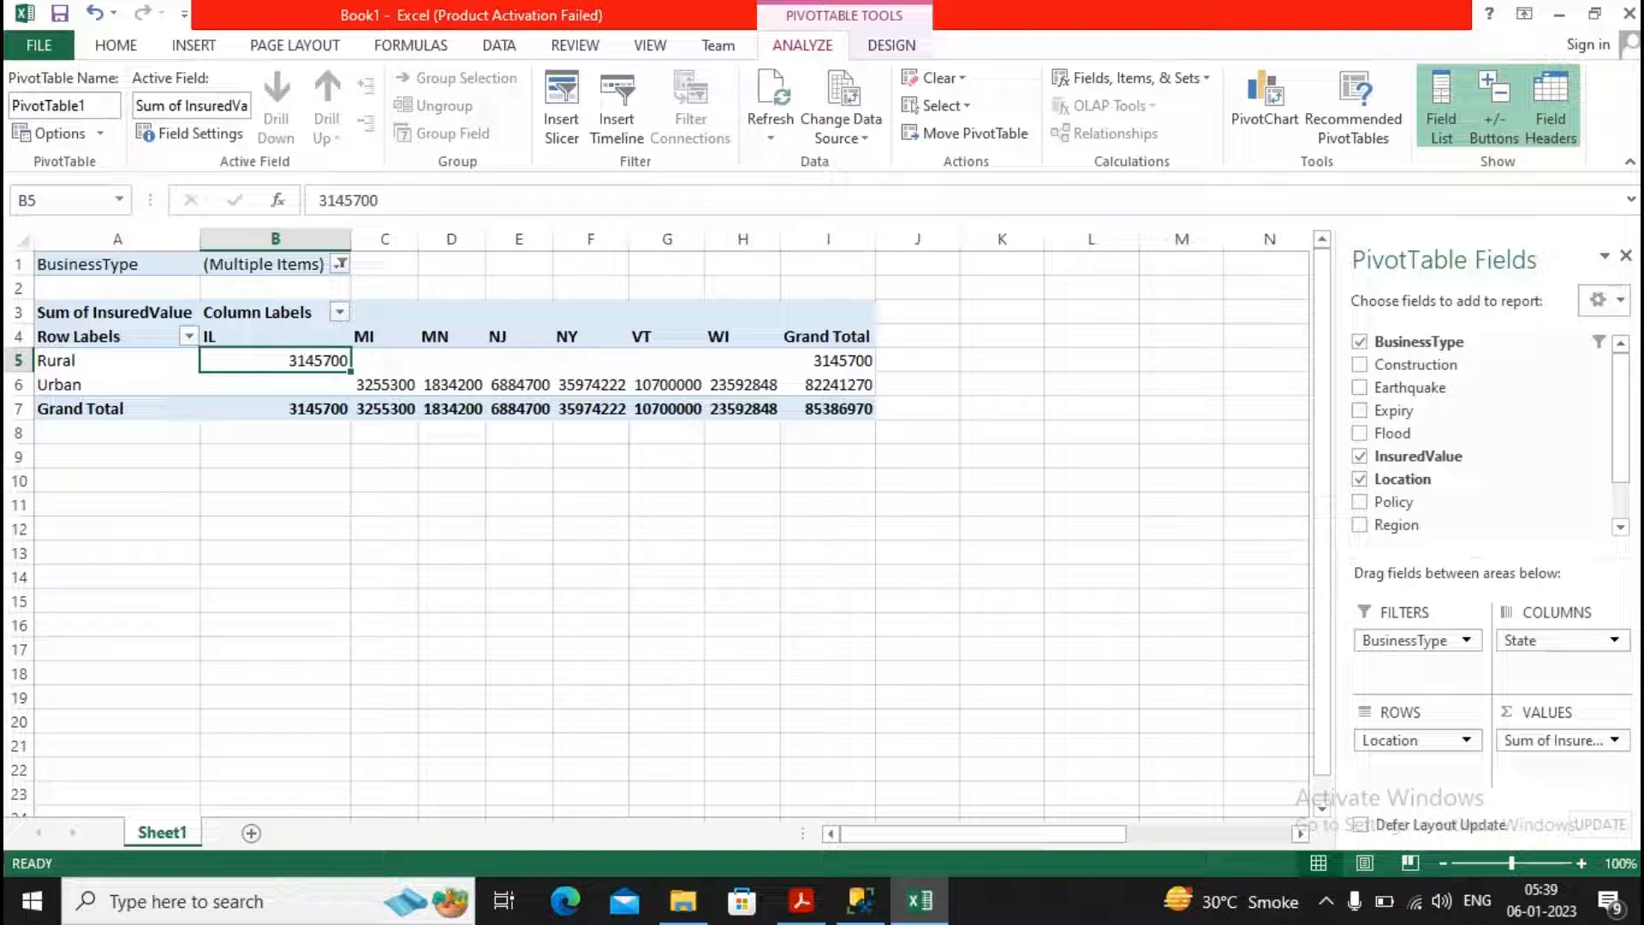
mouse_move(641, 384)
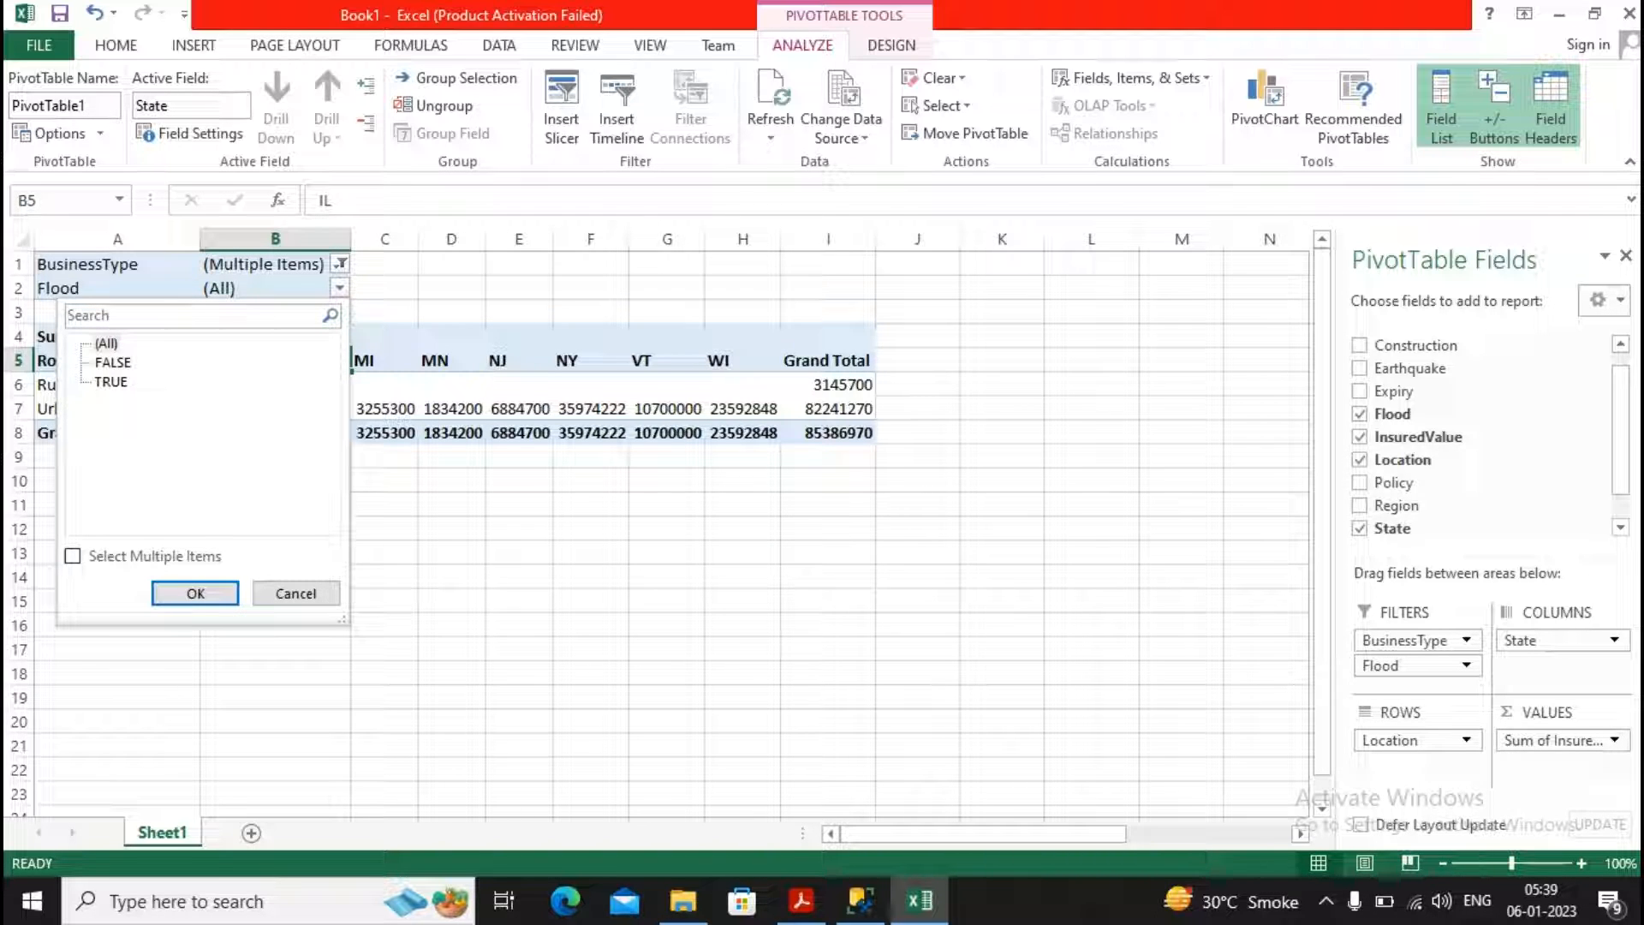
click(74, 556)
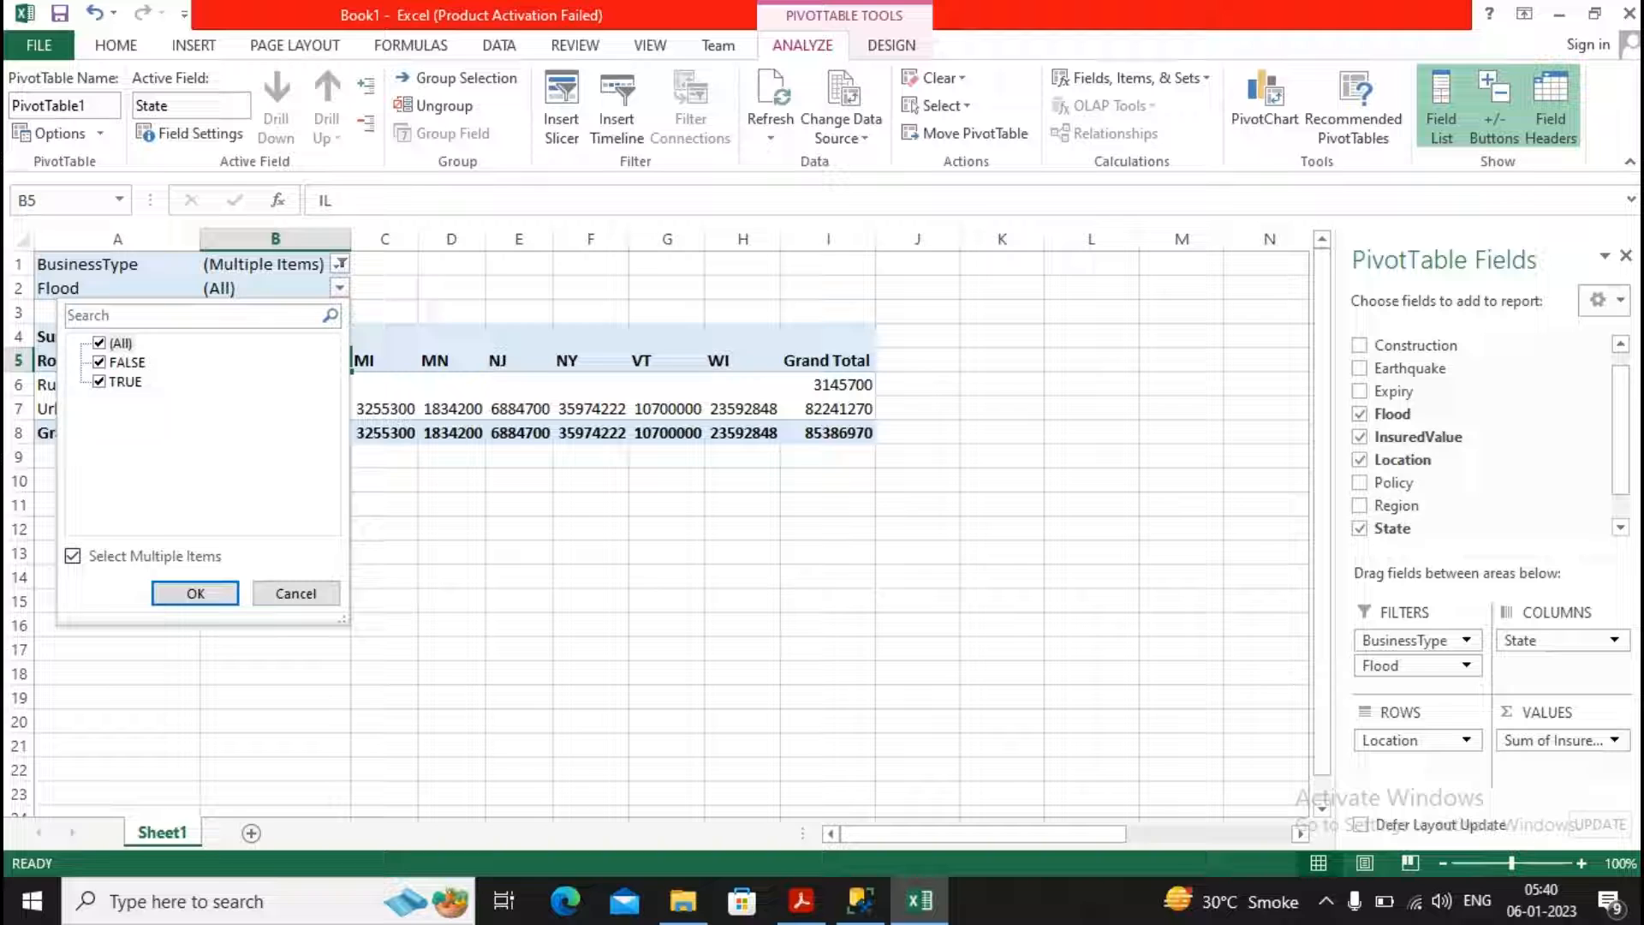
click(98, 361)
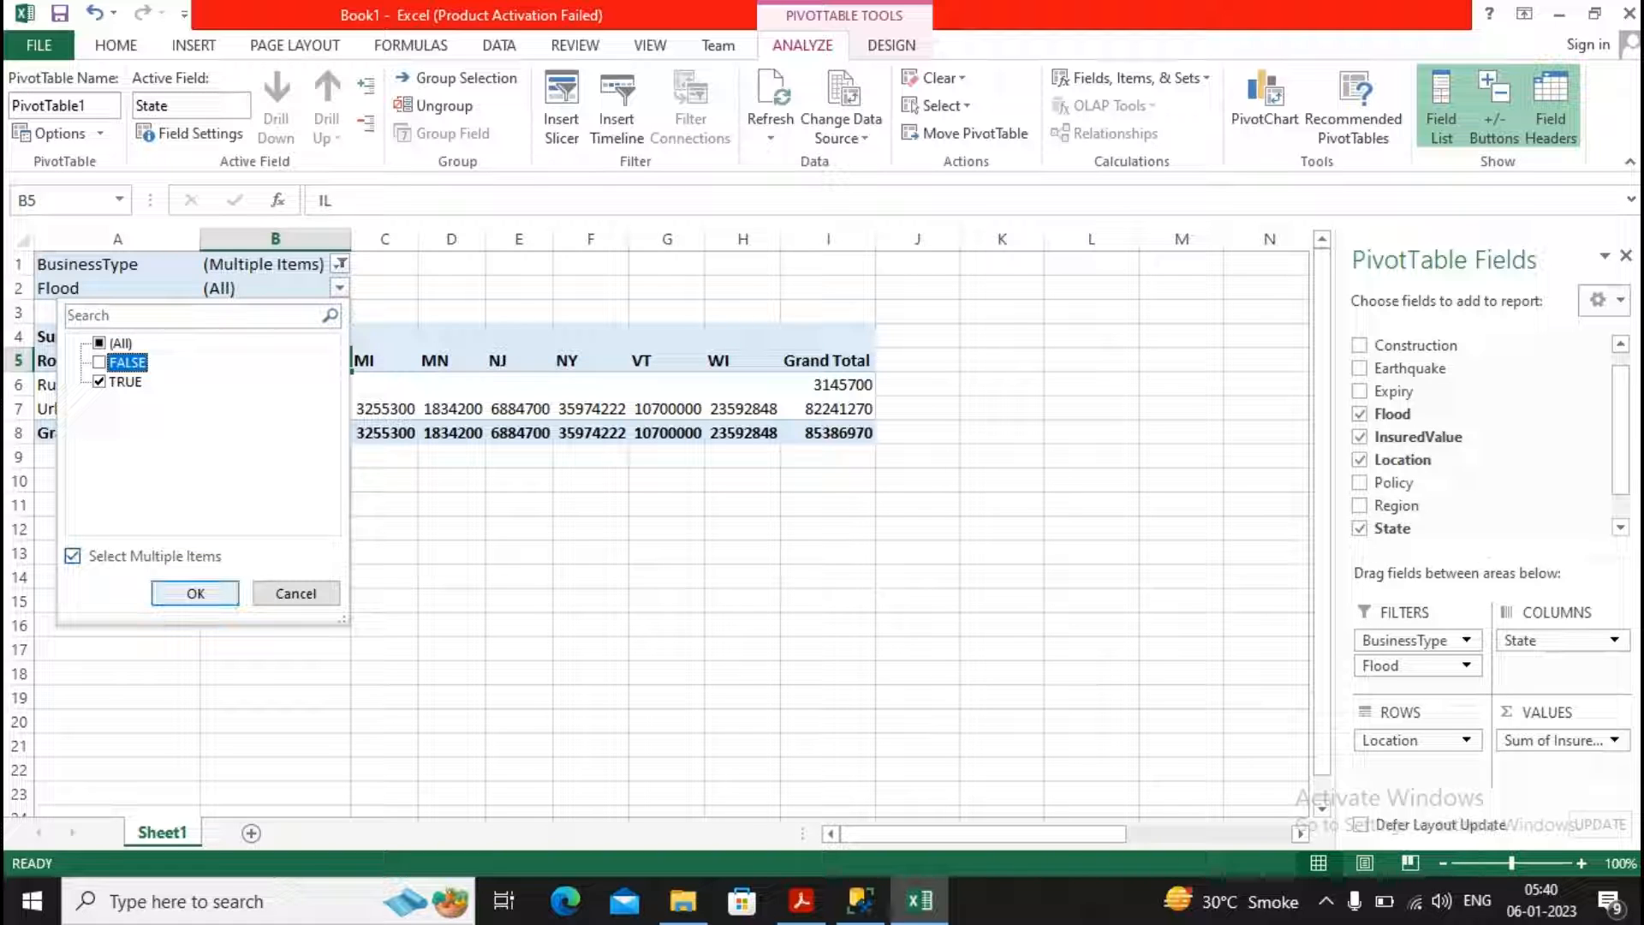
click(195, 593)
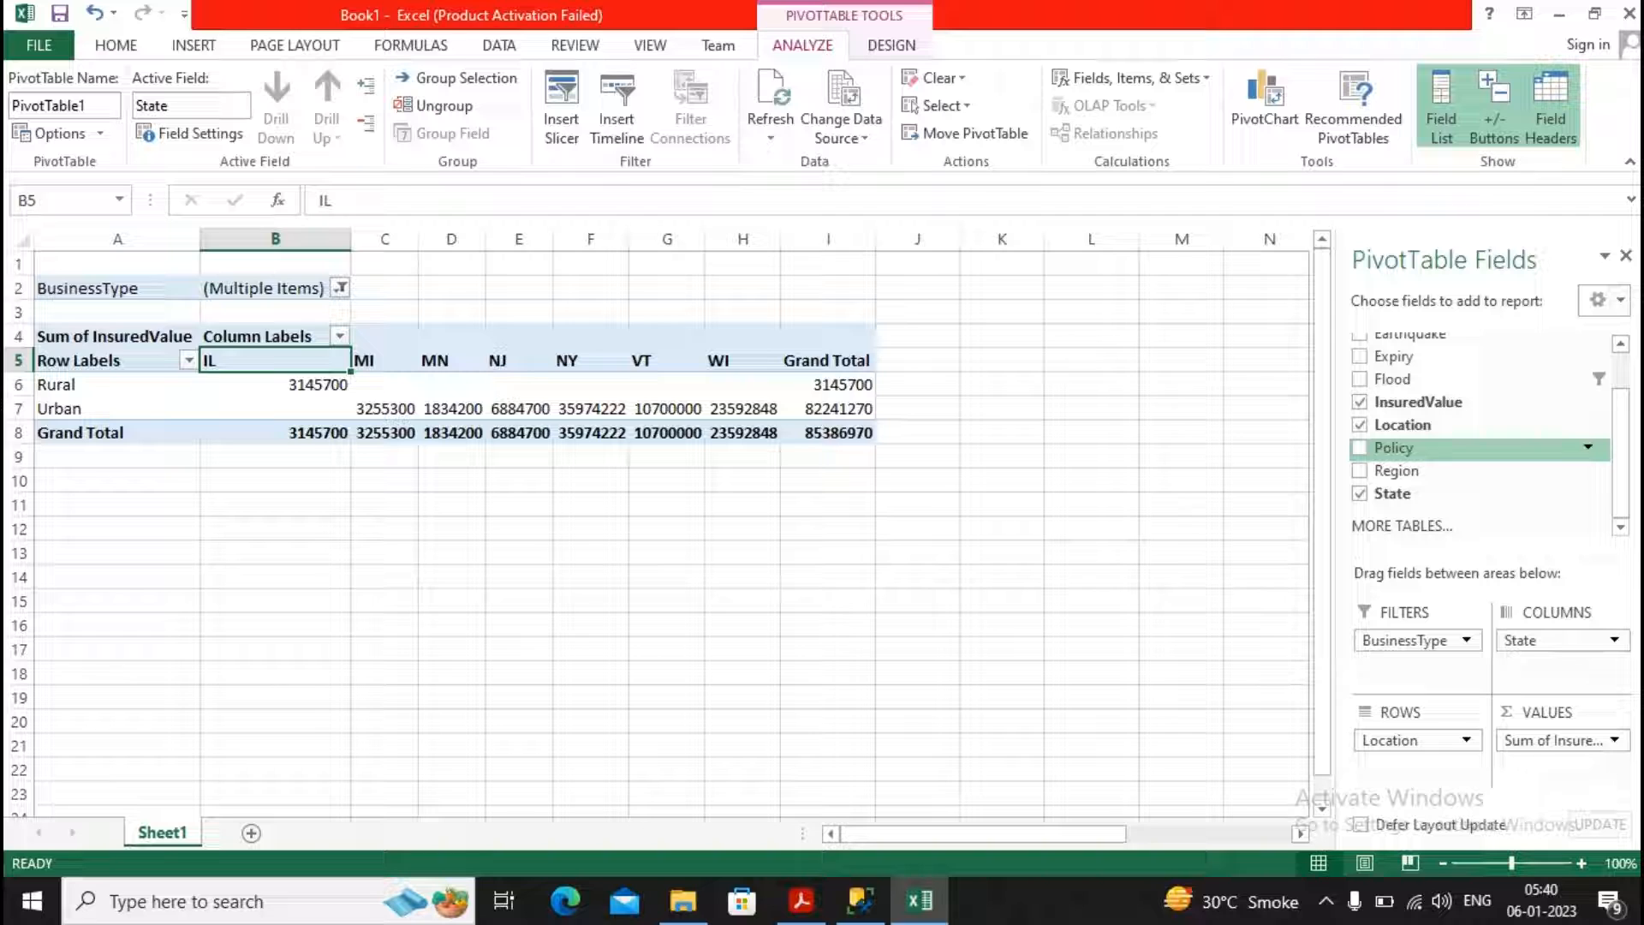
mouse_move(1392, 448)
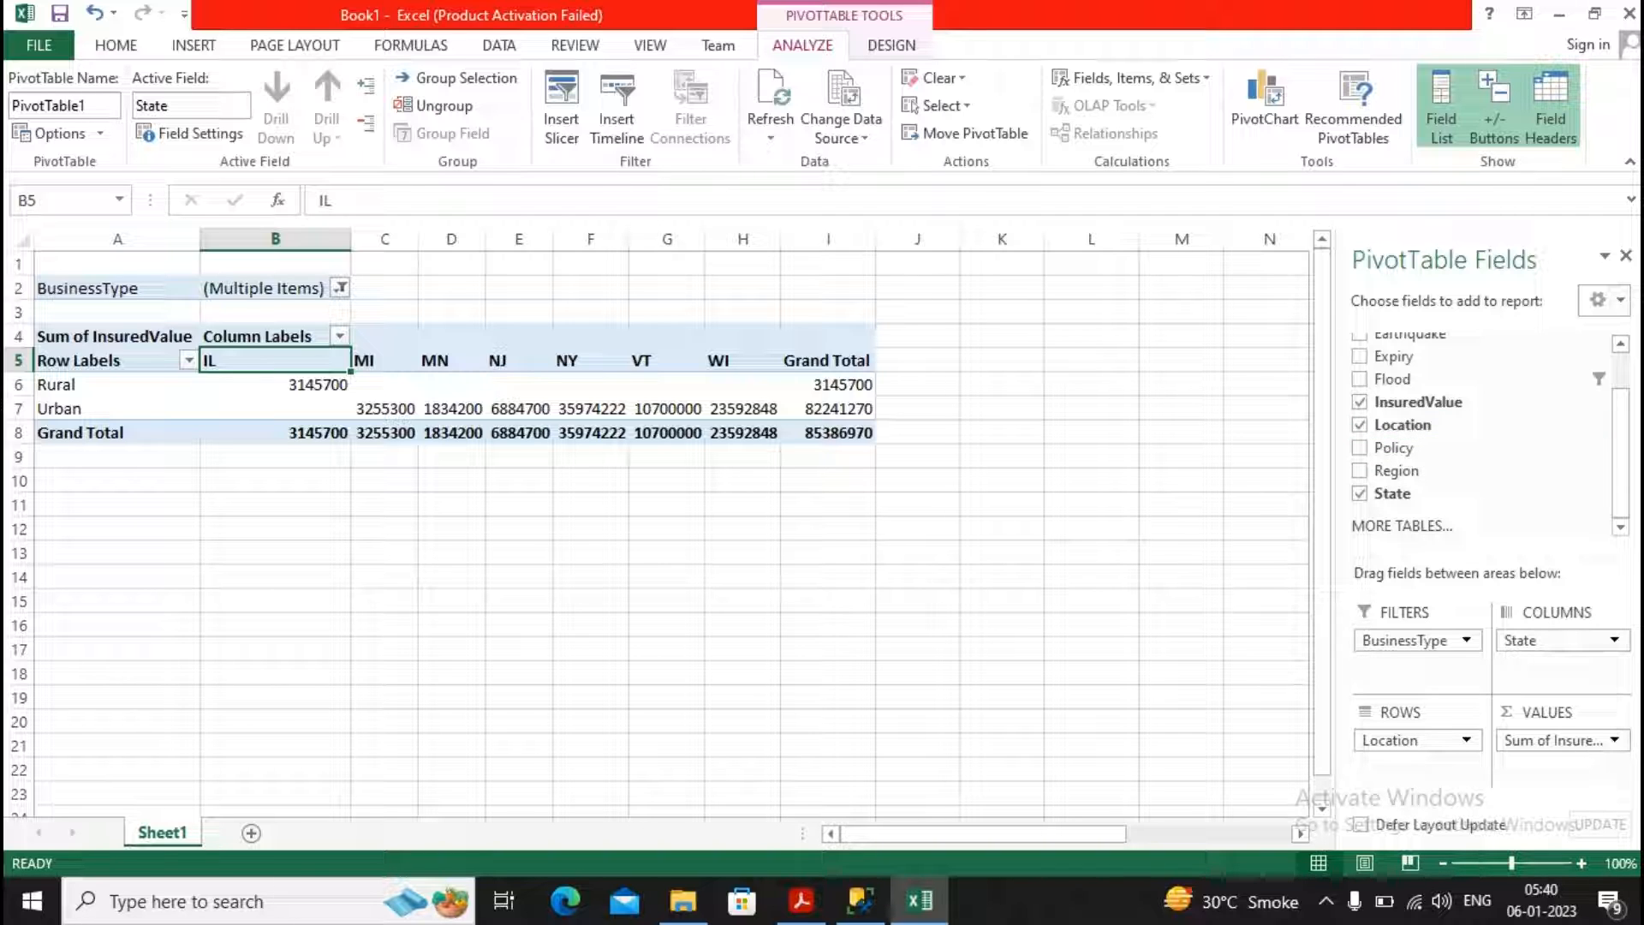
mouse_move(1262, 104)
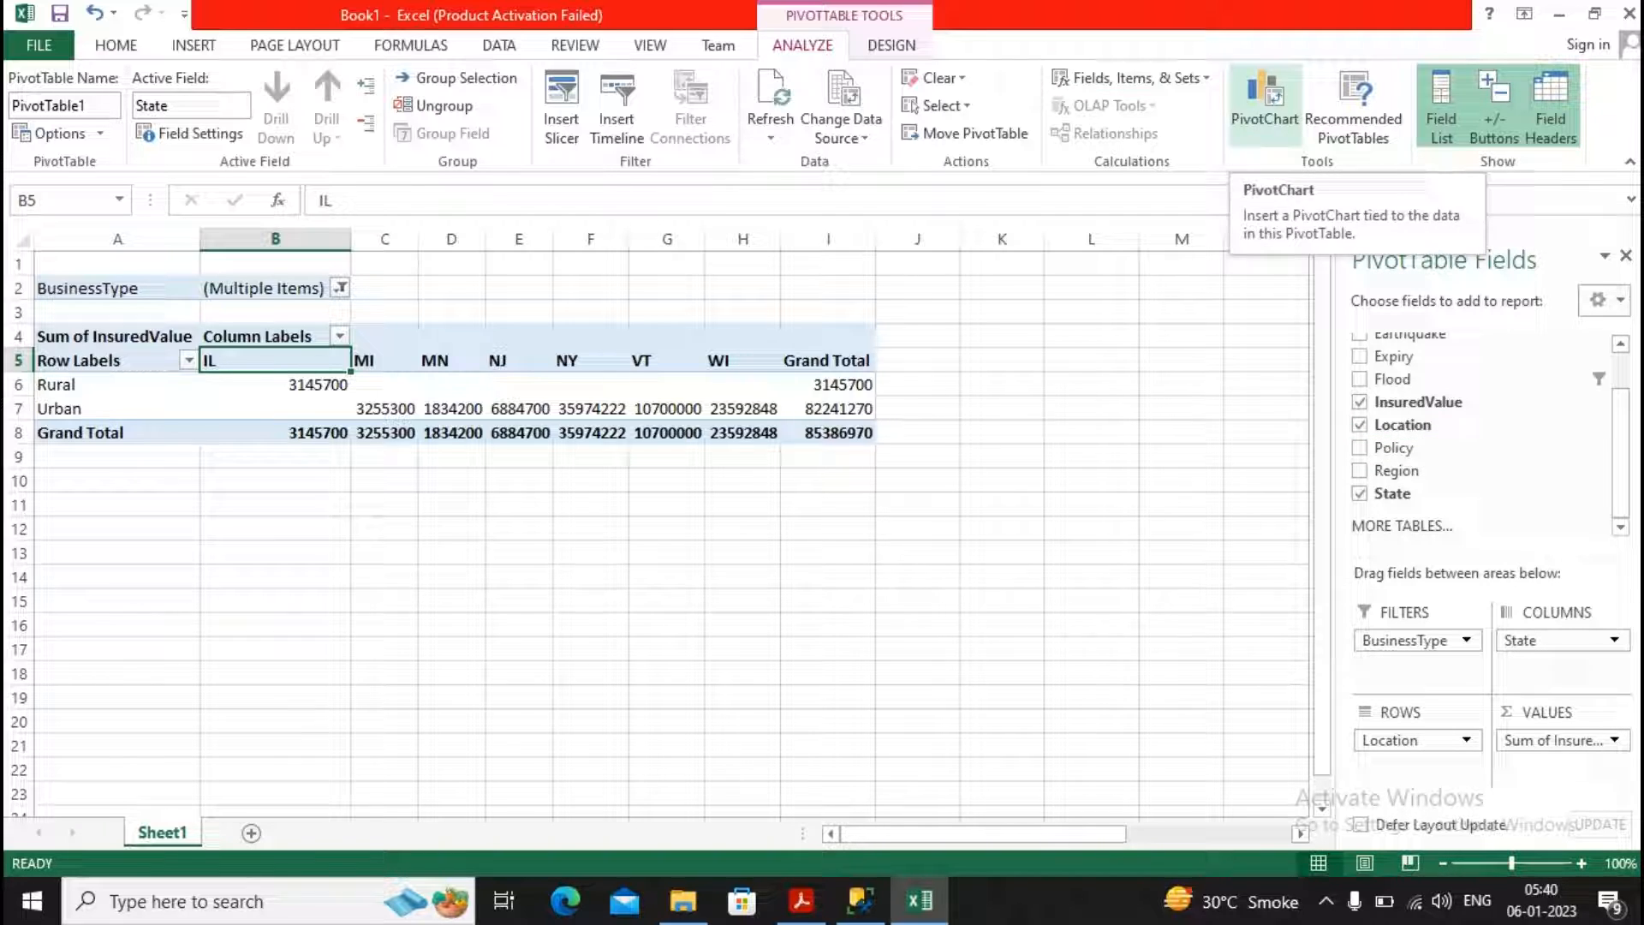
Insert a Clustered Column PivotChart of InsuredValue by Location and State after previewing Pie and Scatter
click(1263, 99)
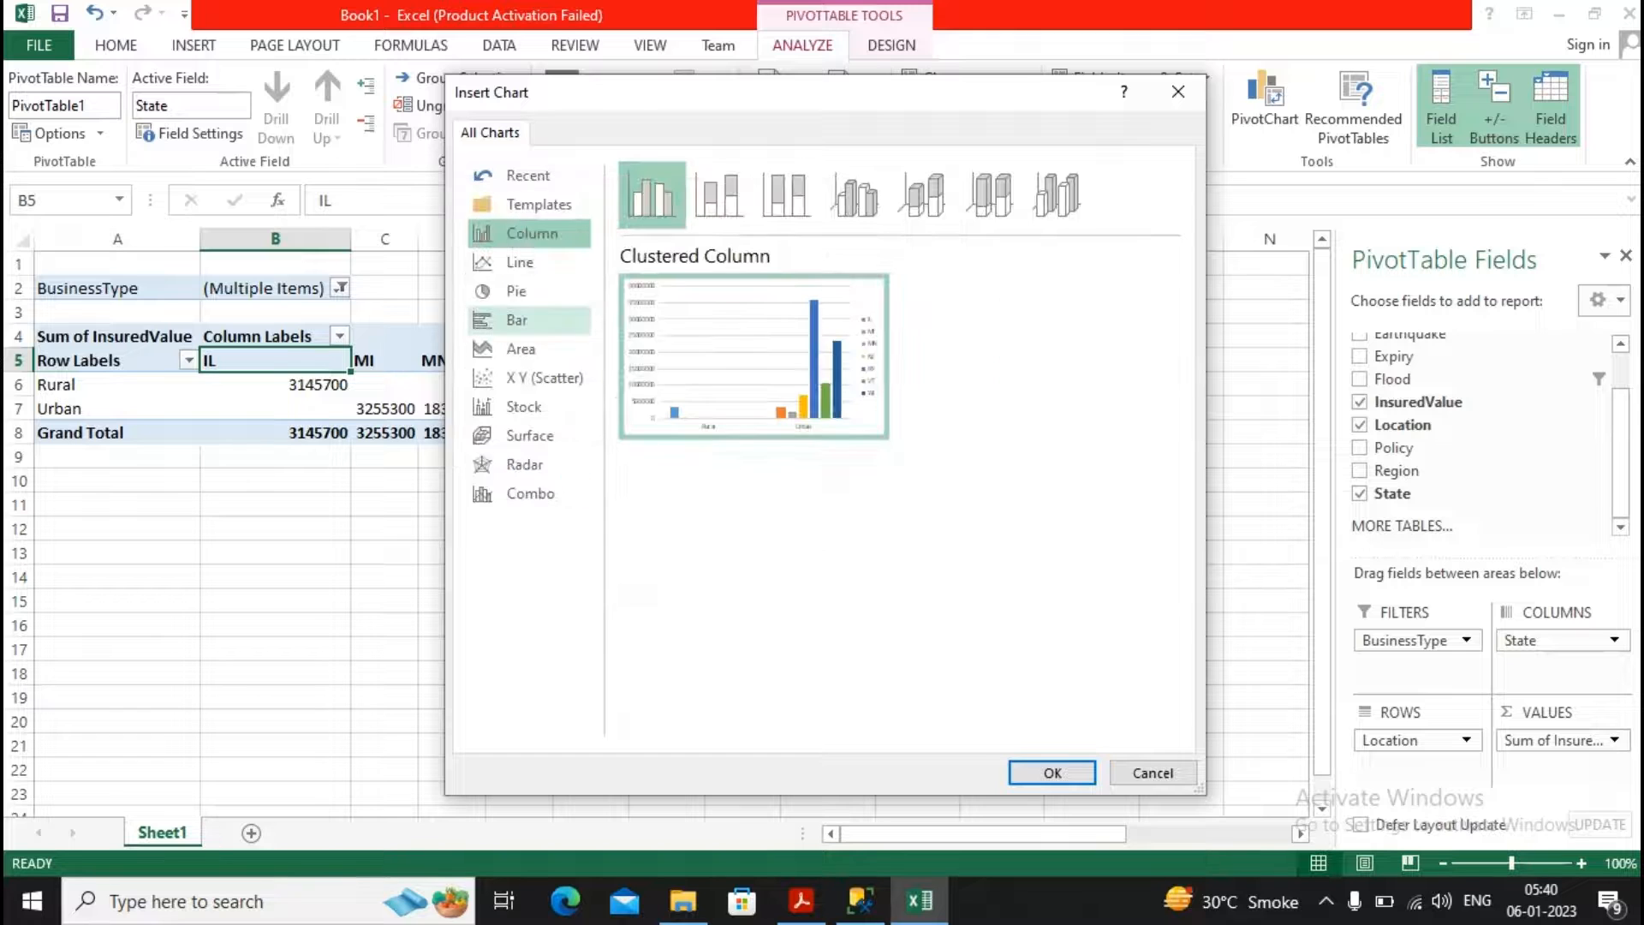
click(515, 290)
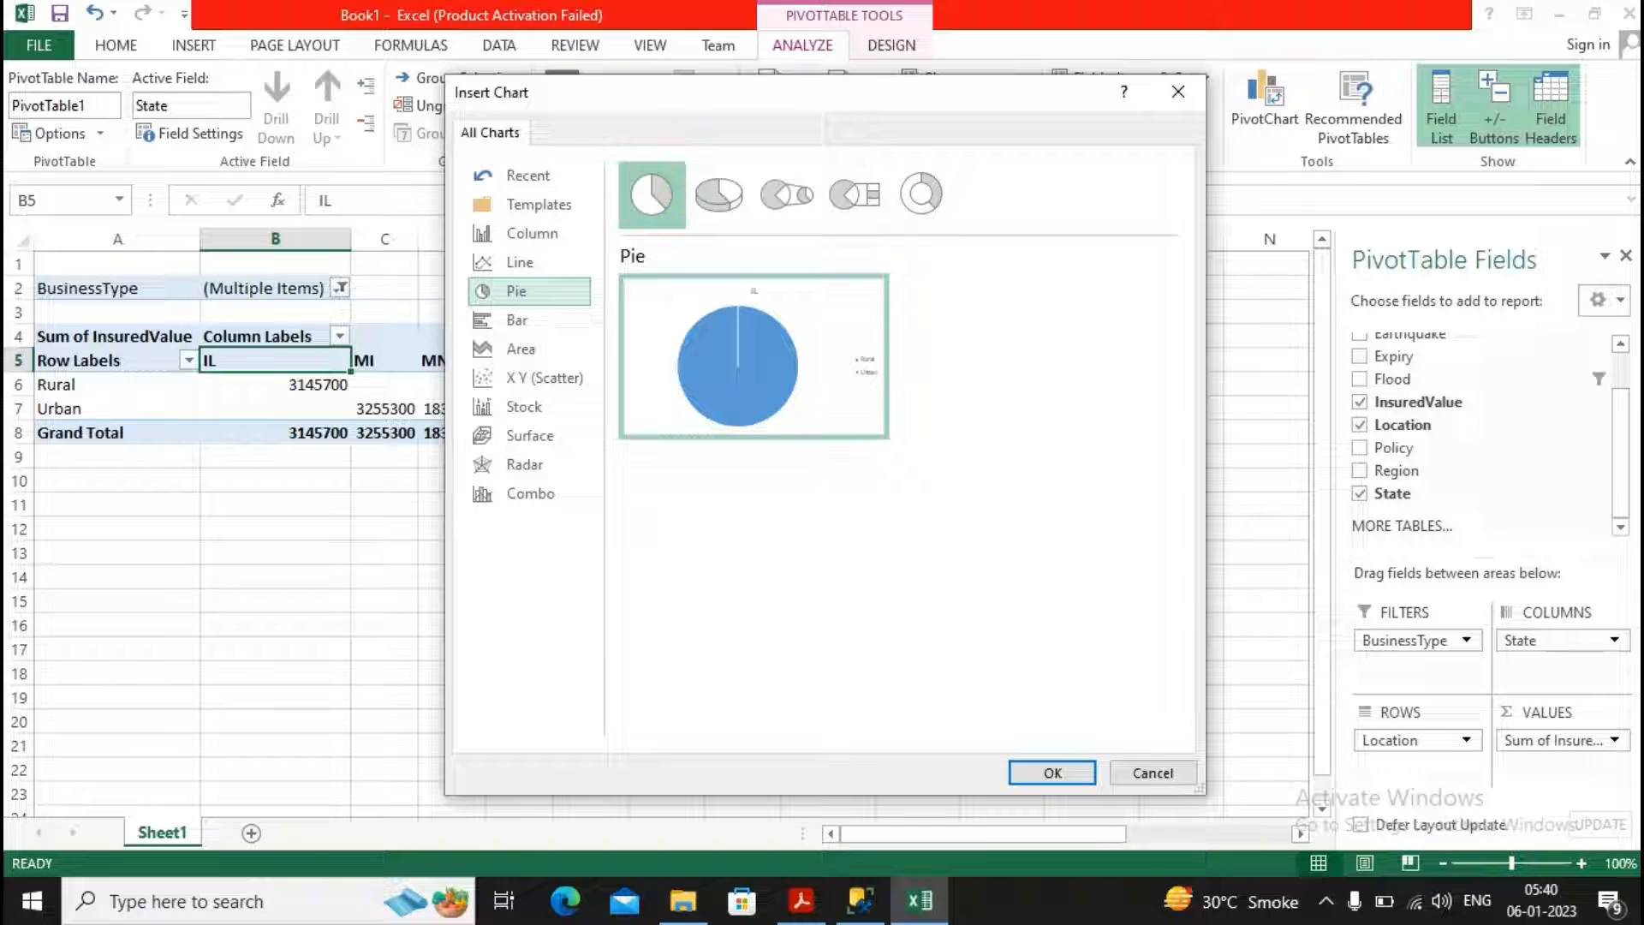
click(545, 378)
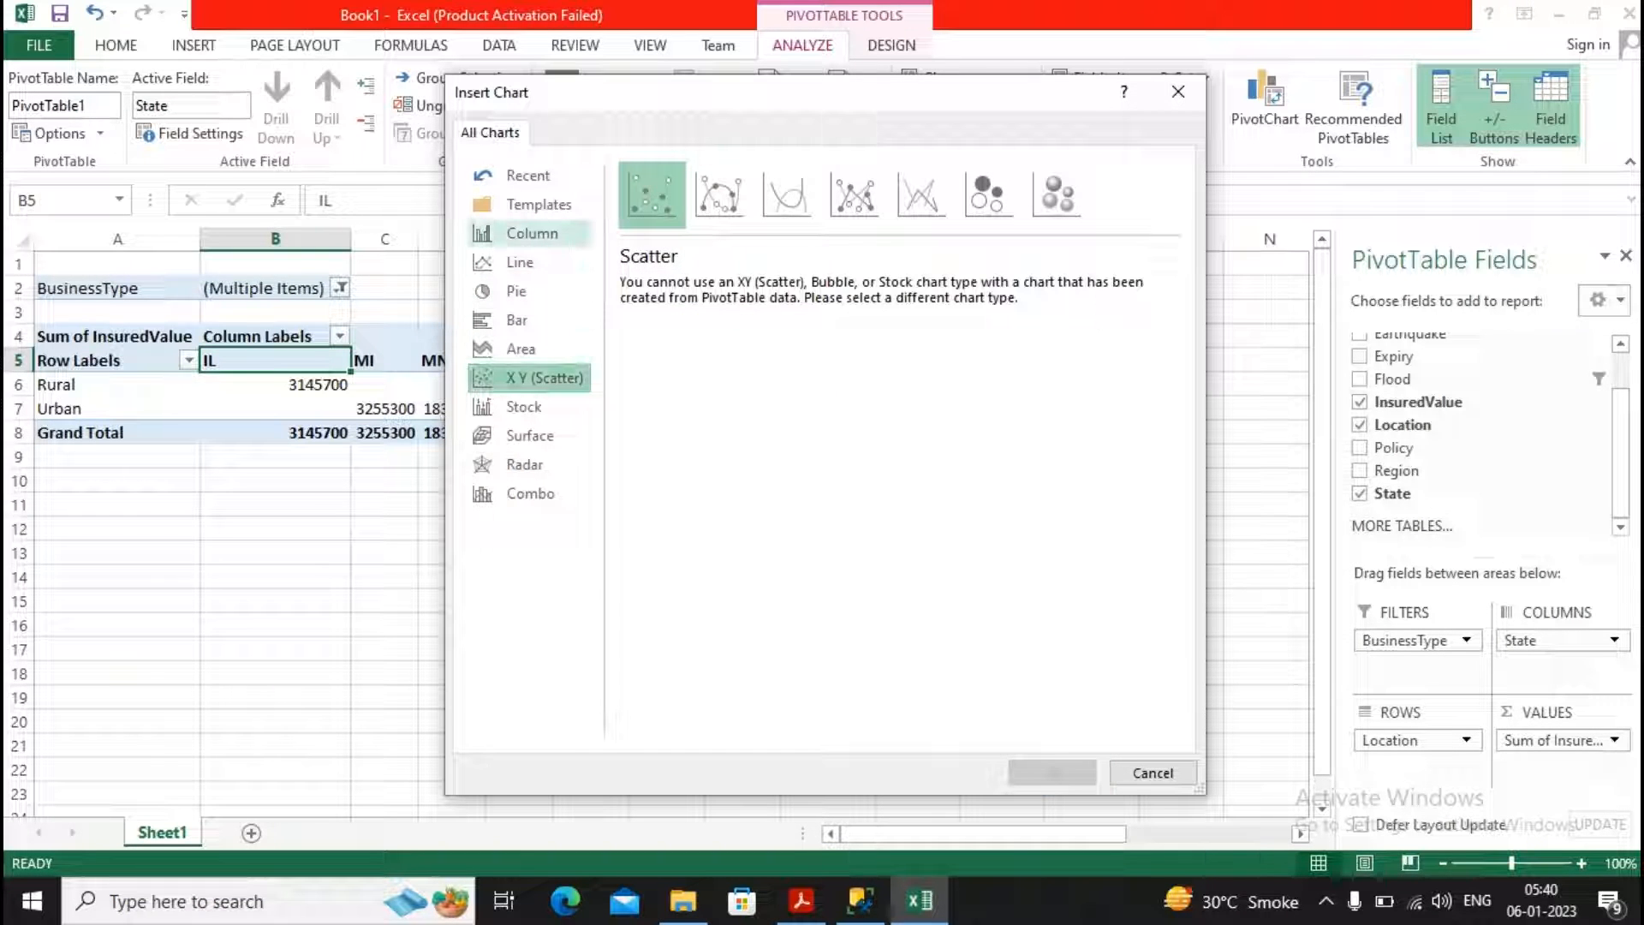
click(532, 232)
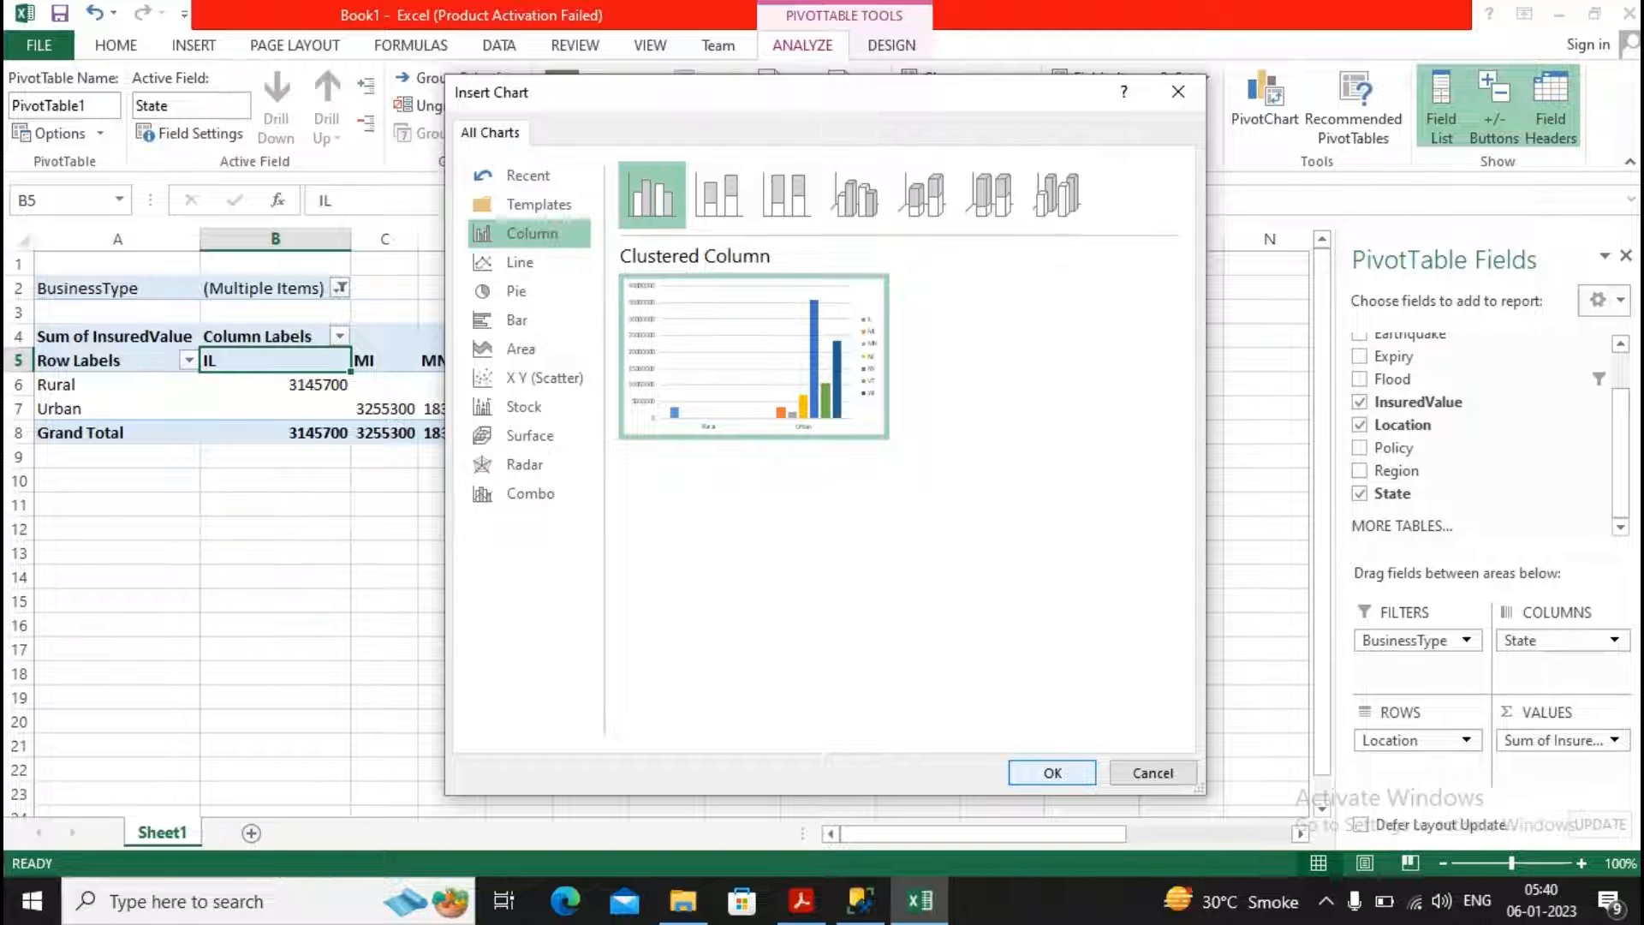
click(1051, 772)
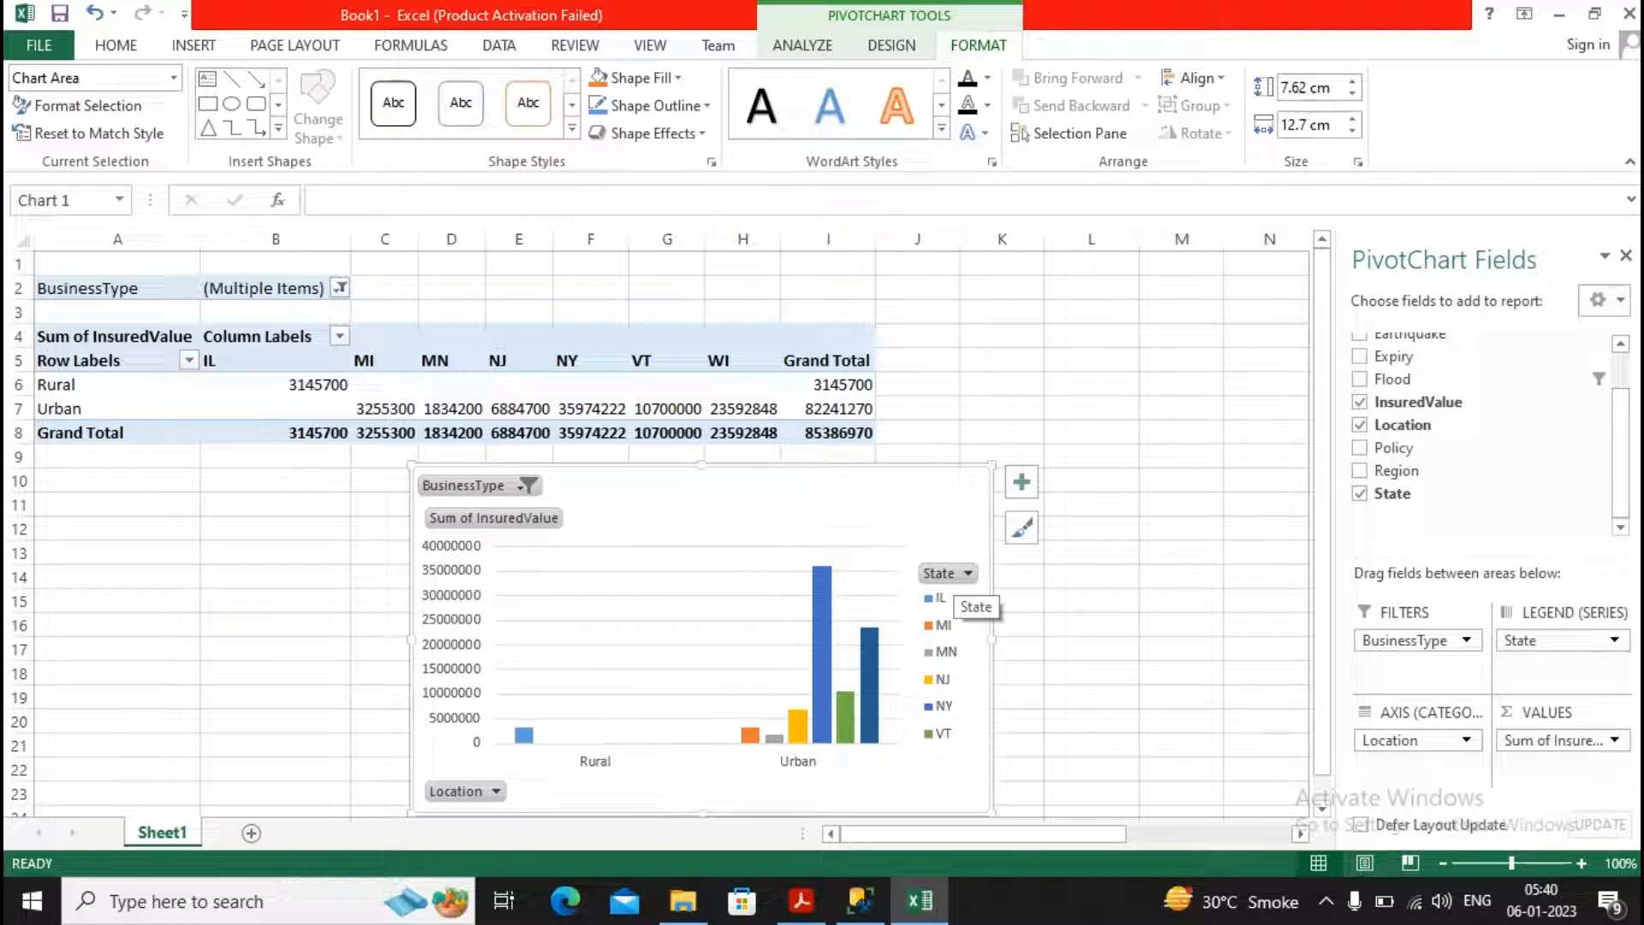
Filter the chart's State field to show only MI, MN and NJ
click(966, 573)
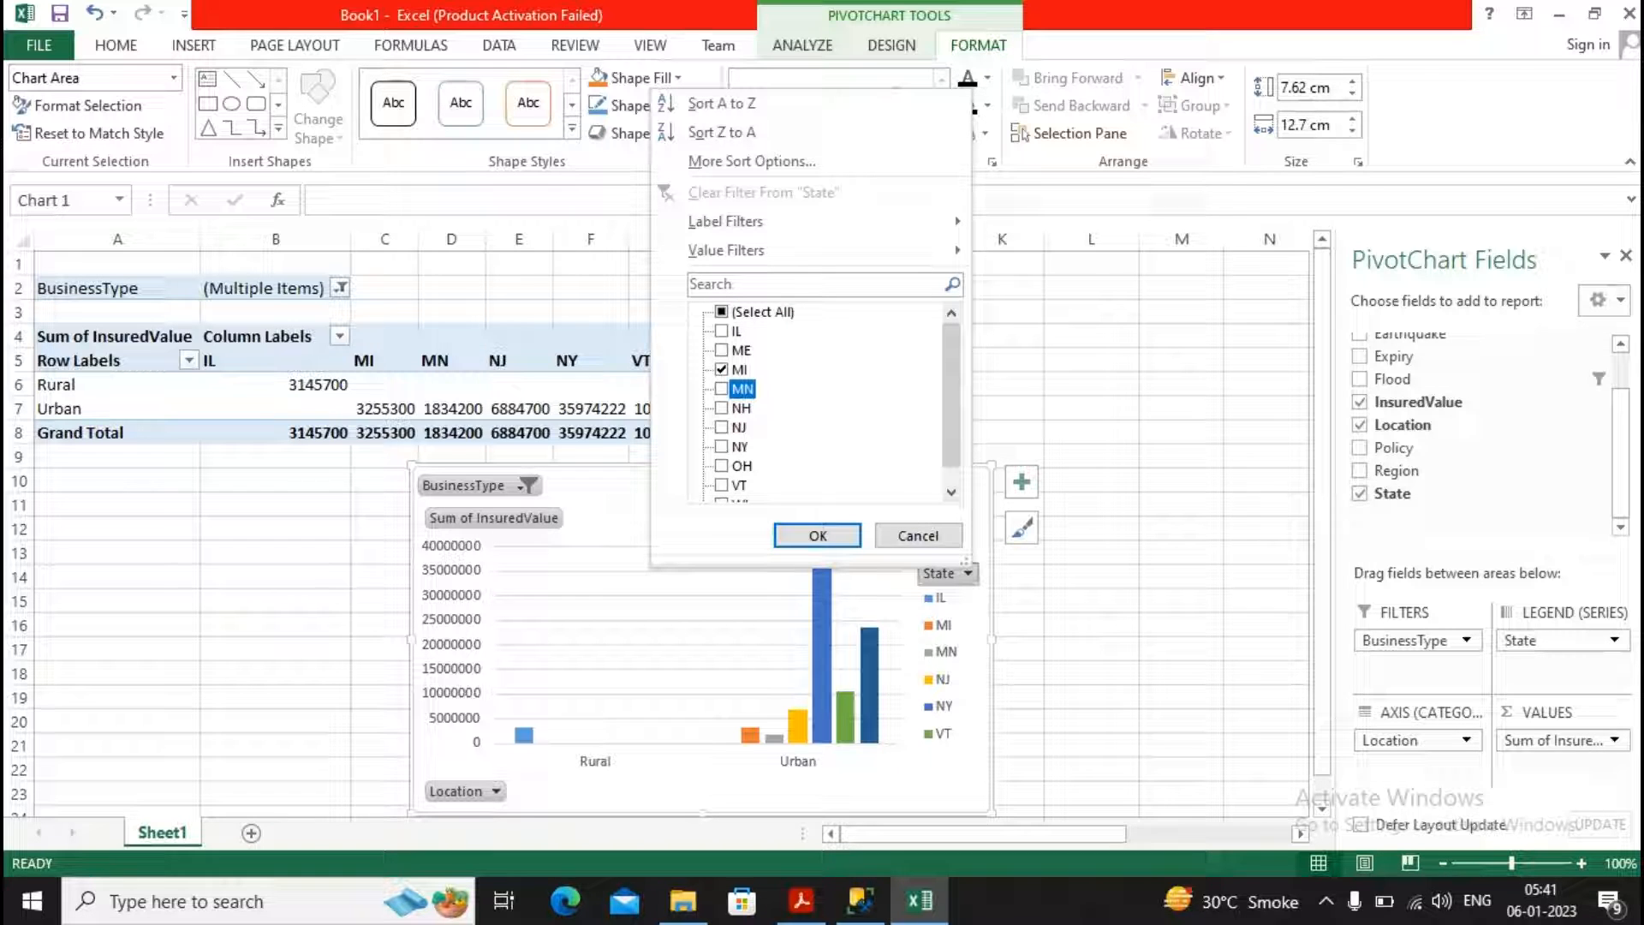
click(817, 535)
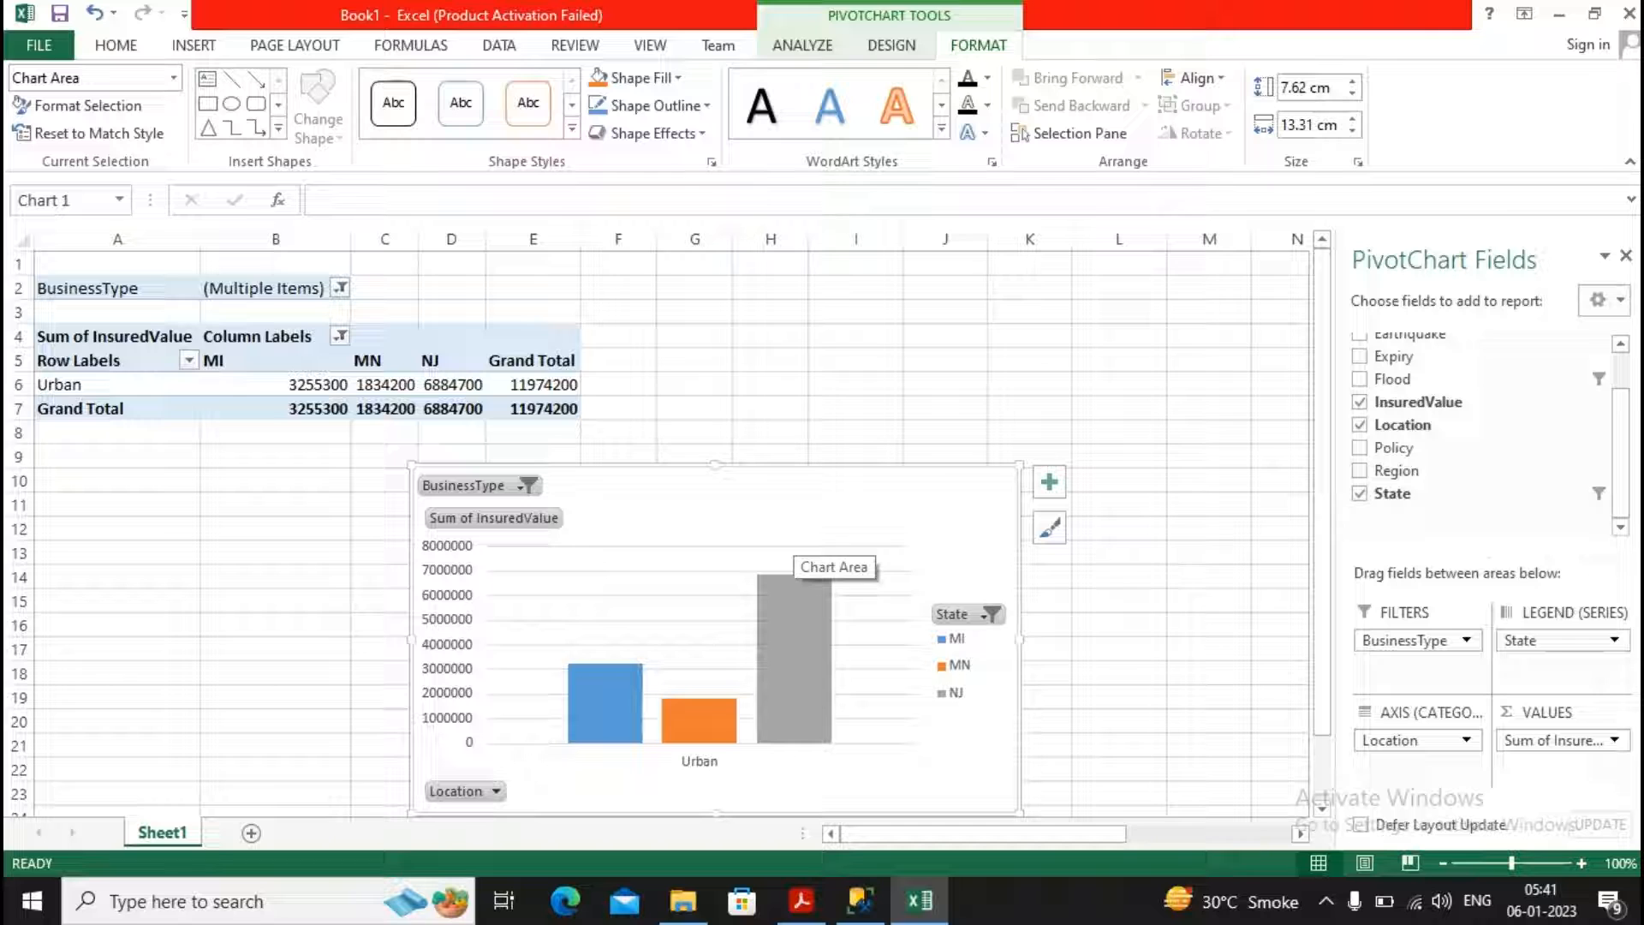
click(188, 360)
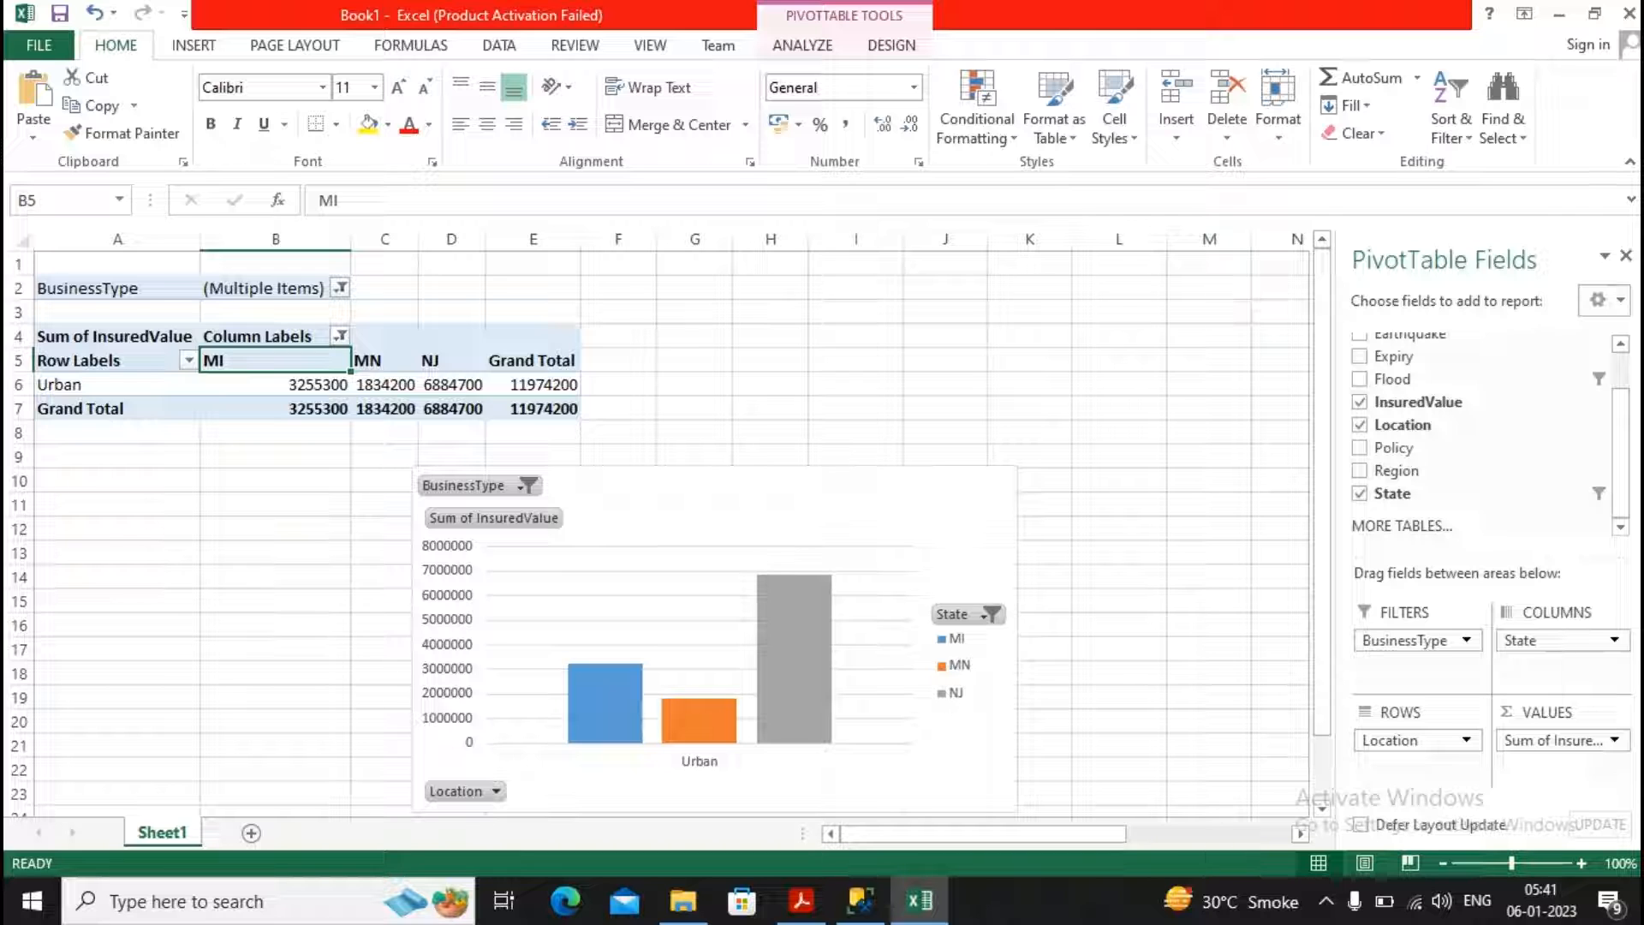
Clear the BusinessType filter to (All) so every business type is counted
click(340, 288)
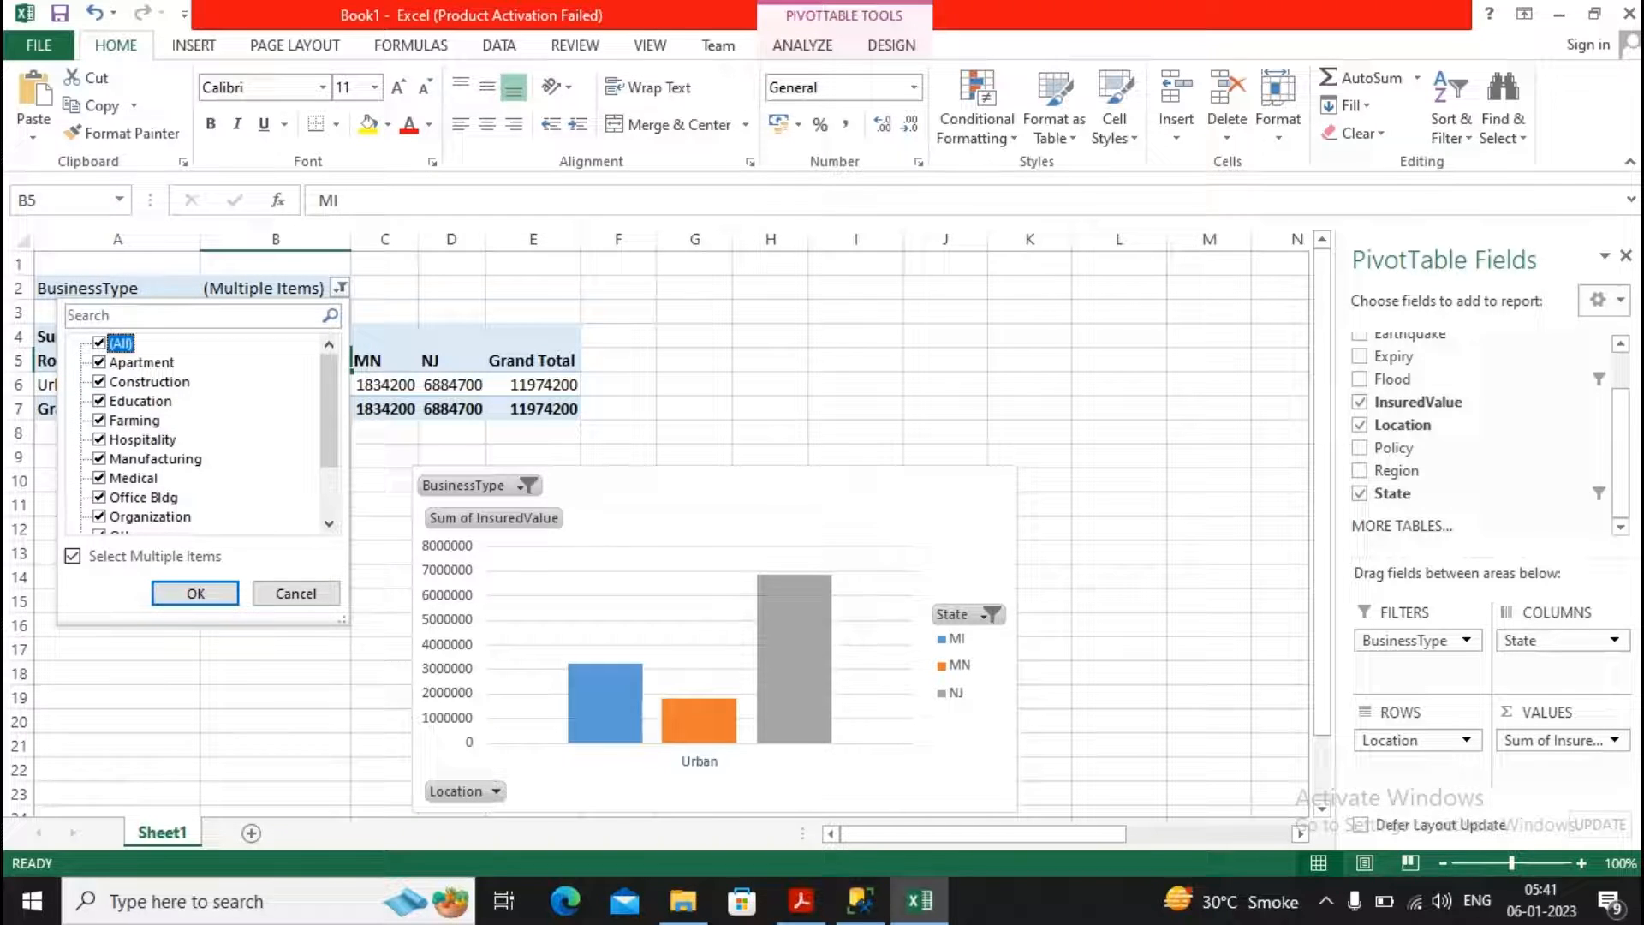
click(194, 593)
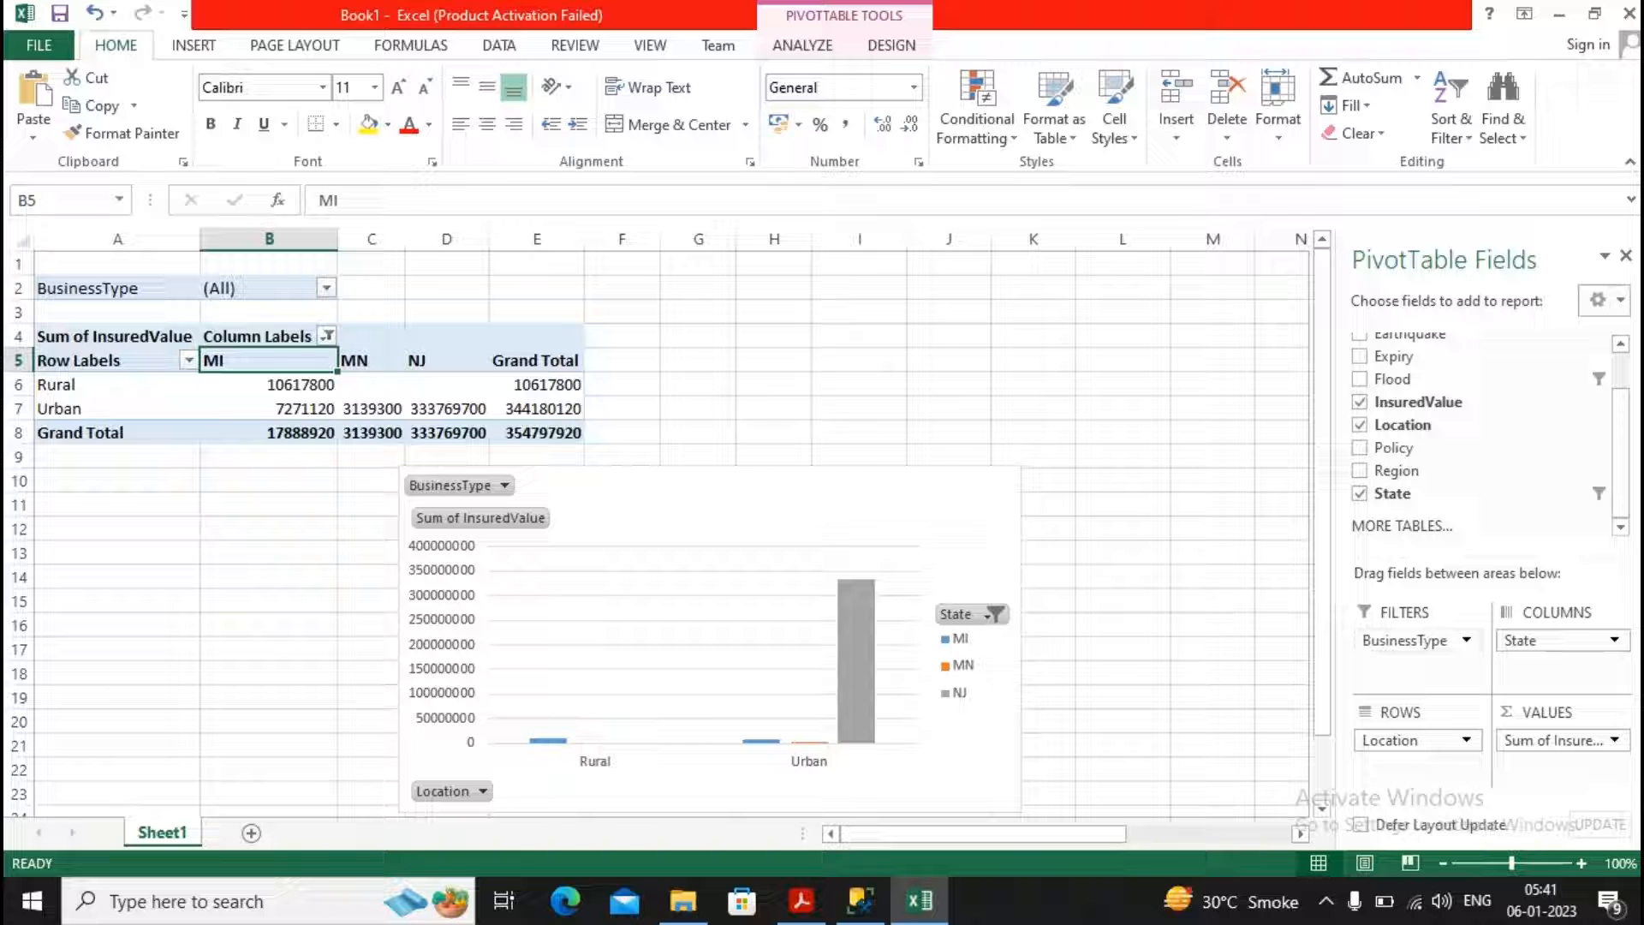
click(1406, 641)
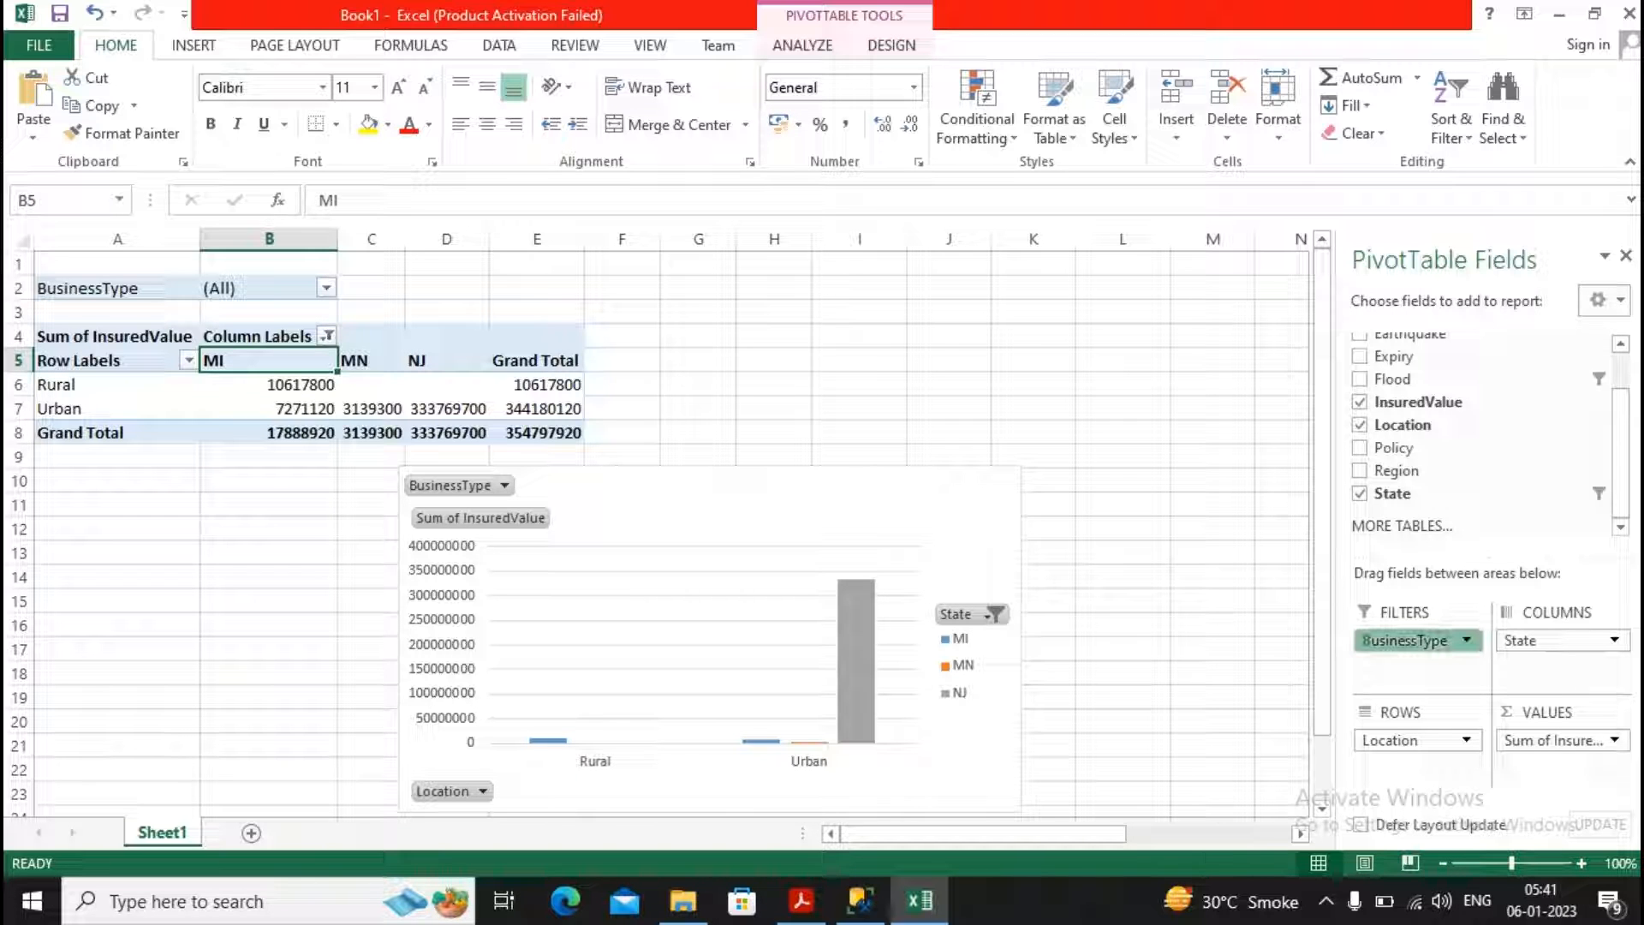